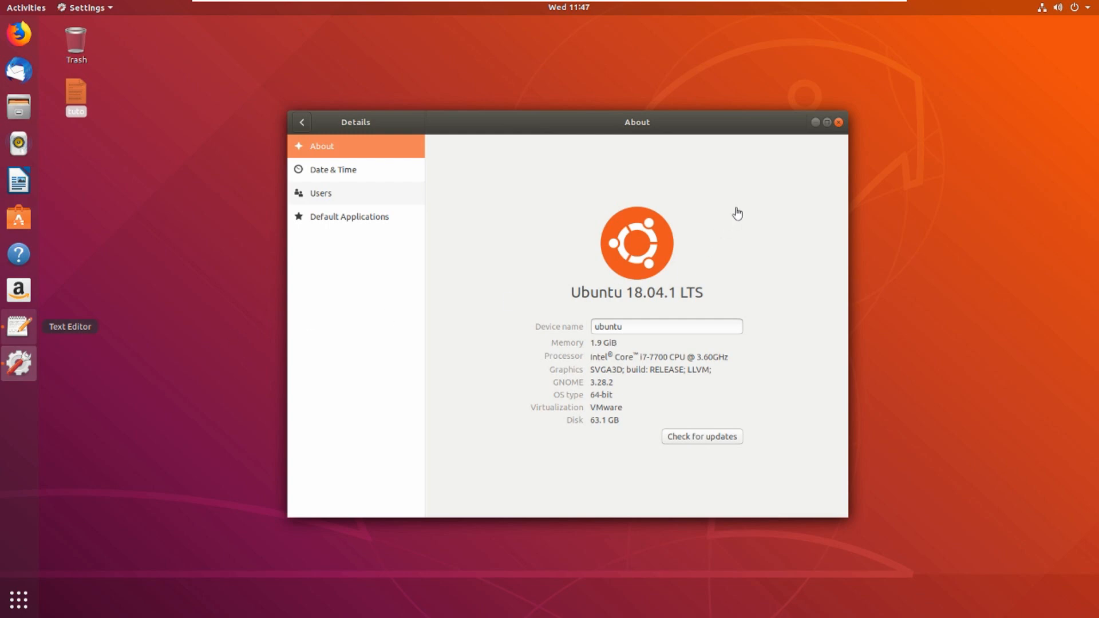
# Step: Close the Ubuntu Settings About window and open the tuto Odoo 13 notes from the desktop
pyautogui.click(838, 122)
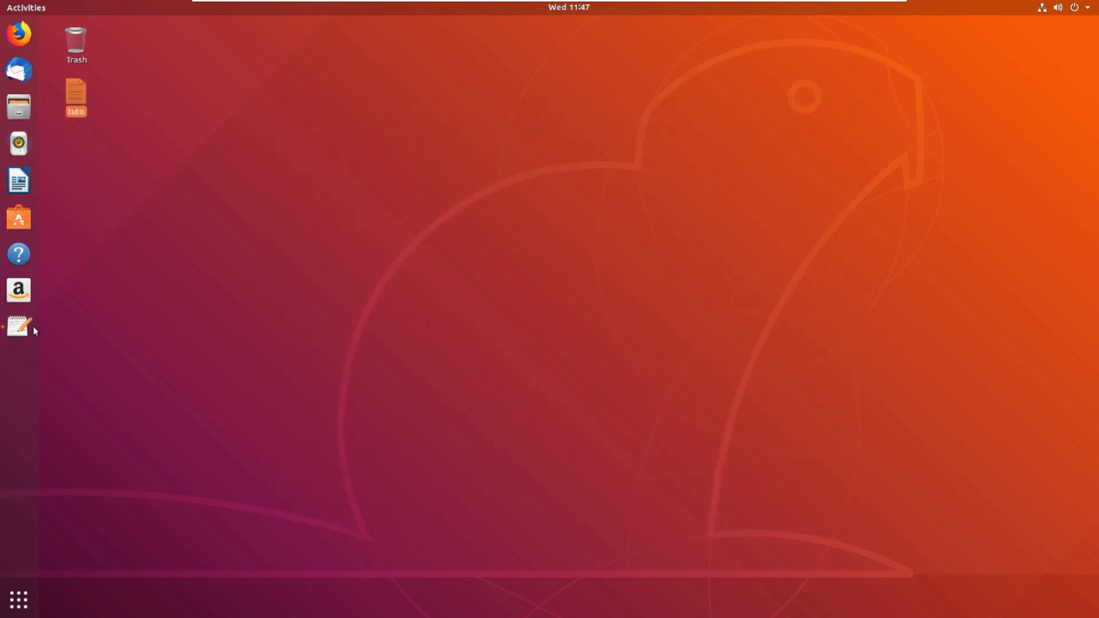
pyautogui.doubleClick(75, 97)
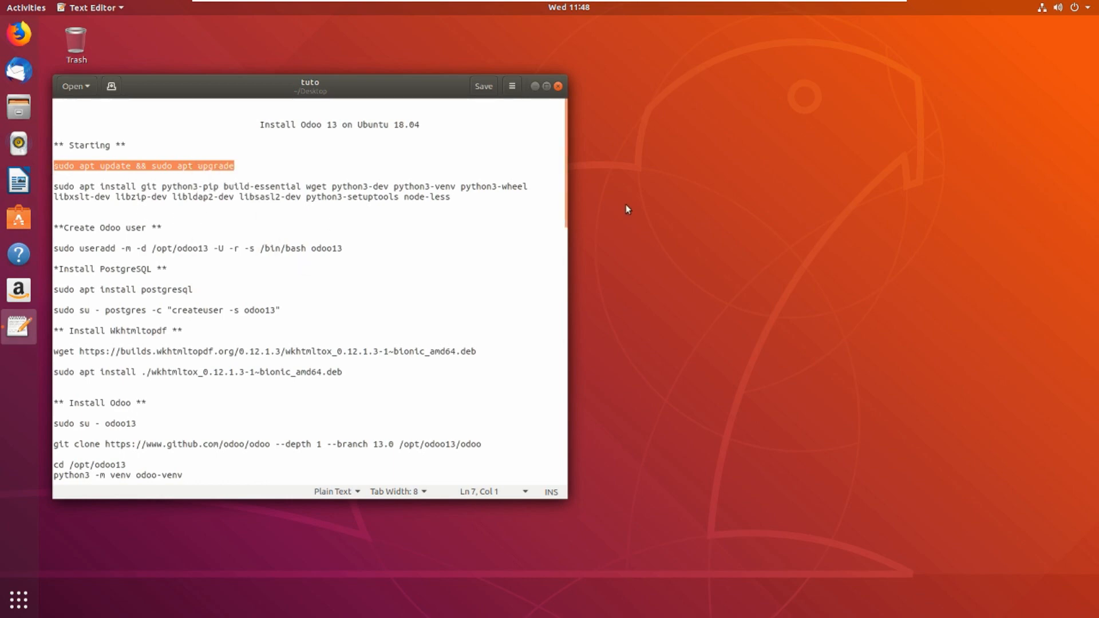
# Step: Clear the terminal, run sudo apt update && sudo apt upgrade with the password and confirm with y
pyautogui.click(18, 364)
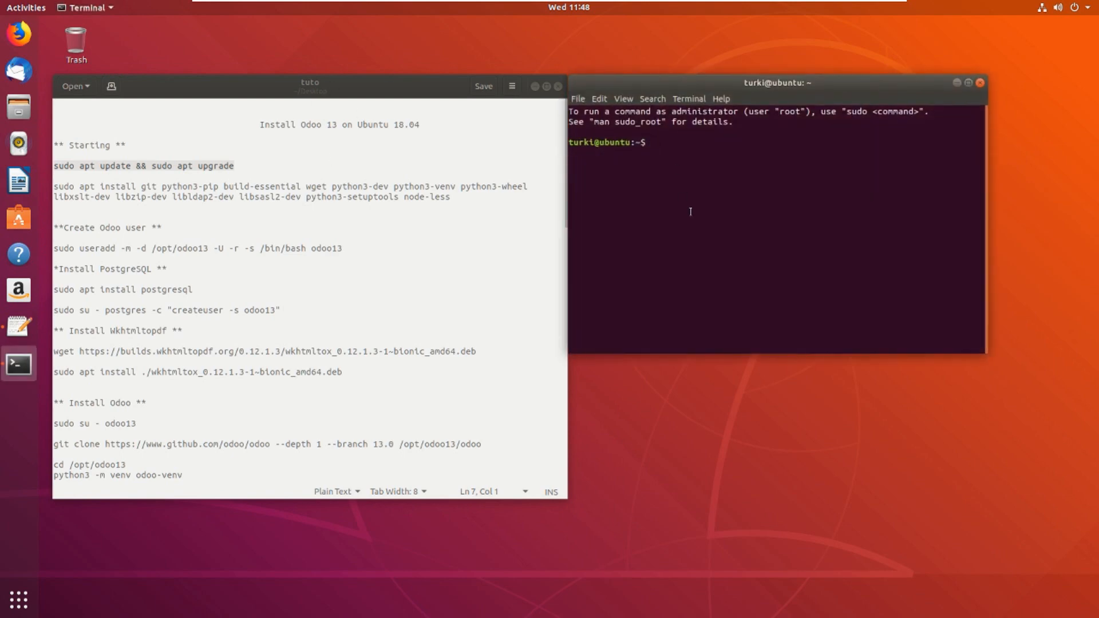
pyautogui.write('cle')
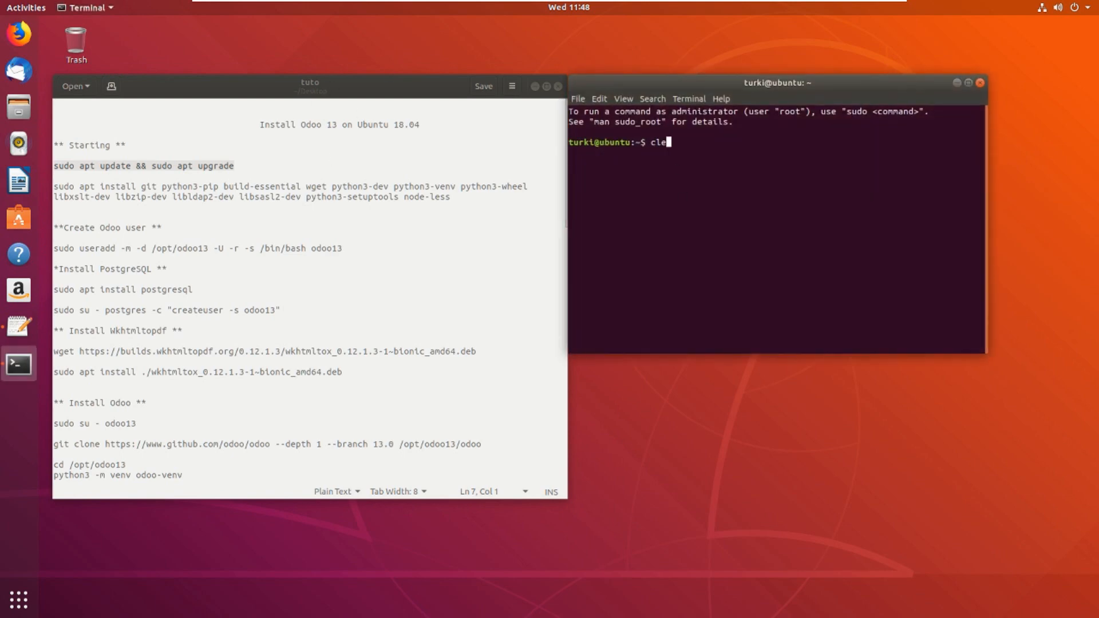
pyautogui.press('Return')
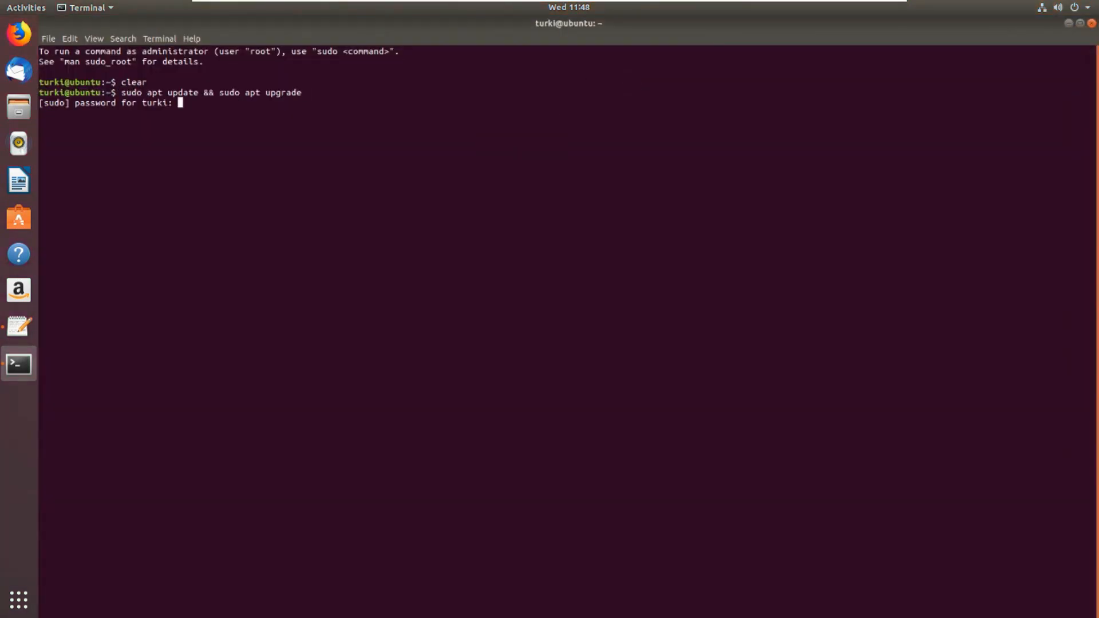
pyautogui.press('Return')
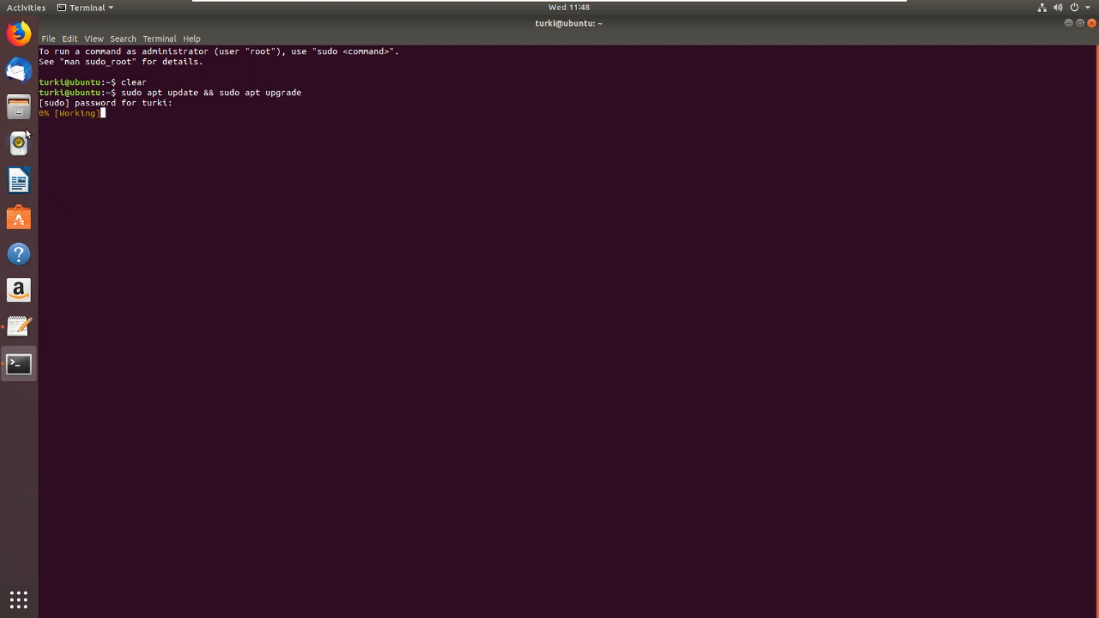
pyautogui.moveTo(6, 489)
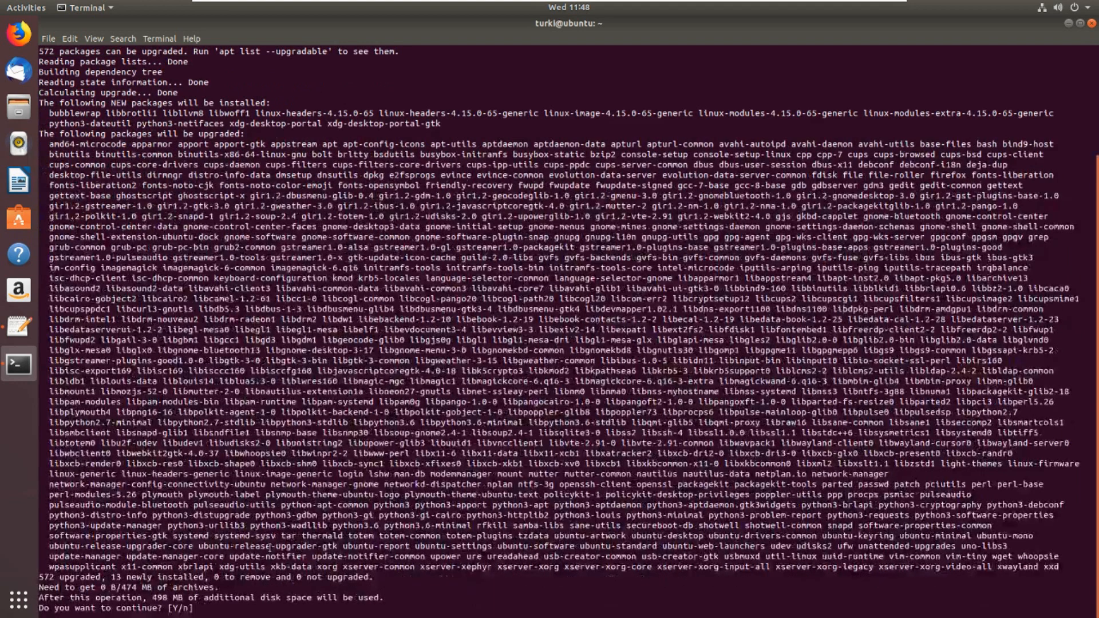
pyautogui.write('y')
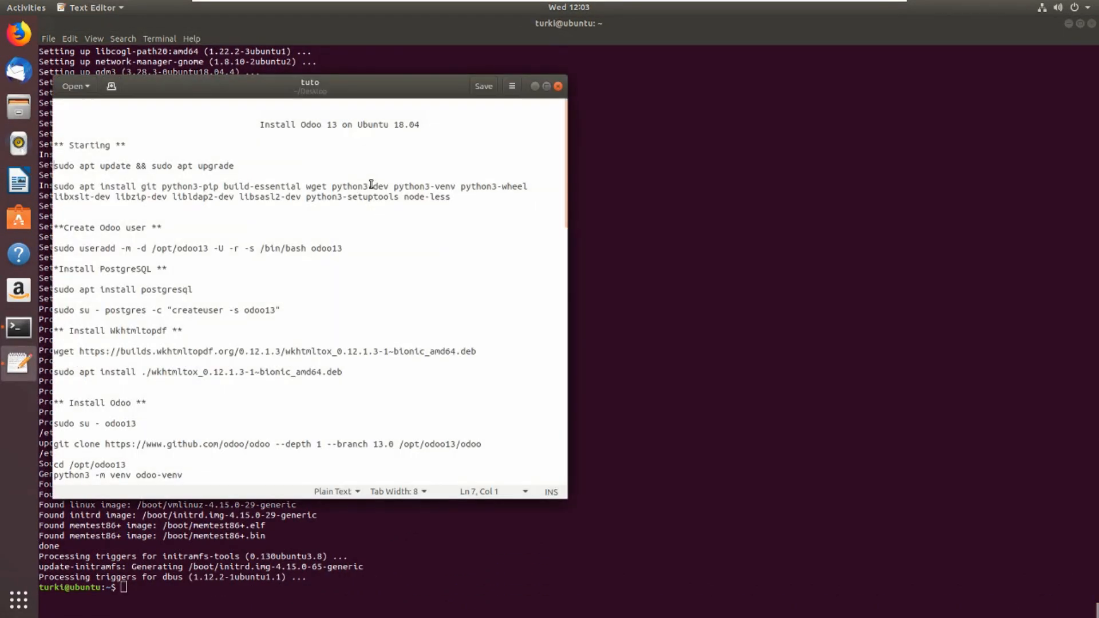
# Step: Copy the sudo apt install git python3-pip … node-less line from the notes, run it and confirm with y
pyautogui.click(467, 191)
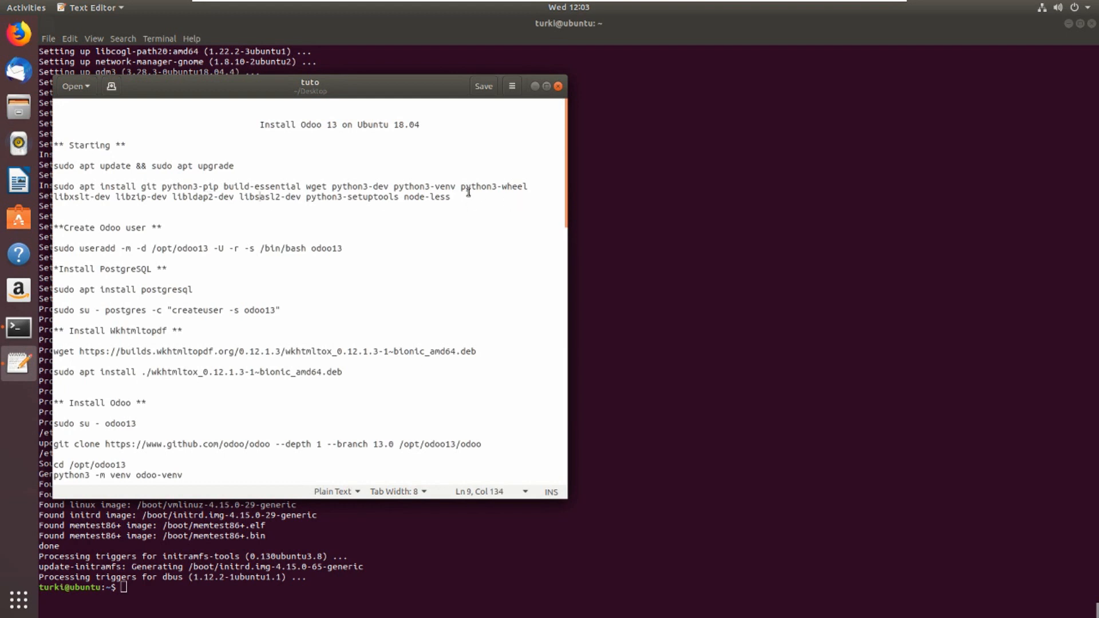
pyautogui.moveTo(54, 187); pyautogui.dragTo(450, 197)
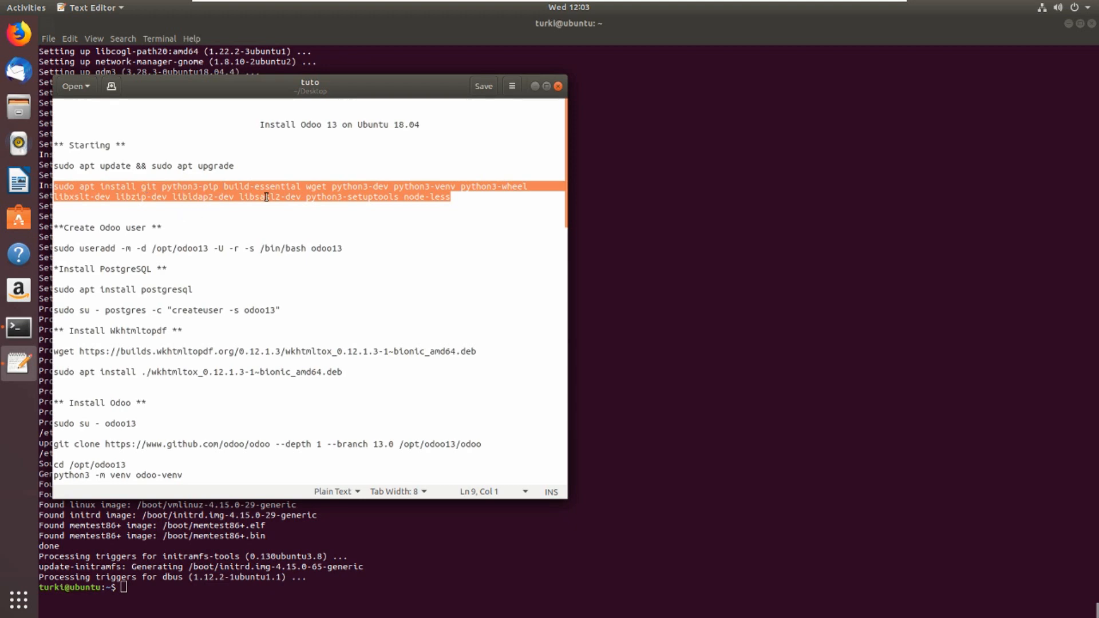
pyautogui.rightClick(267, 197)
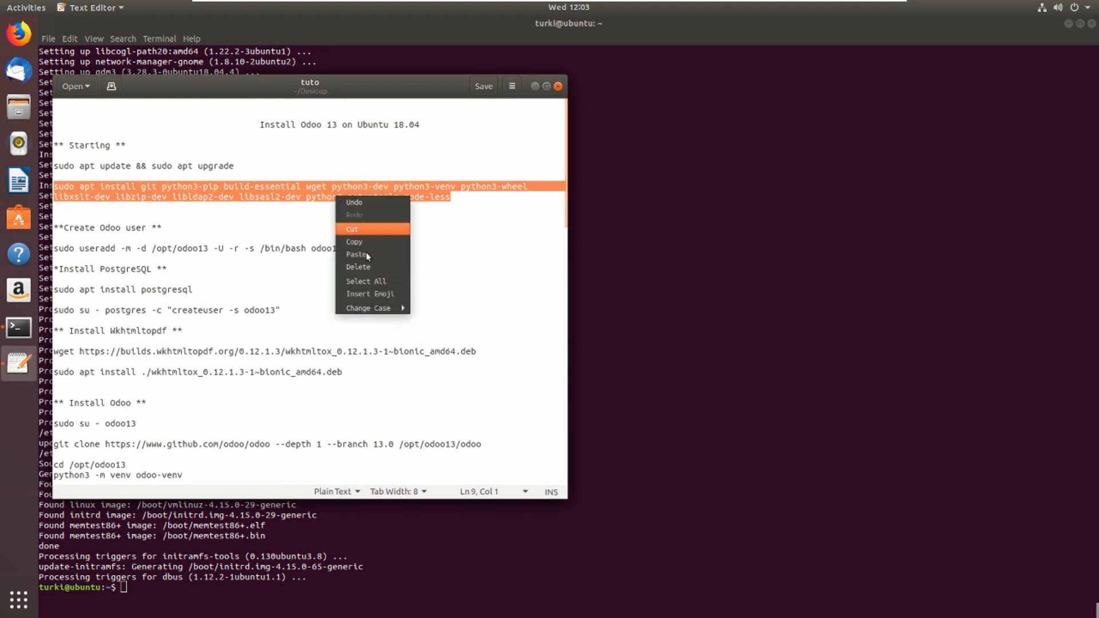
pyautogui.write('c')
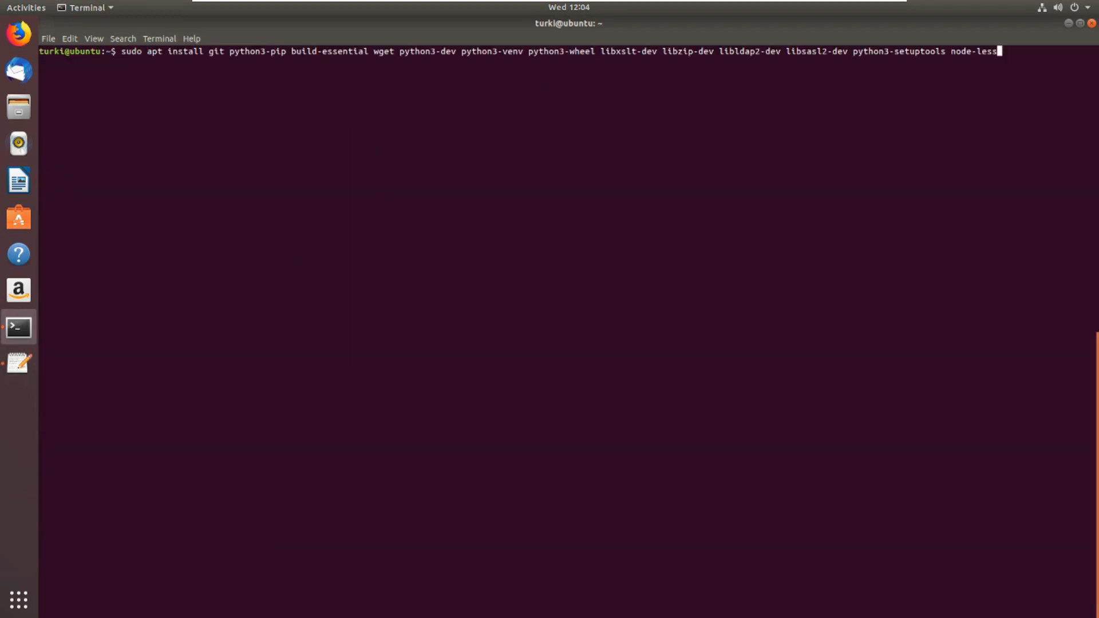
pyautogui.press('Return')
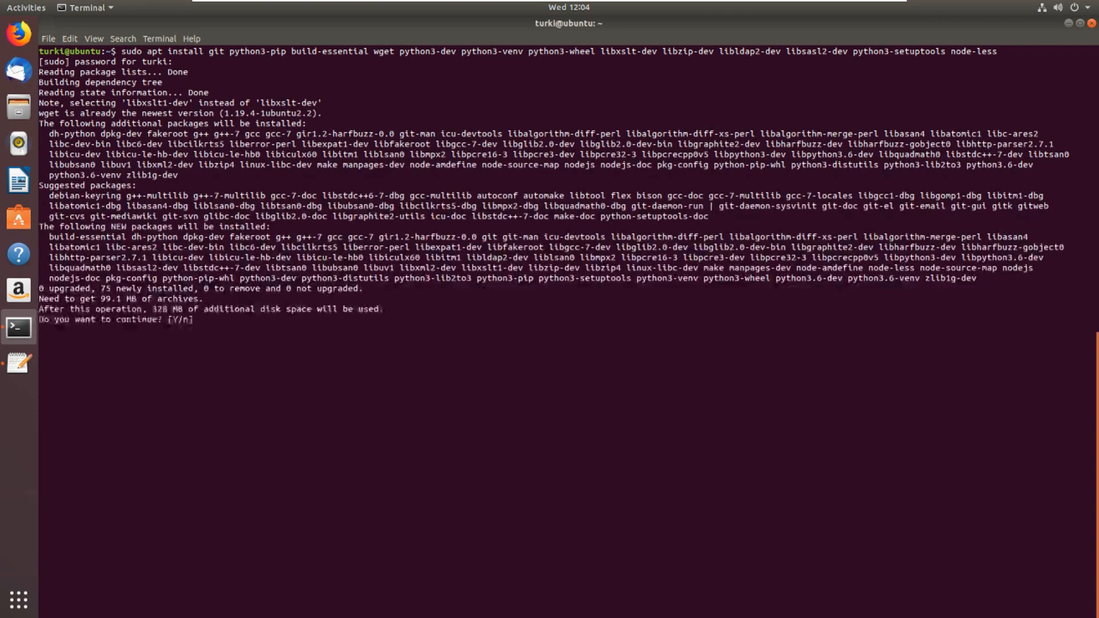
pyautogui.write('y')
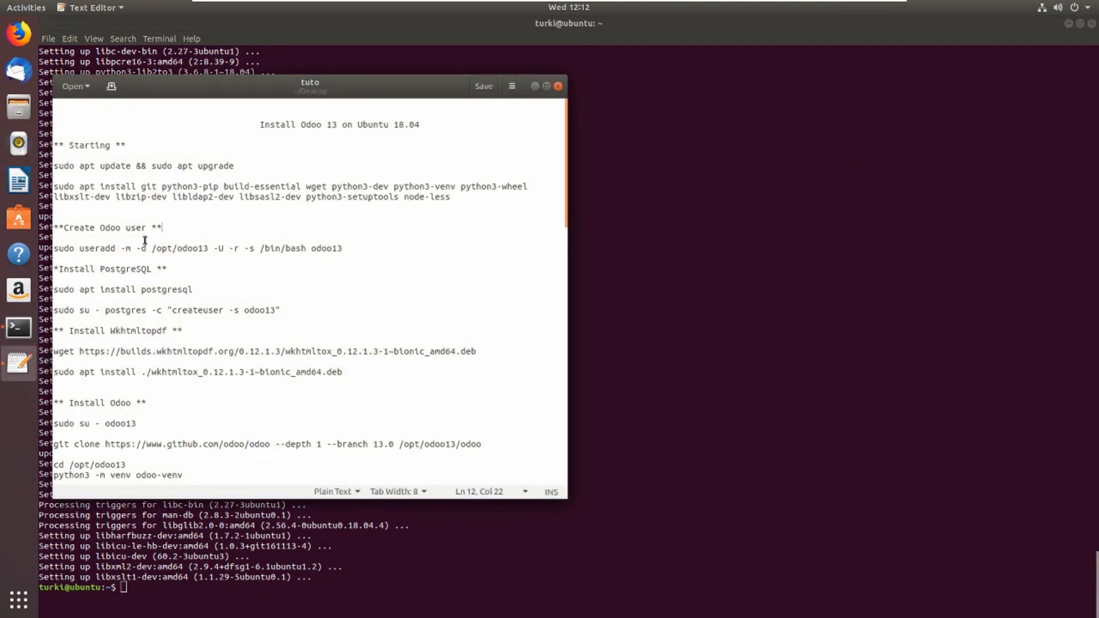
# Step: Run sudo useradd -m -d /opt/odoo13 -U -r -s /bin/bash odoo13, then install postgresql and confirm with y
pyautogui.click(351, 249)
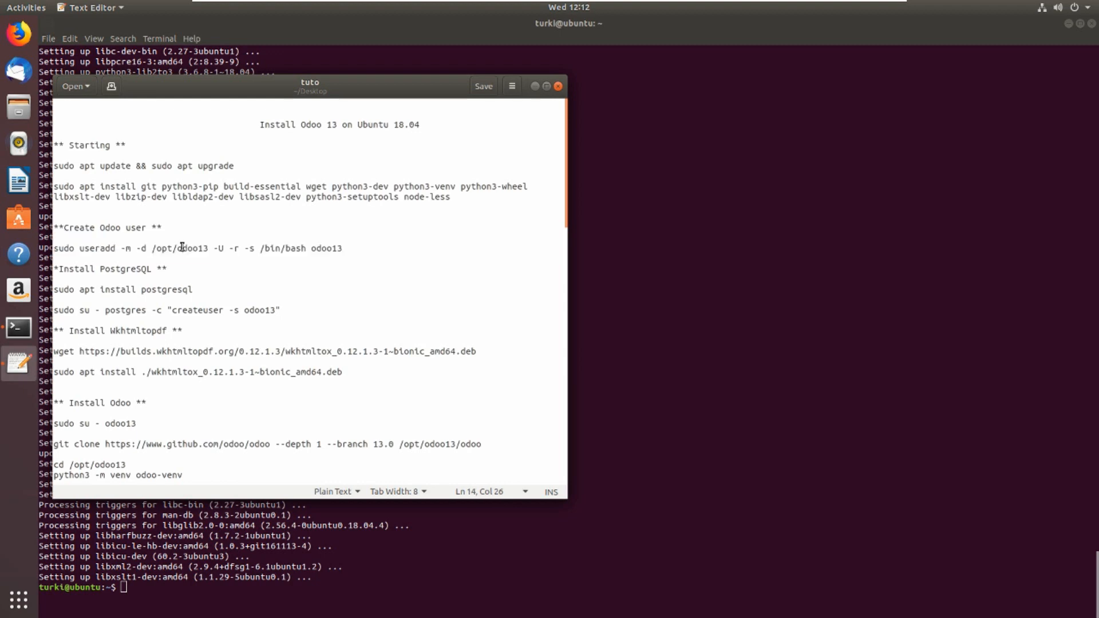
pyautogui.tripleClick(195, 248)
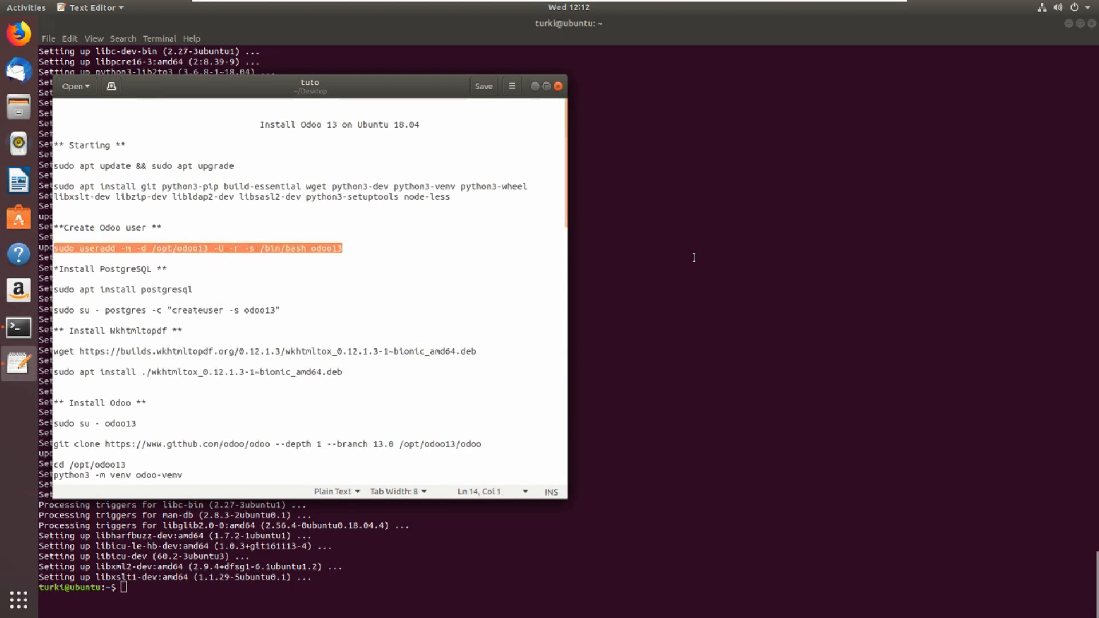
pyautogui.click(535, 86)
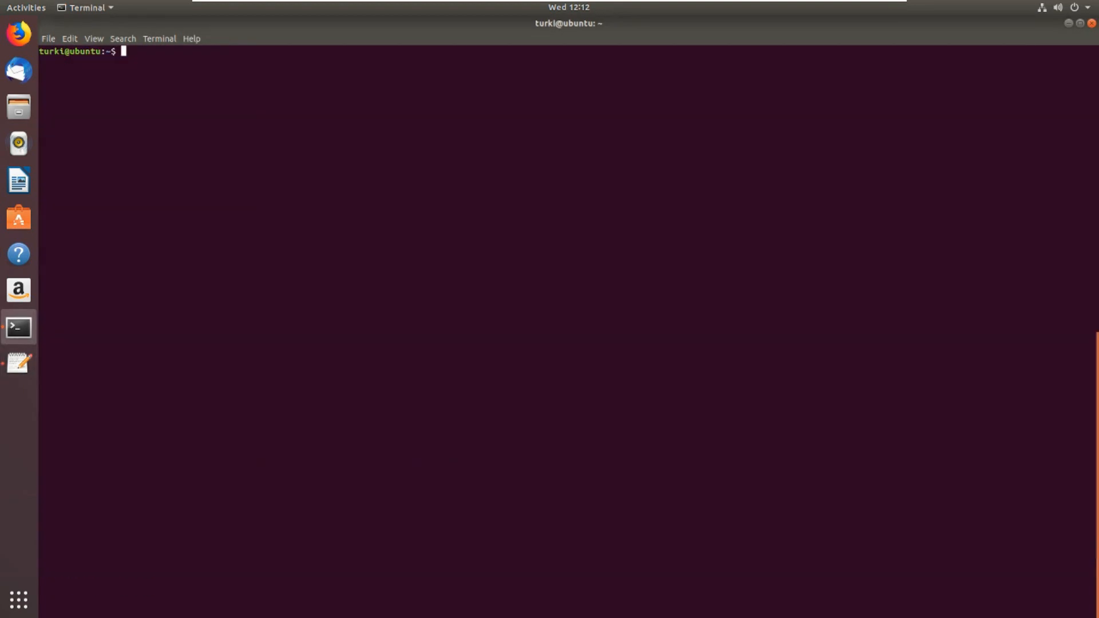
pyautogui.write('sudo useradd -m -d /opt/odoo13 -U -r -s /bin/bash odoo13')
pyautogui.write('sudo apt install postgresql')
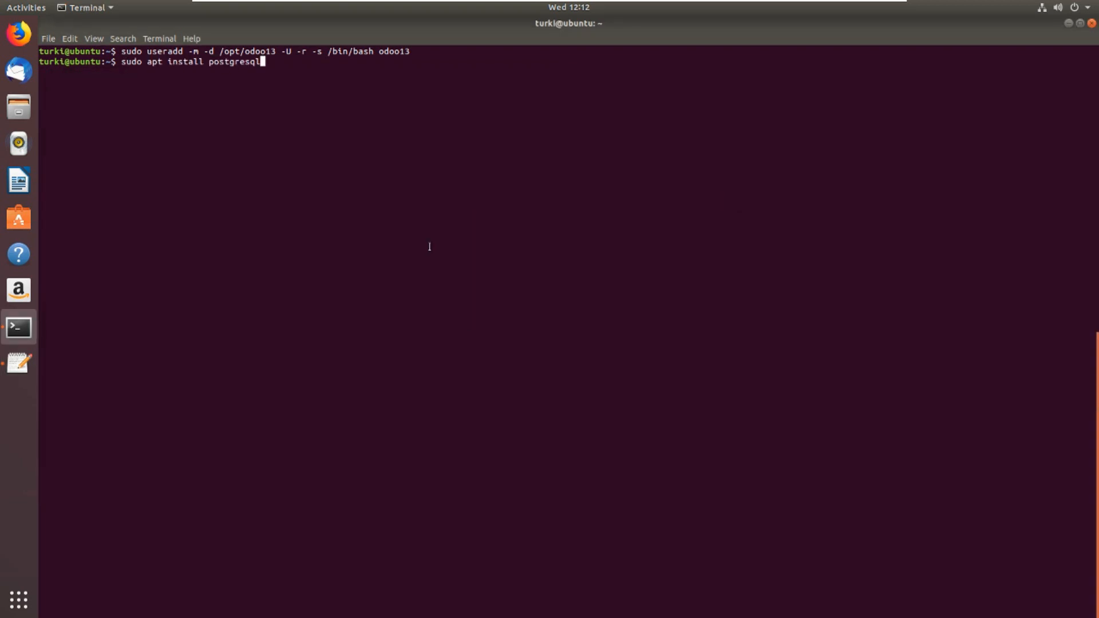
pyautogui.press('Return')
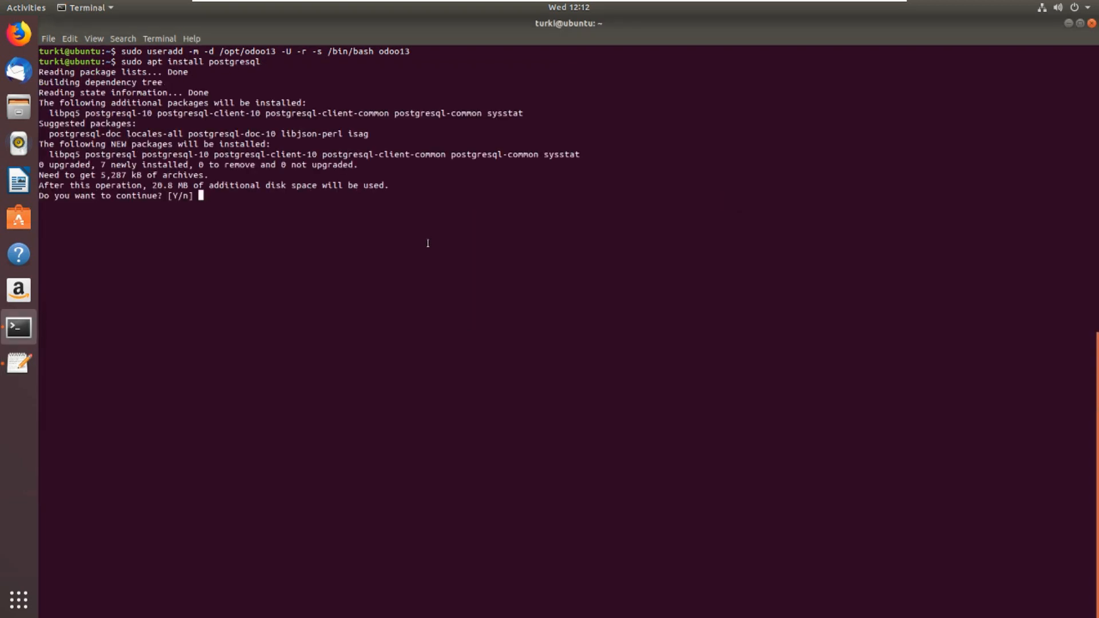
pyautogui.write('y')
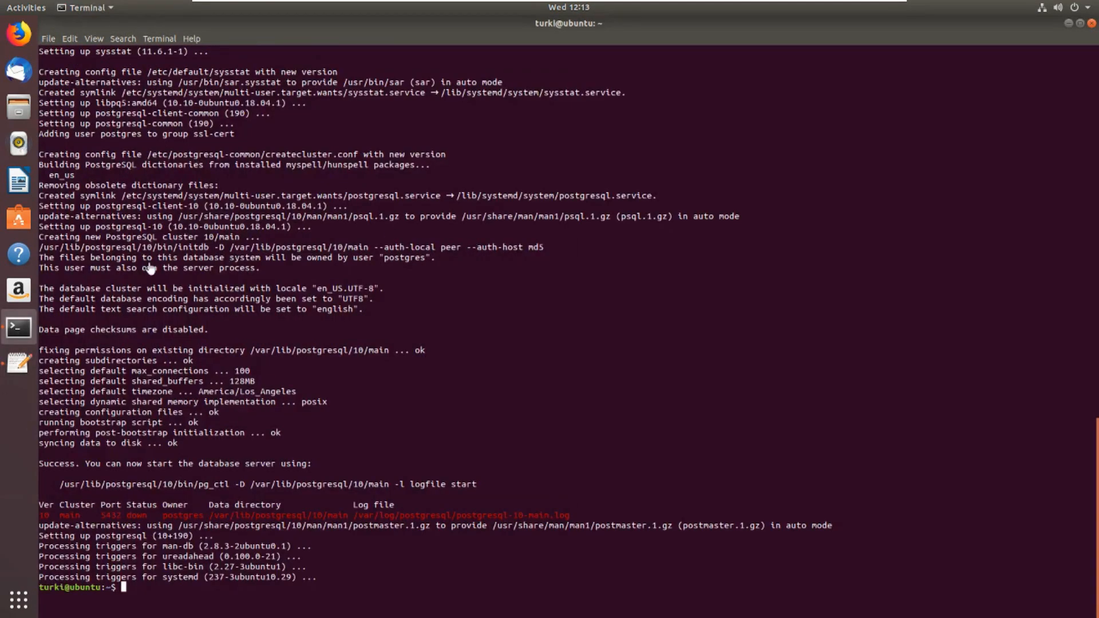
pyautogui.moveTo(307, 307)
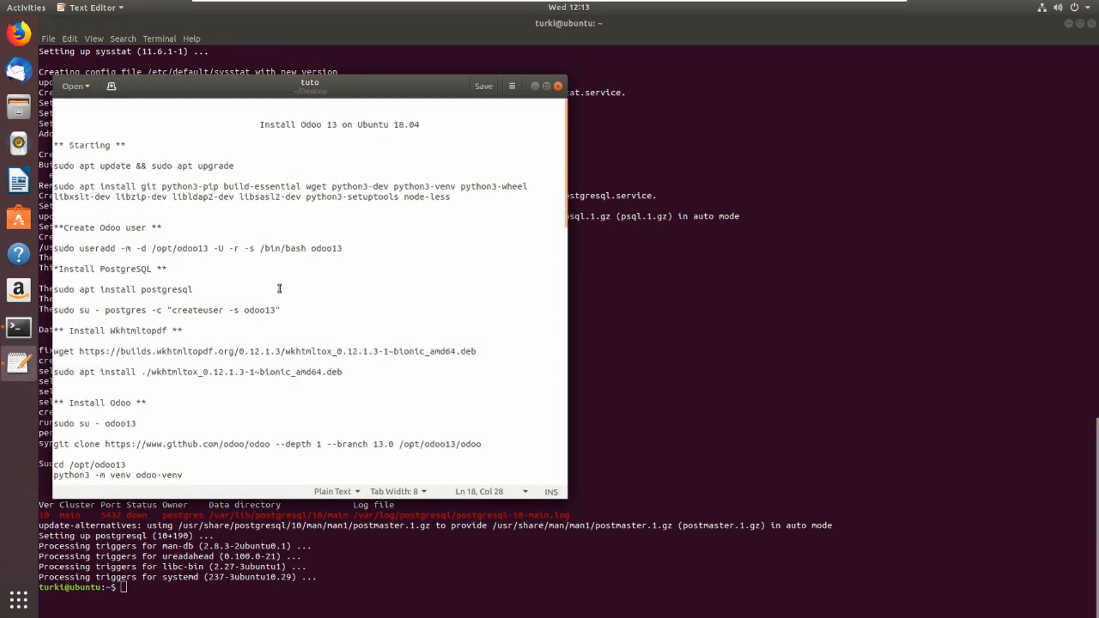
# Step: Run createuser -s odoo13 as postgres, then download and install wkhtmltox_0.12.1.3-1~bionic_amd64.deb
pyautogui.tripleClick(162, 310)
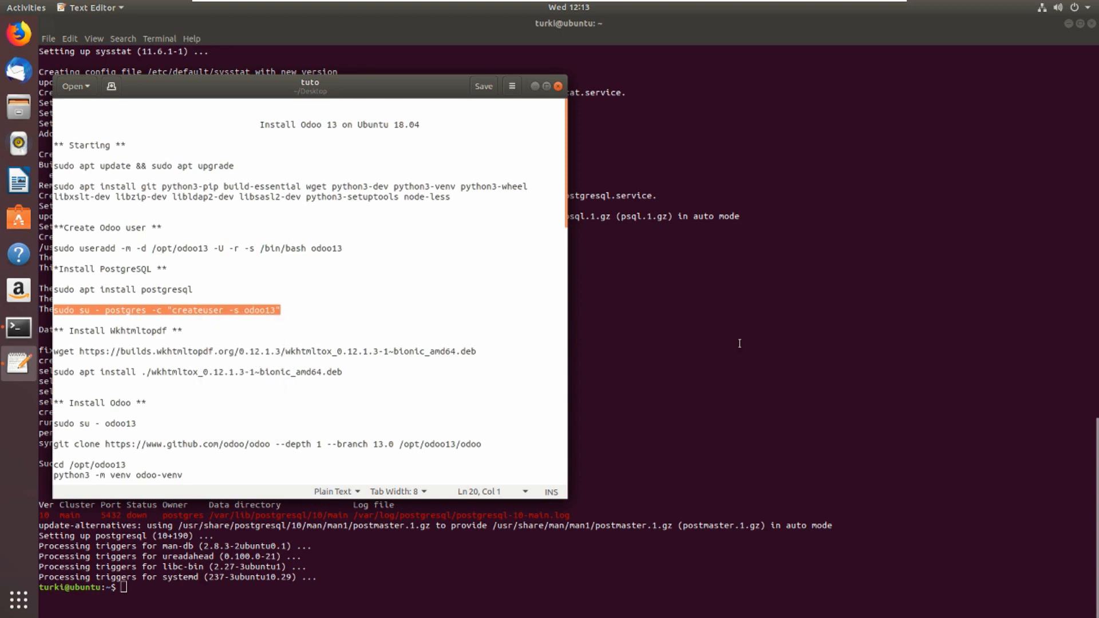
pyautogui.click(557, 86)
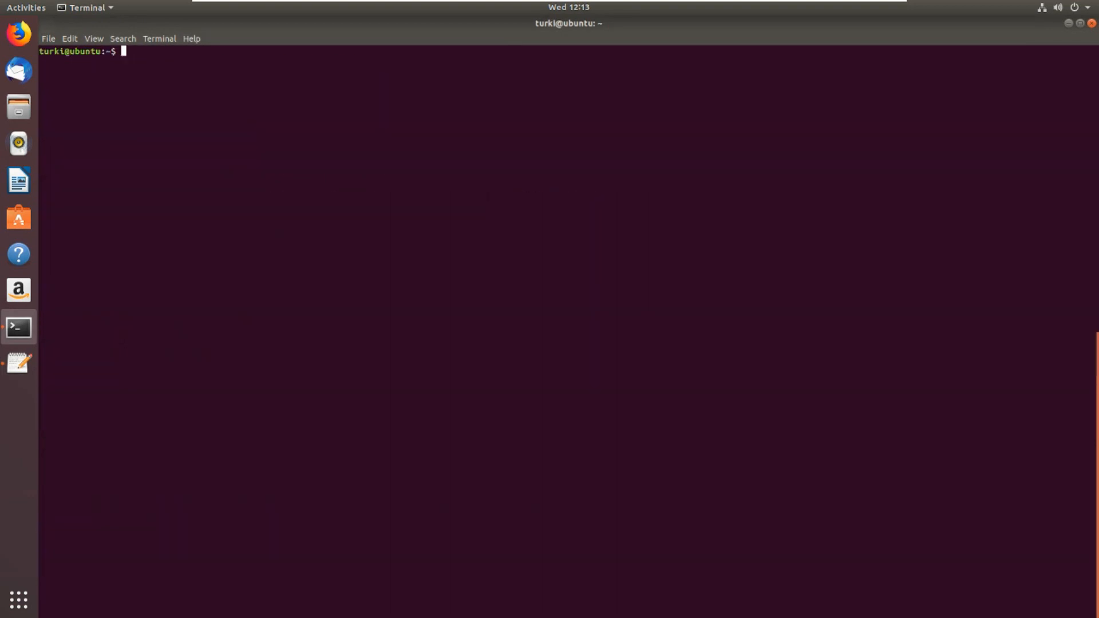
pyautogui.write('sudo su - postgres -c "createuser -s odoo13"')
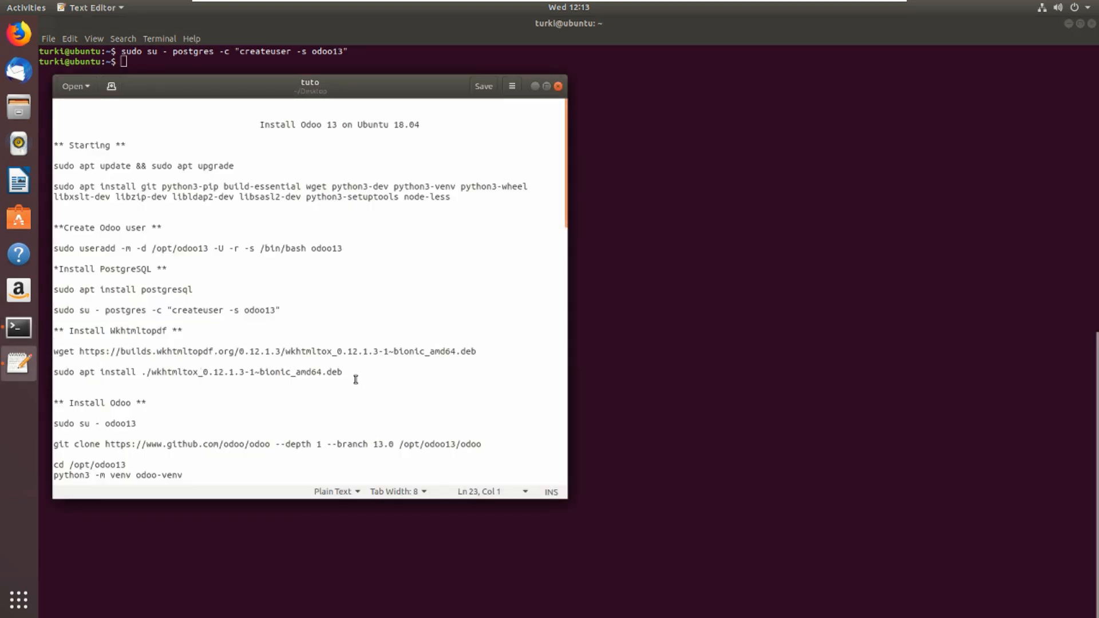
pyautogui.rightClick(265, 352)
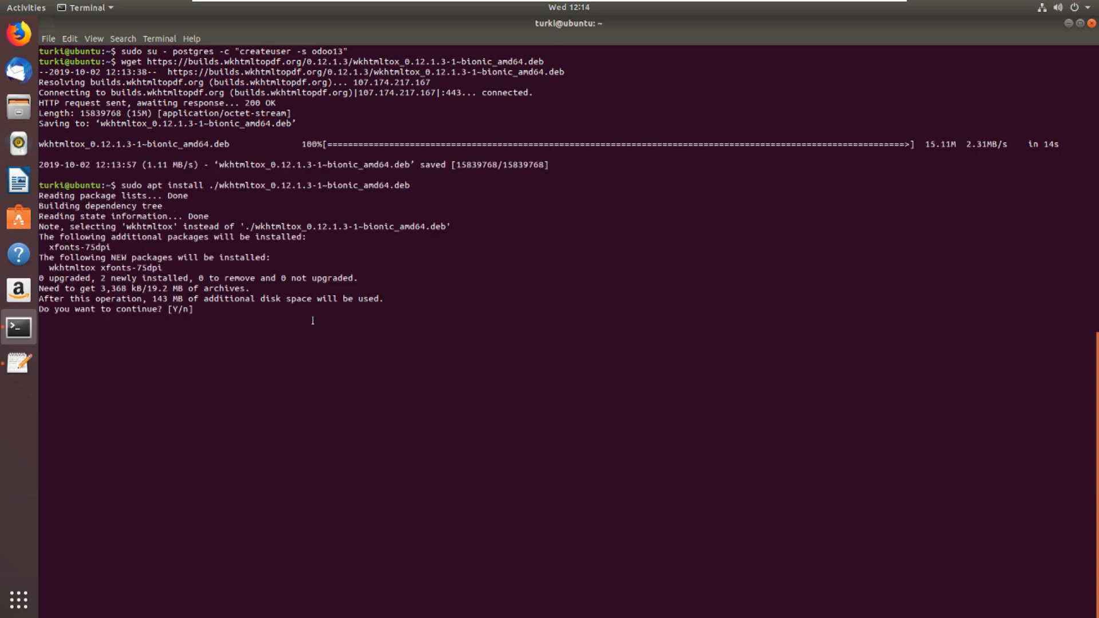
pyautogui.write('y')
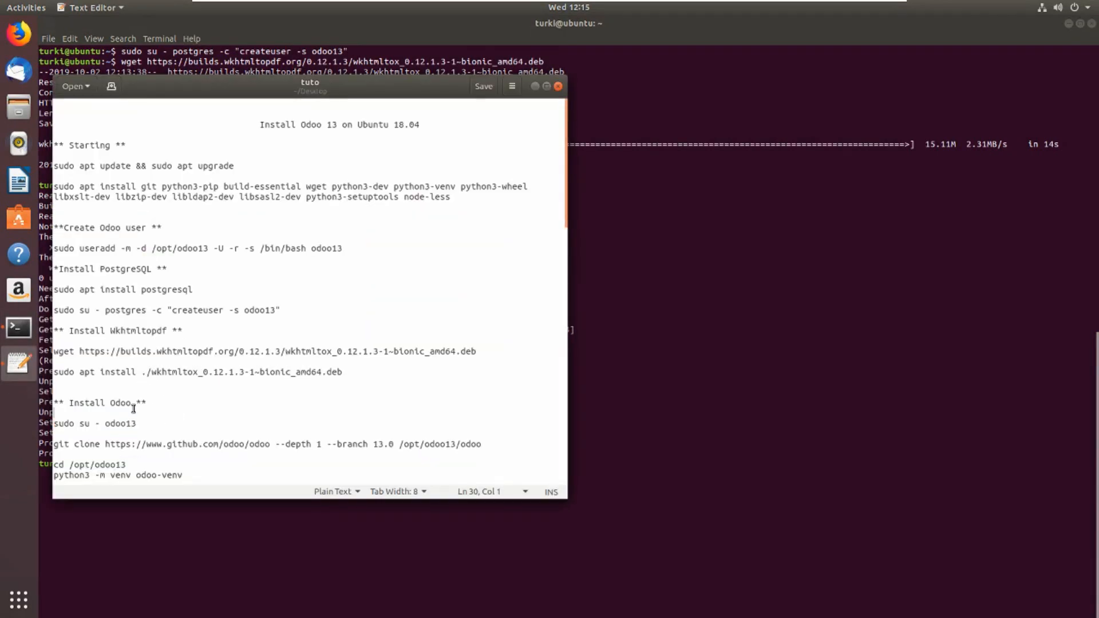
# Step: Become the odoo13 user and git clone Odoo branch 13.0 into /opt/odoo13/odoo
pyautogui.tripleClick(94, 424)
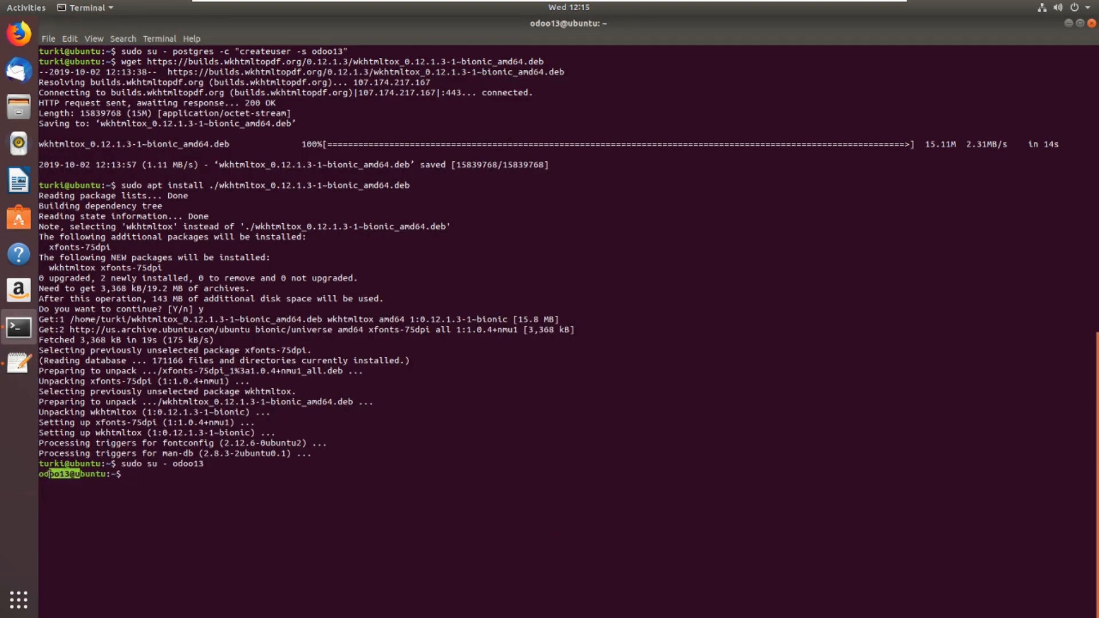
pyautogui.click(19, 363)
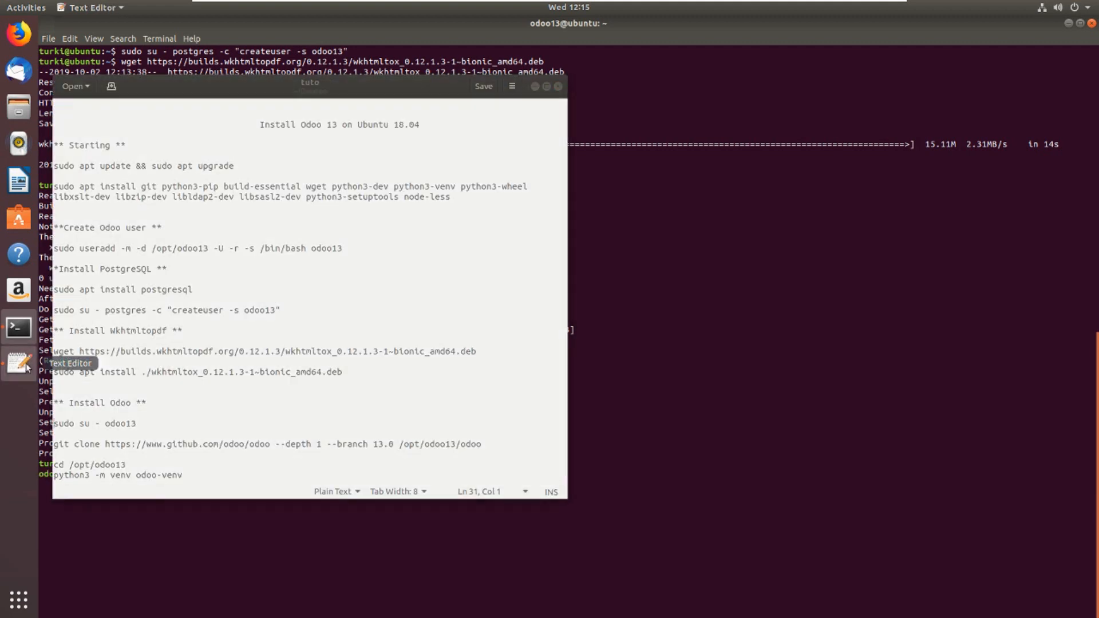
pyautogui.doubleClick(182, 444)
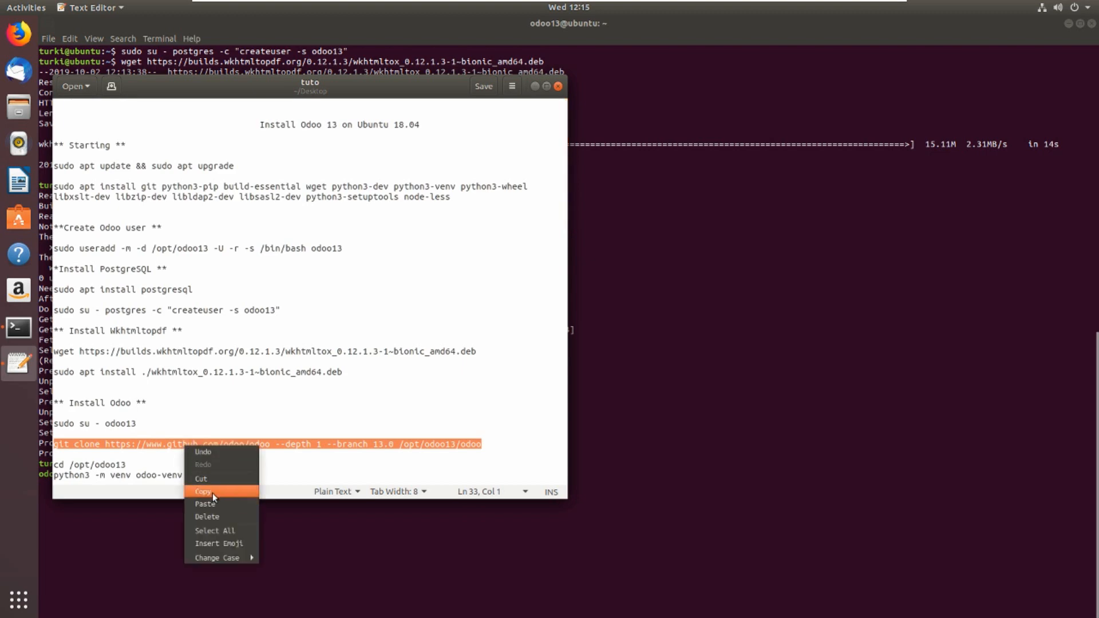
pyautogui.click(205, 491)
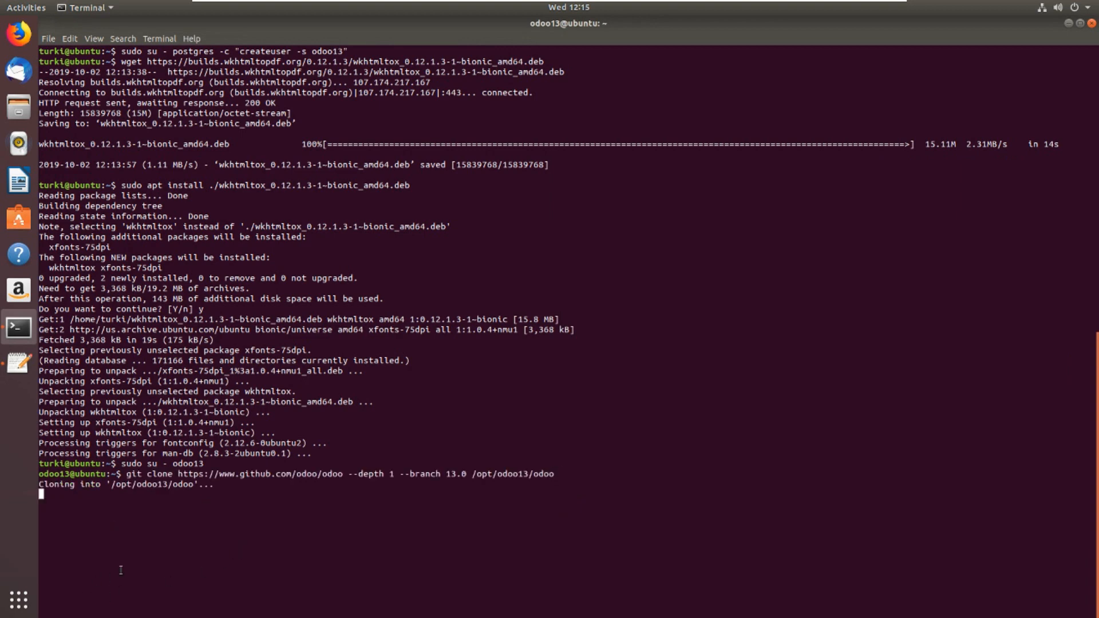
pyautogui.moveTo(181, 575)
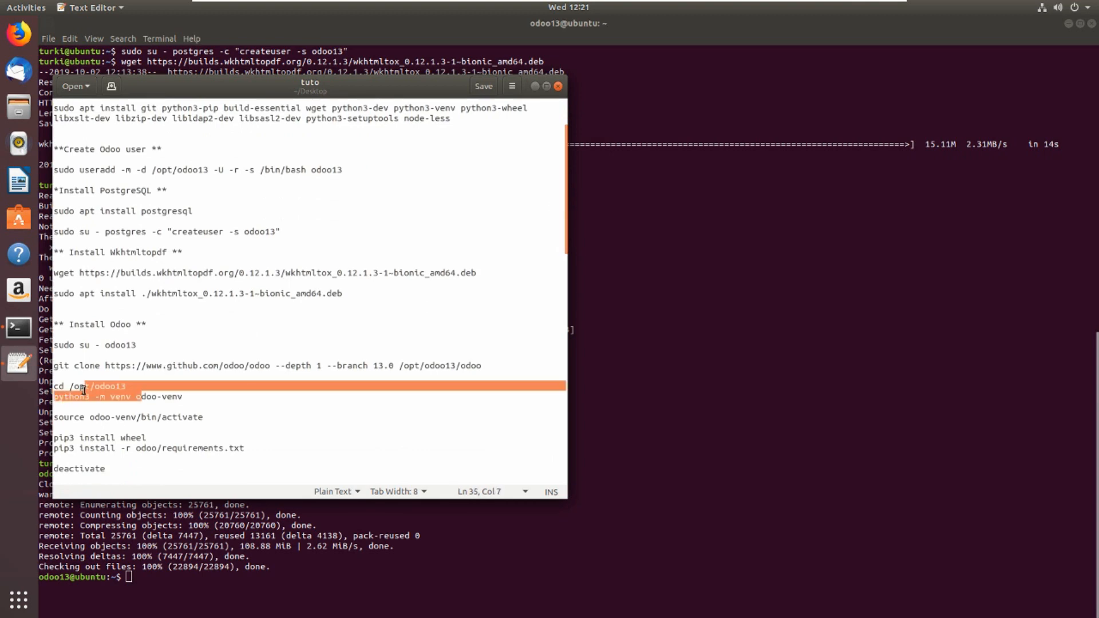
# Step: Enter /opt/odoo13, create the odoo-venv environment and activate it with source odoo-venv/bin/activate
pyautogui.rightClick(91, 389)
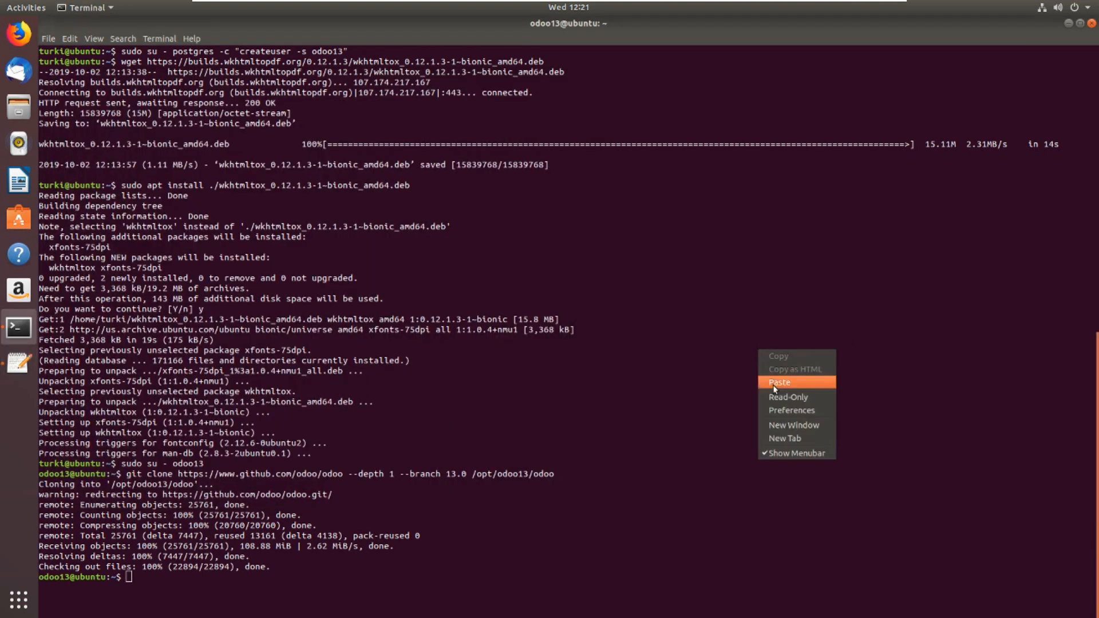
pyautogui.click(779, 382)
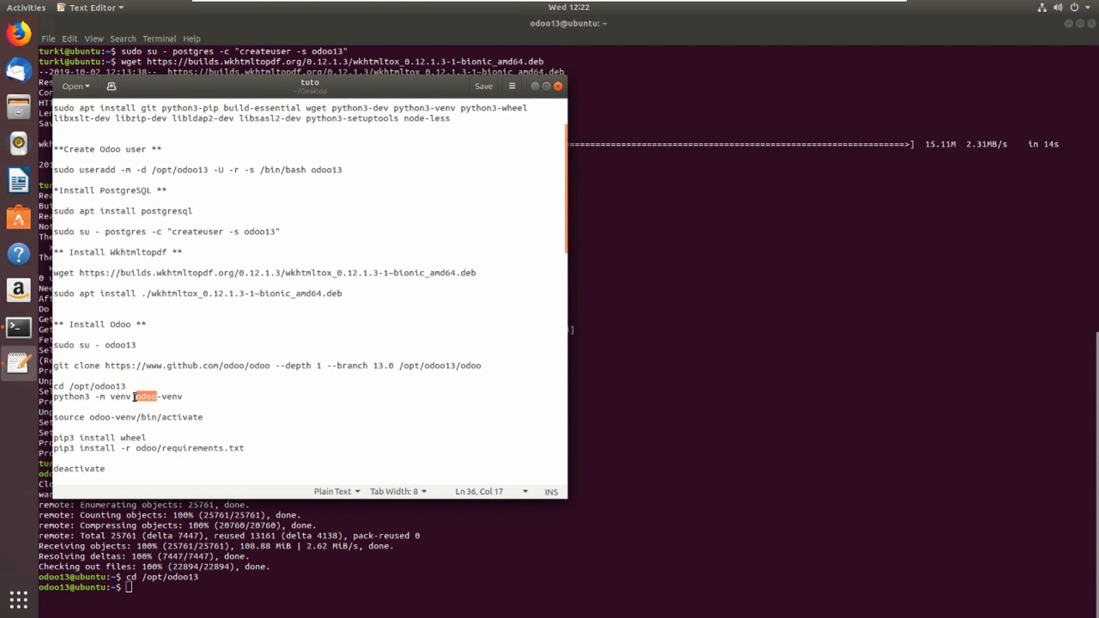
pyautogui.click(559, 85)
pyautogui.write('python3 -m venv odoo-venv')
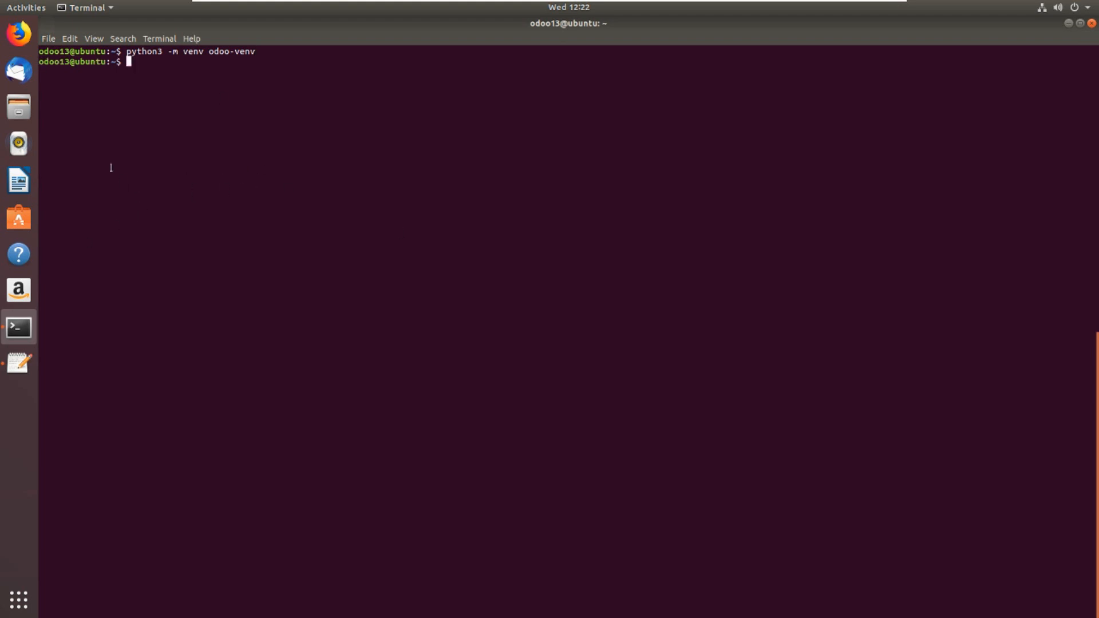
pyautogui.click(17, 363)
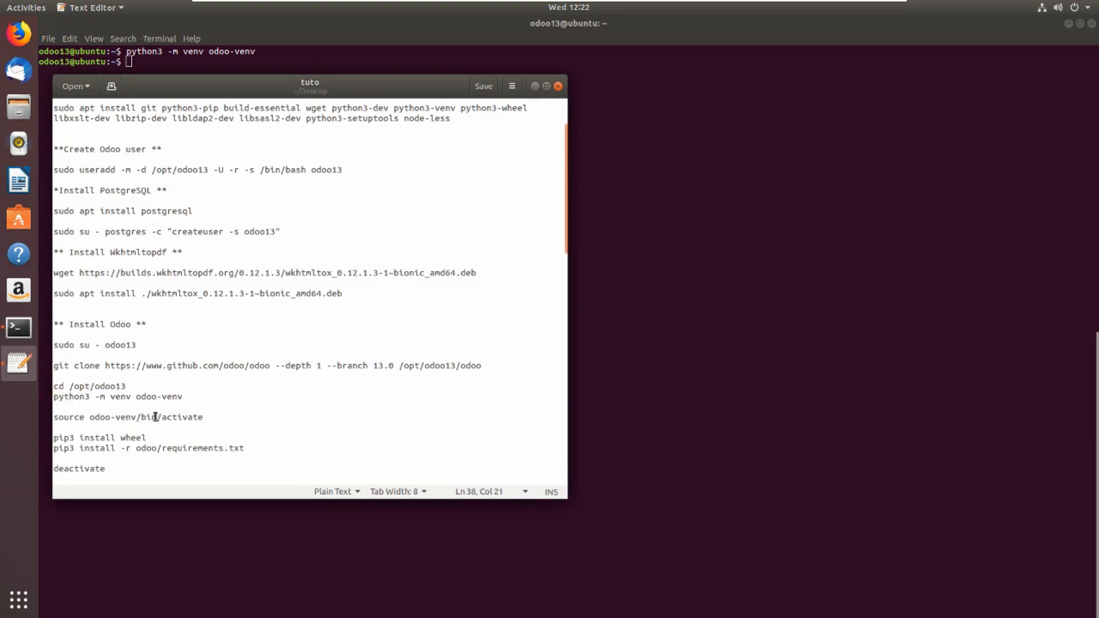
pyautogui.tripleClick(129, 416)
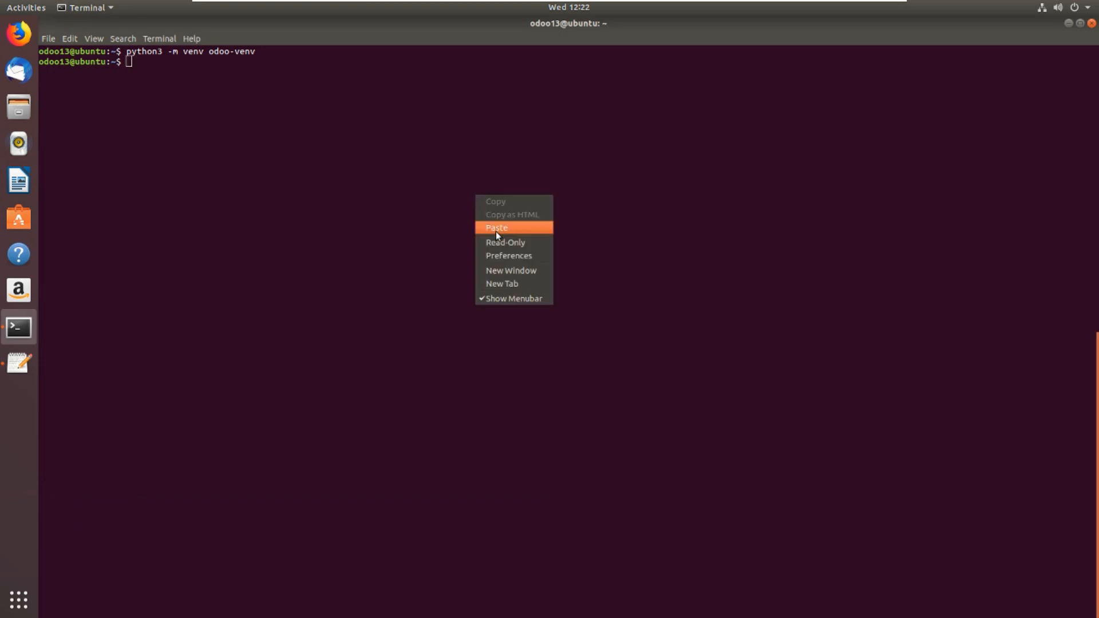
pyautogui.click(496, 227)
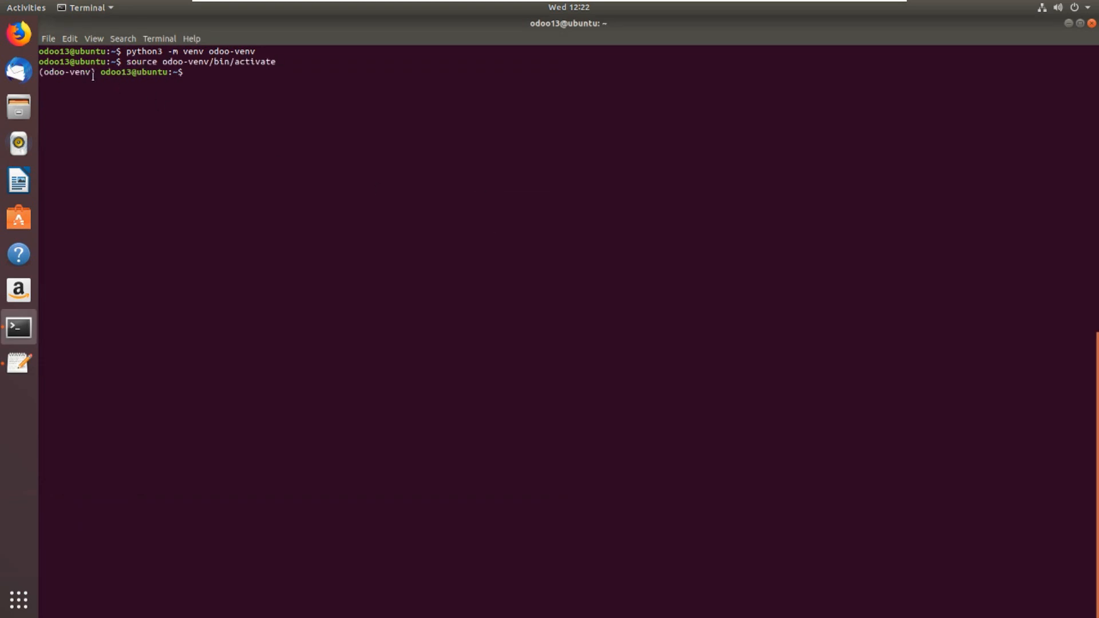
pyautogui.doubleClick(67, 72)
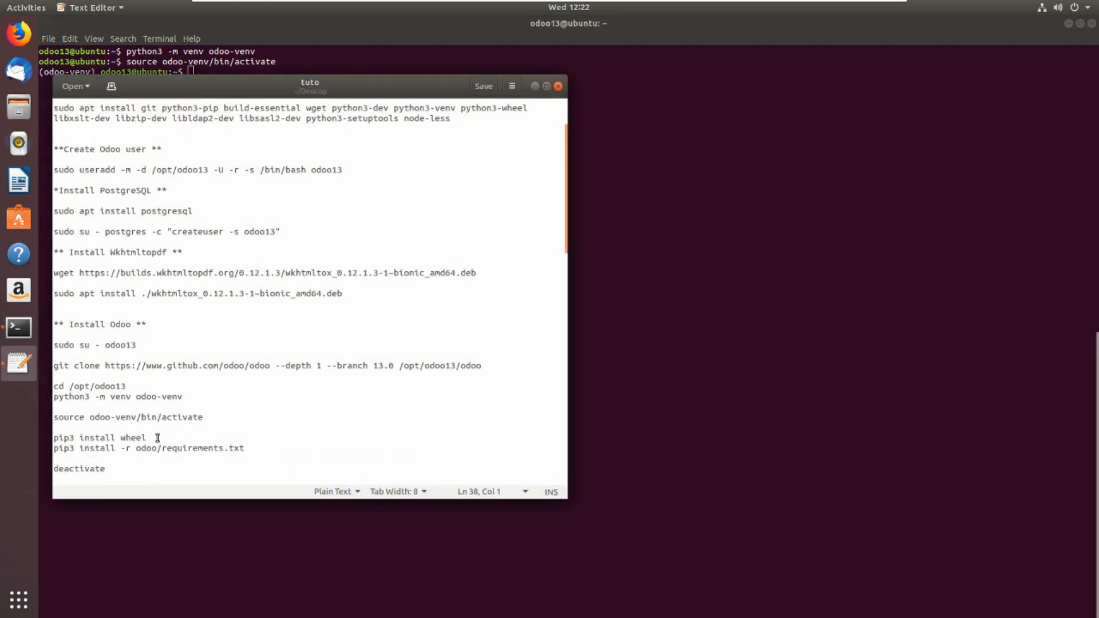
# Step: Install wheel and then all packages from odoo/requirements.txt with pip3 inside the environment
pyautogui.rightClick(98, 438)
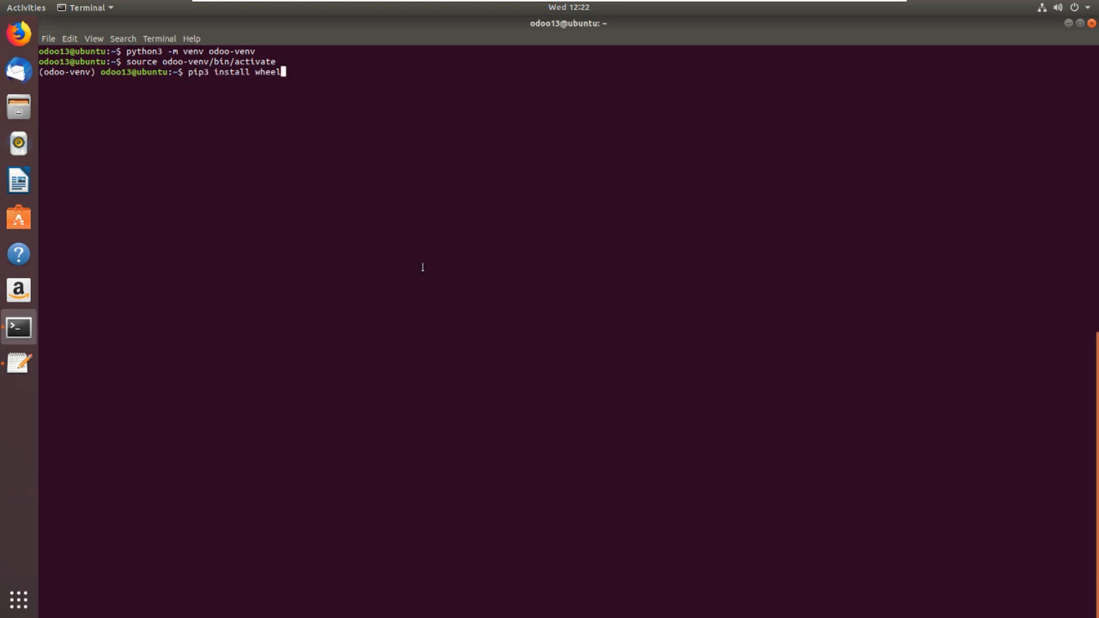
pyautogui.click(18, 363)
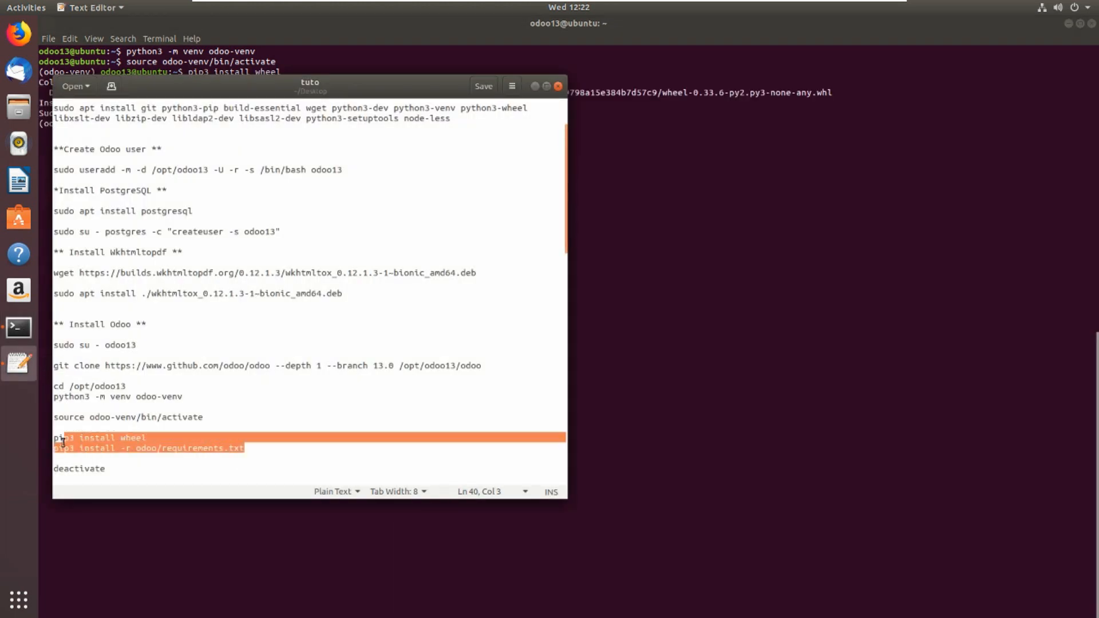
pyautogui.rightClick(116, 449)
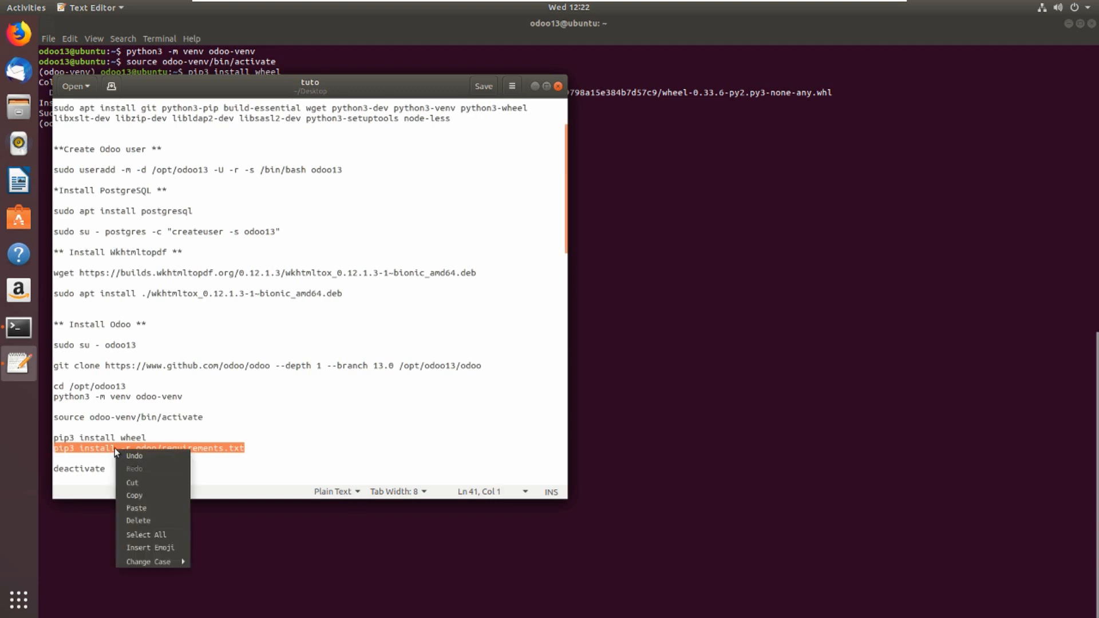
pyautogui.click(435, 145)
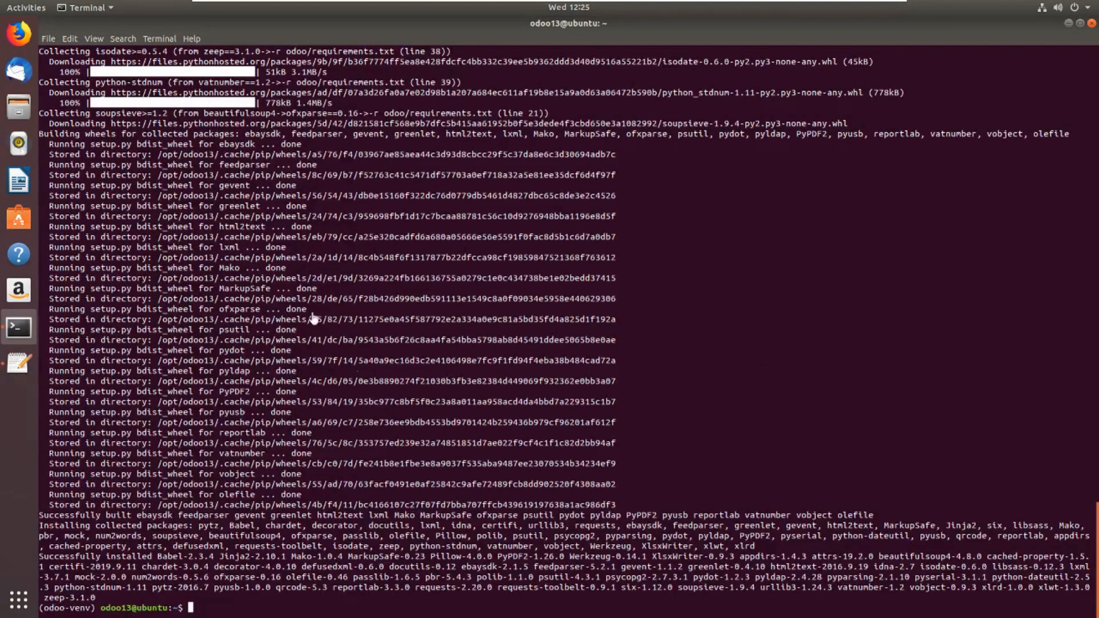
pyautogui.moveTo(17, 363)
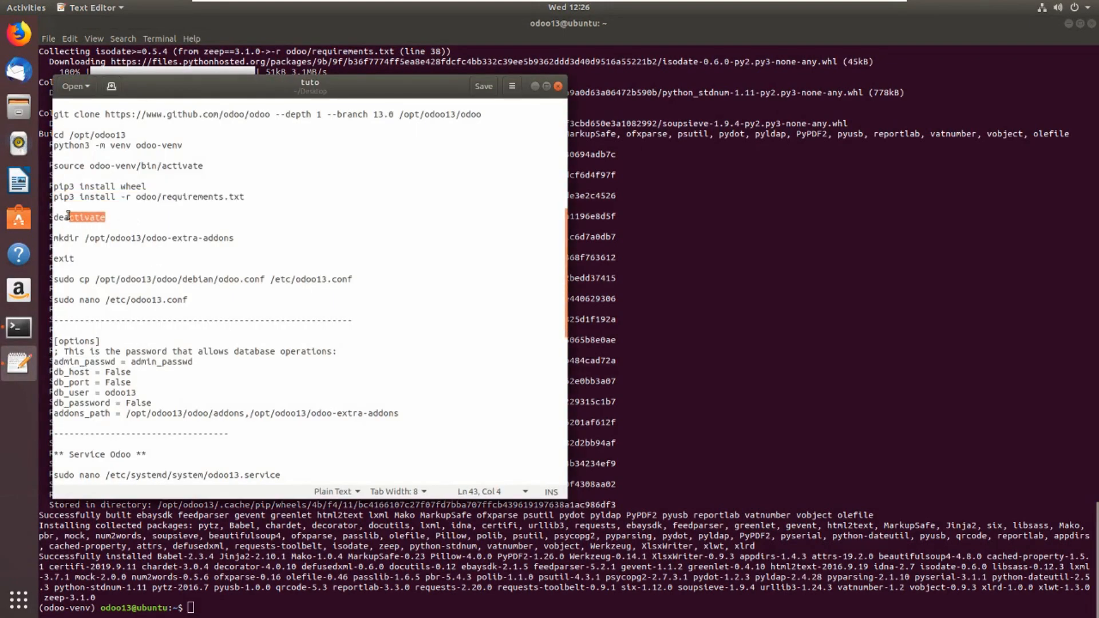
# Step: Run deactivate, mkdir /opt/odoo13/odoo-extra-addons, then exit the odoo13 user shell
pyautogui.rightClick(79, 217)
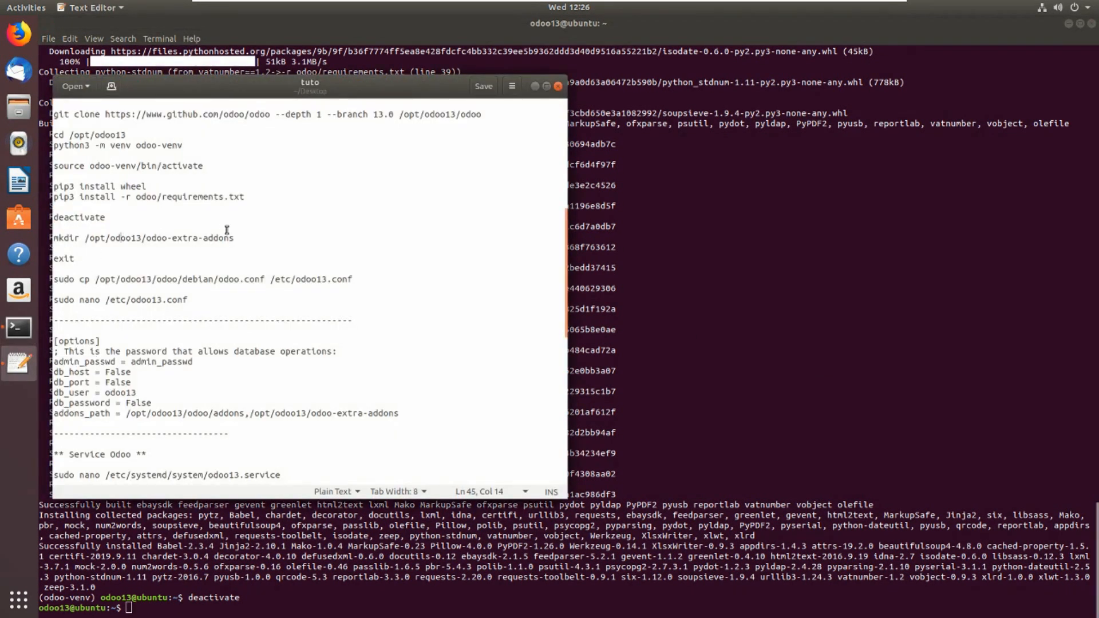
pyautogui.tripleClick(140, 238)
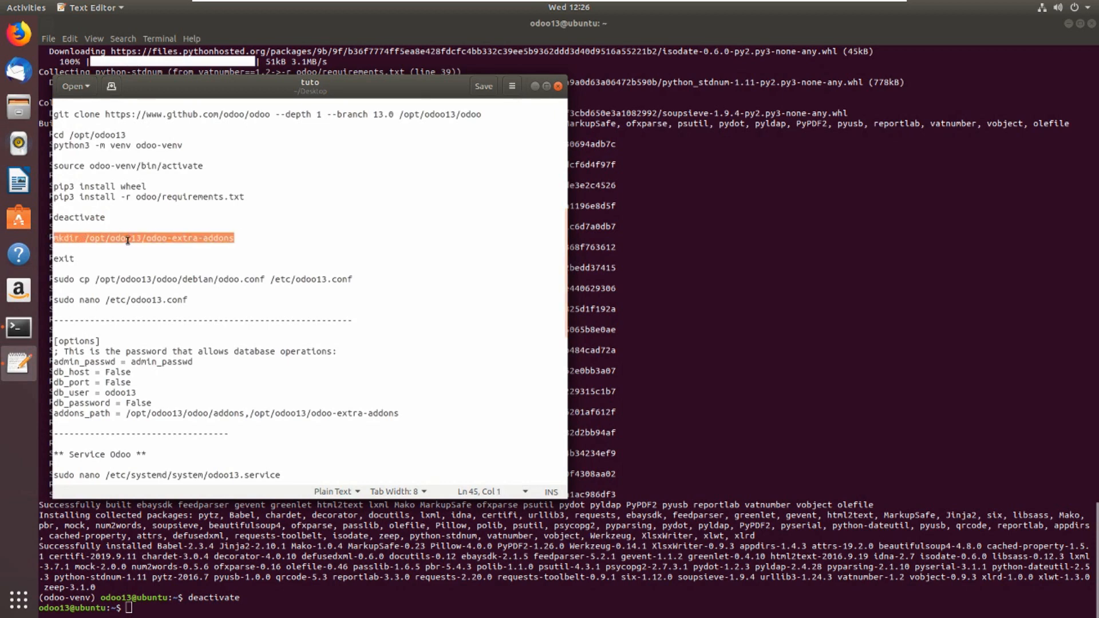
pyautogui.click(559, 85)
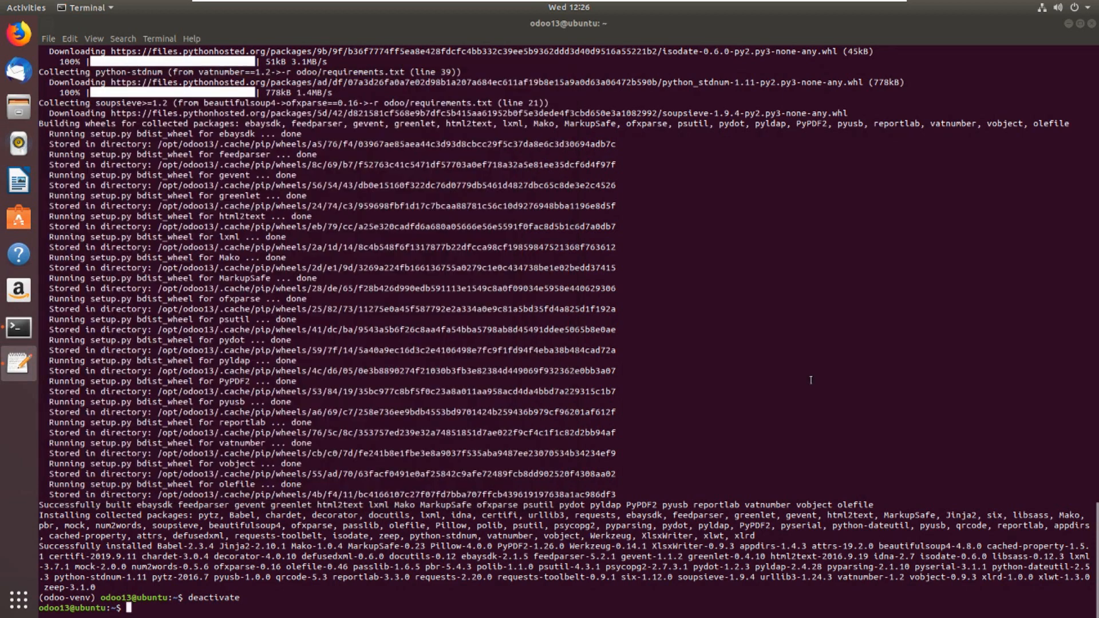
pyautogui.write('mkdir /opt/odoo13/odoo-extra-addons')
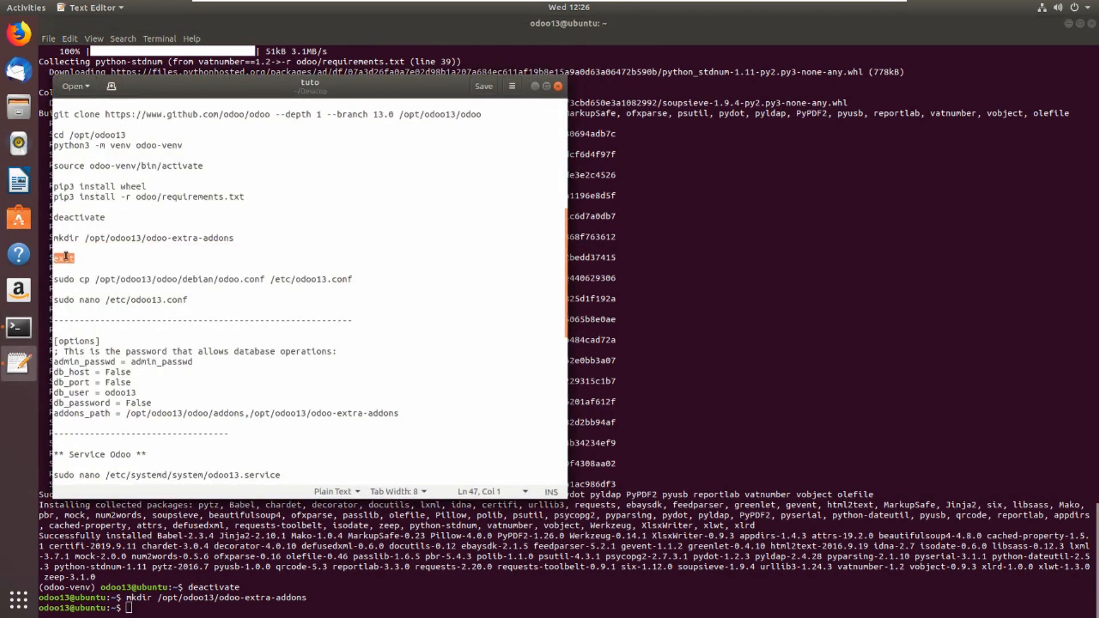
pyautogui.rightClick(63, 257)
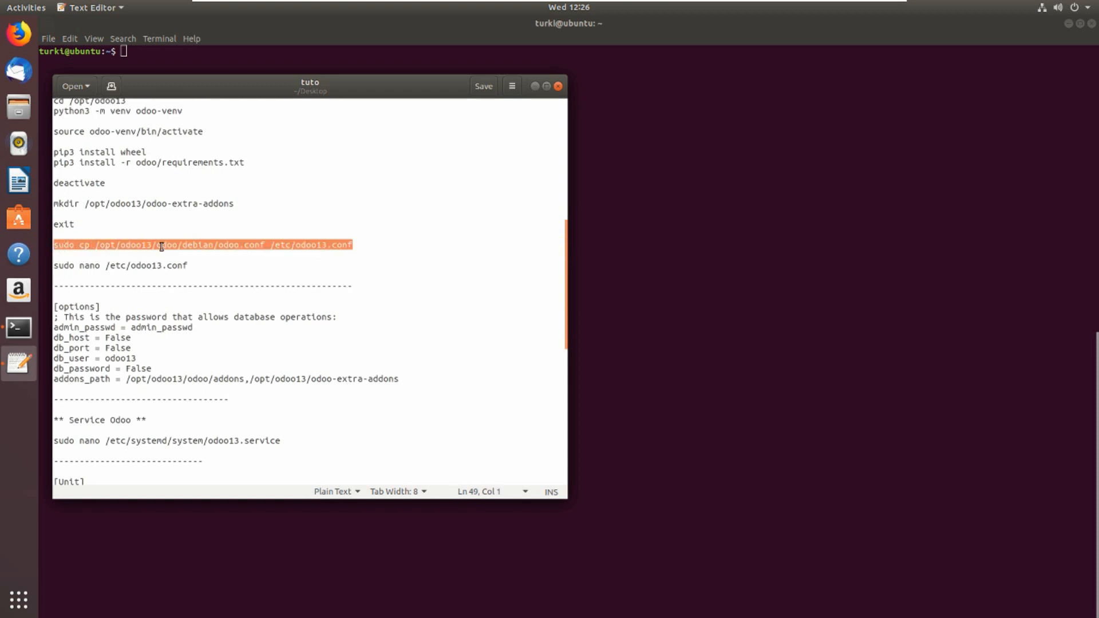
# Step: Copy debian/odoo.conf to /etc/odoo13.conf, paste the [options] block in nano and save it
pyautogui.rightClick(410, 281)
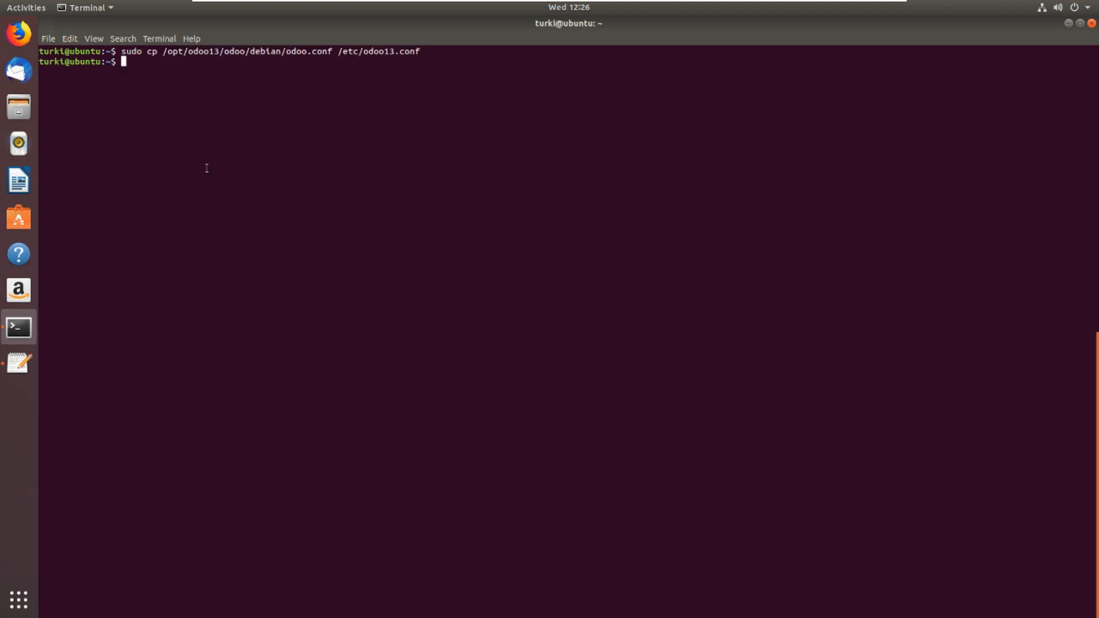
pyautogui.click(17, 363)
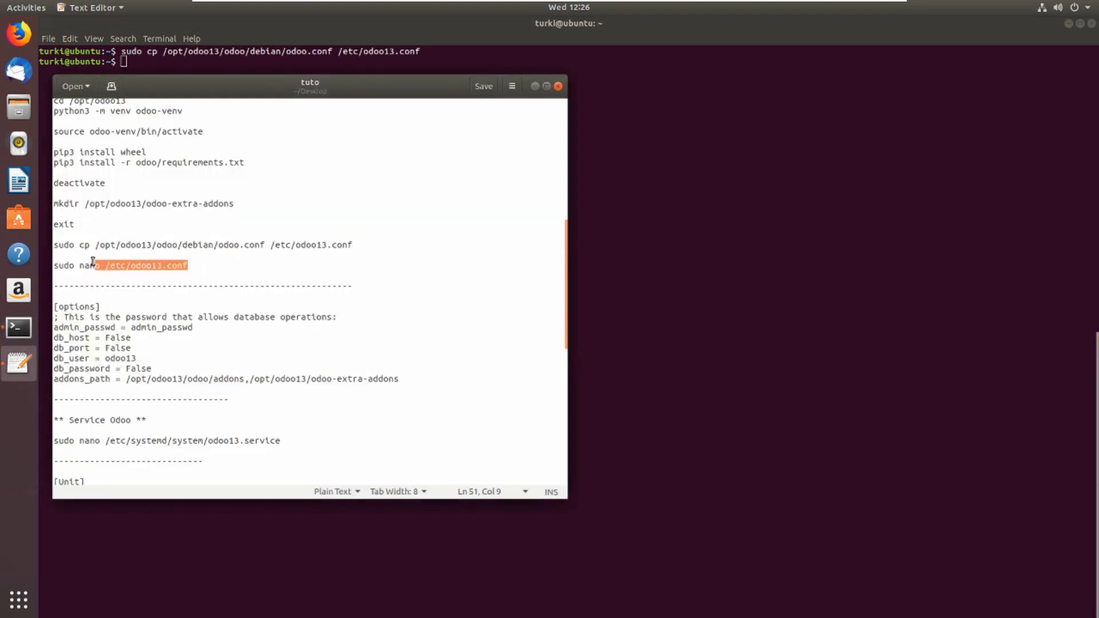
pyautogui.click(535, 86)
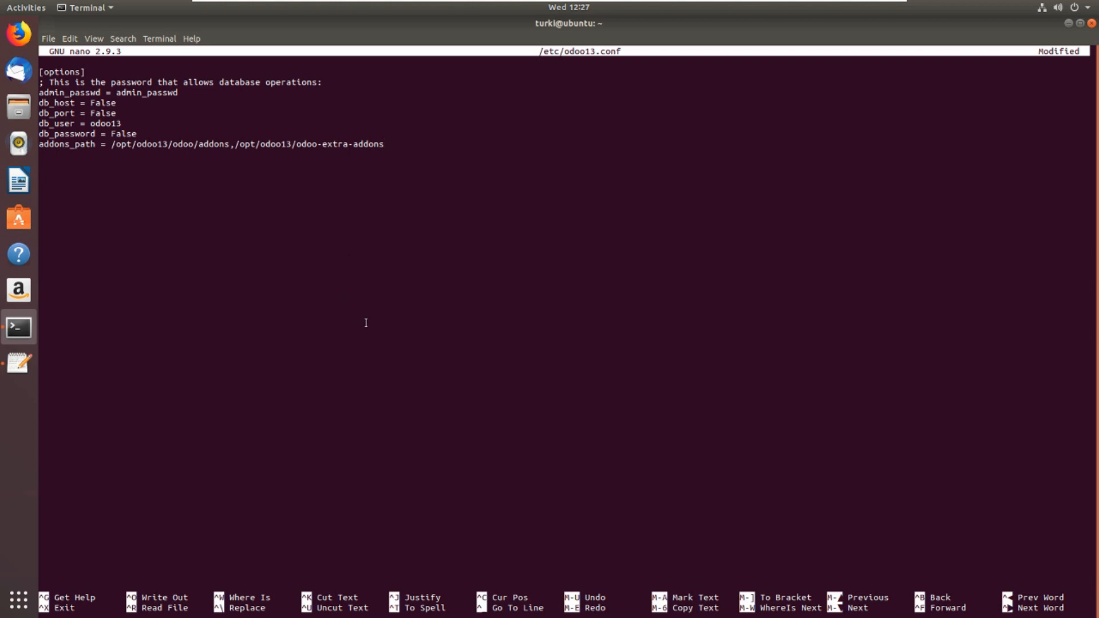
pyautogui.press('ctrl+x')
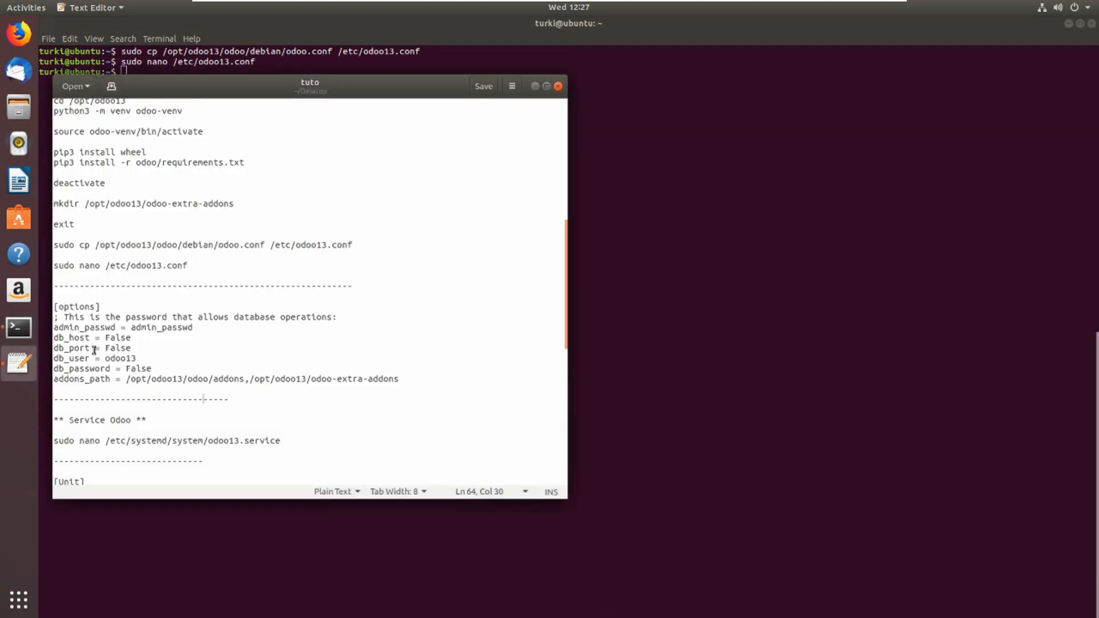
pyautogui.scroll(-3)
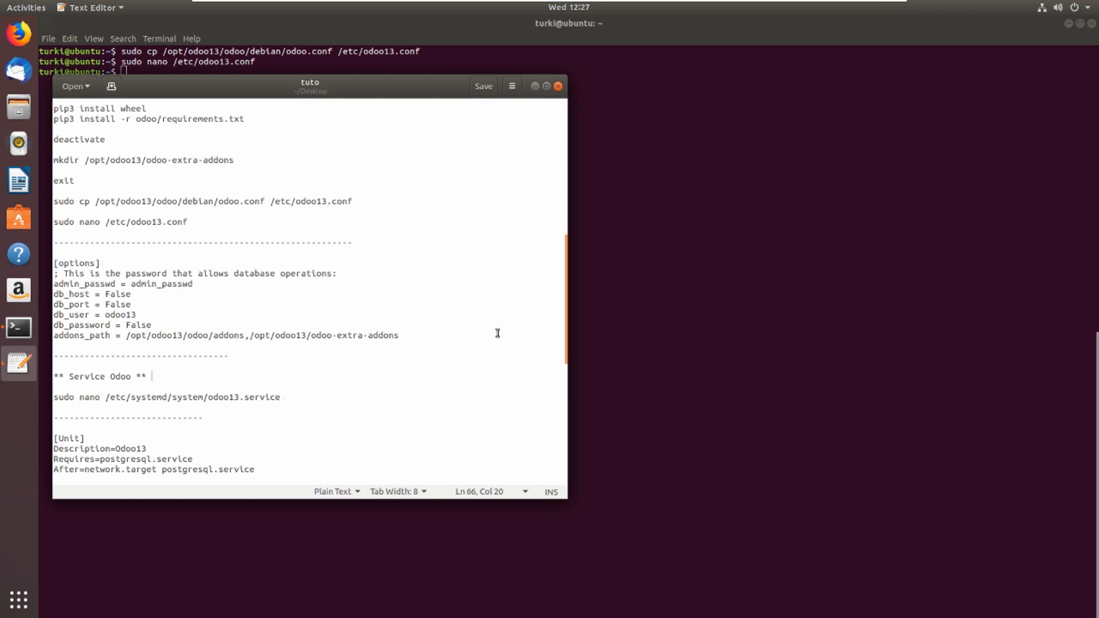
# Step: Create /etc/systemd/system/odoo13.service in nano with the [Unit], [Service] and [Install] sections and save it
pyautogui.scroll(-3)
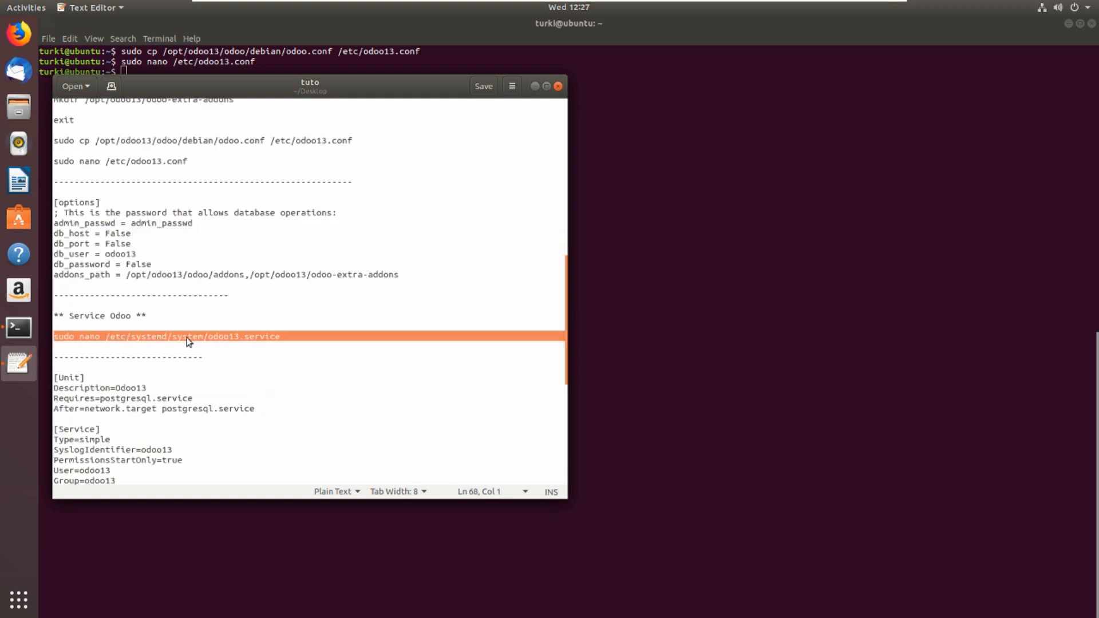
pyautogui.rightClick(392, 325)
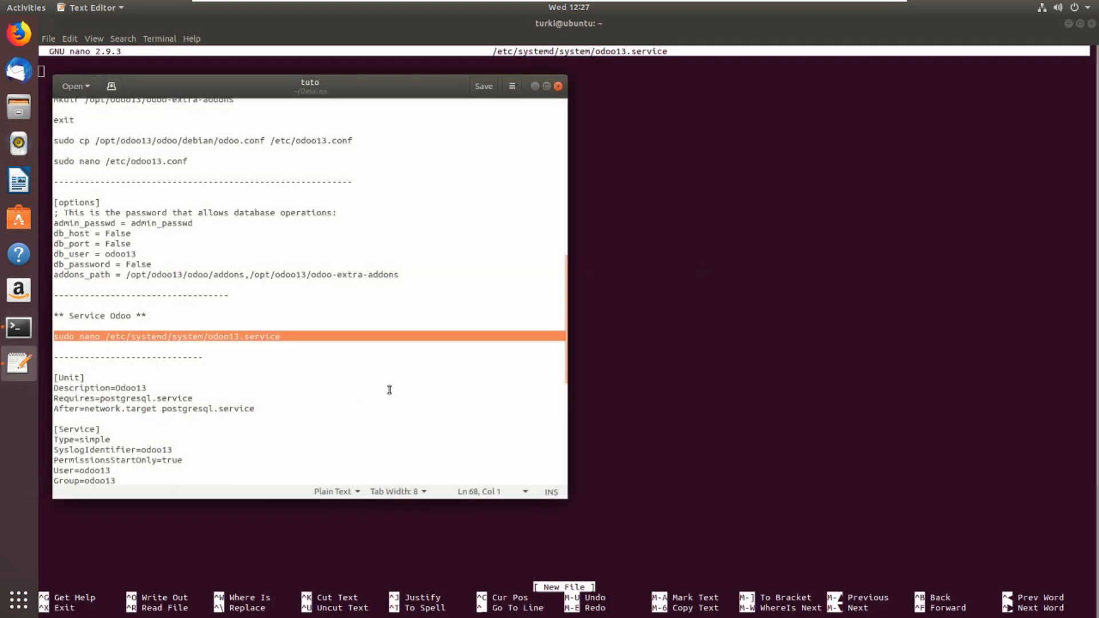
pyautogui.scroll(-3)
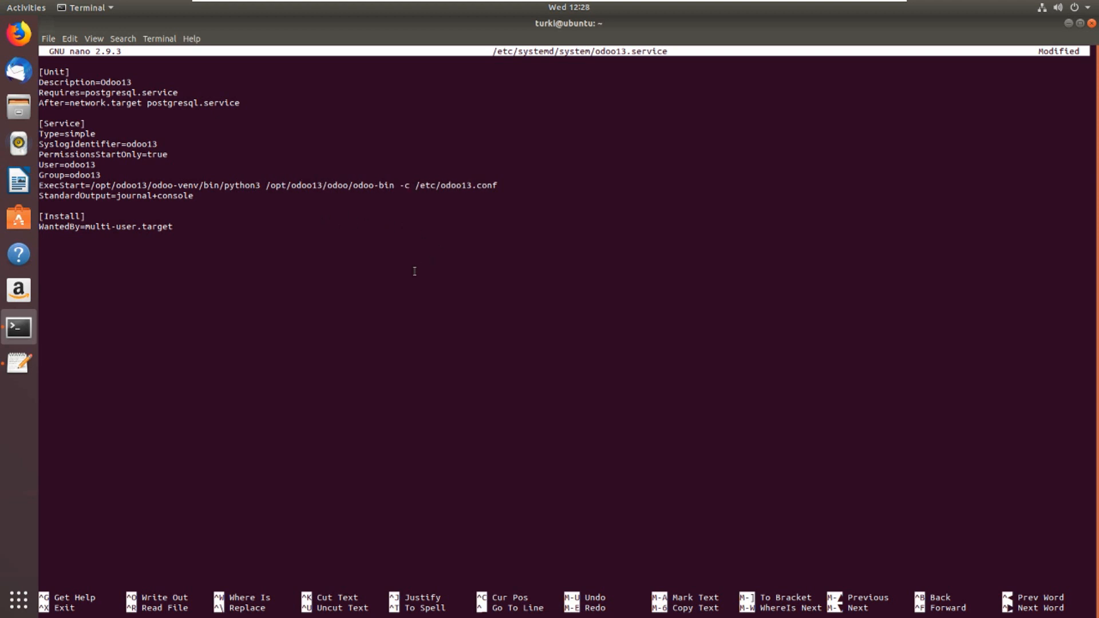
pyautogui.press('ctrl+x')
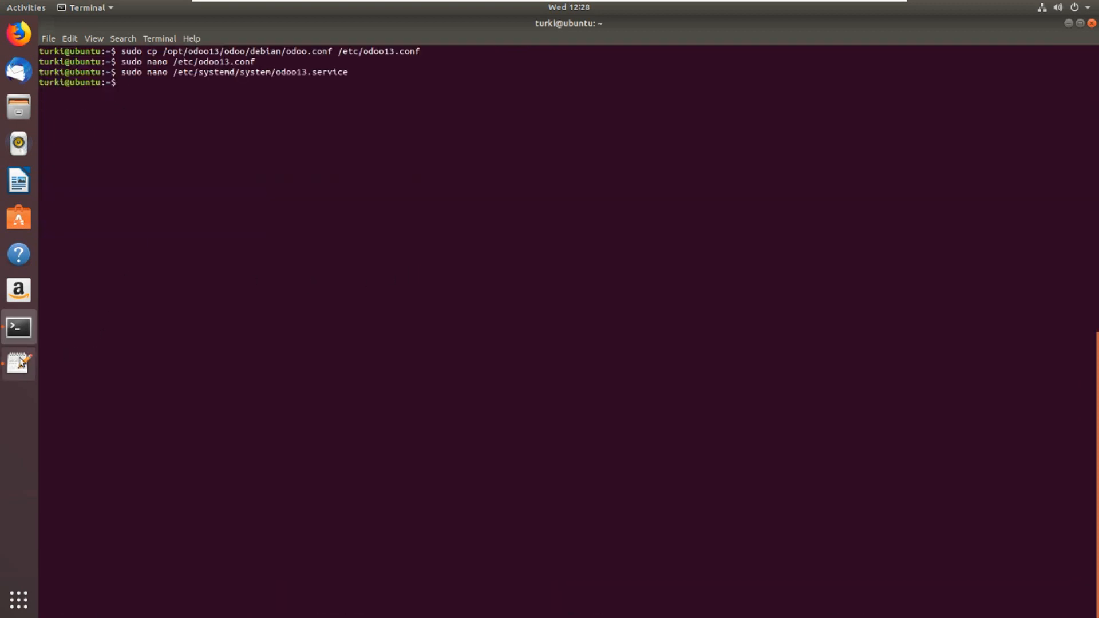
# Step: Copy the daemon-reload and service-enable commands from the tutorial notes
pyautogui.click(18, 363)
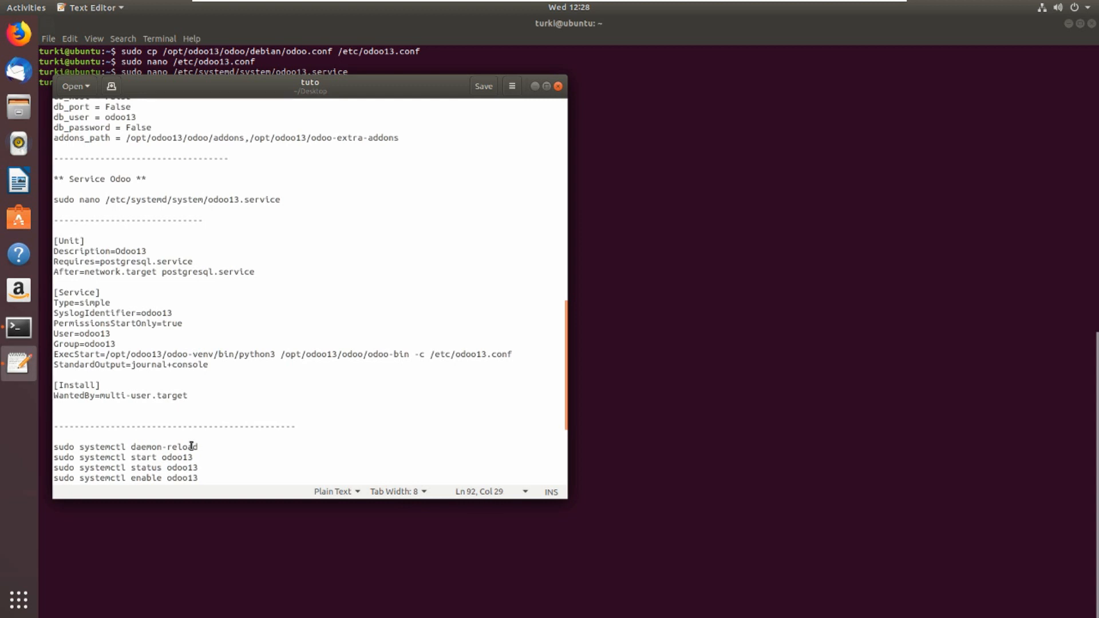
pyautogui.rightClick(125, 447)
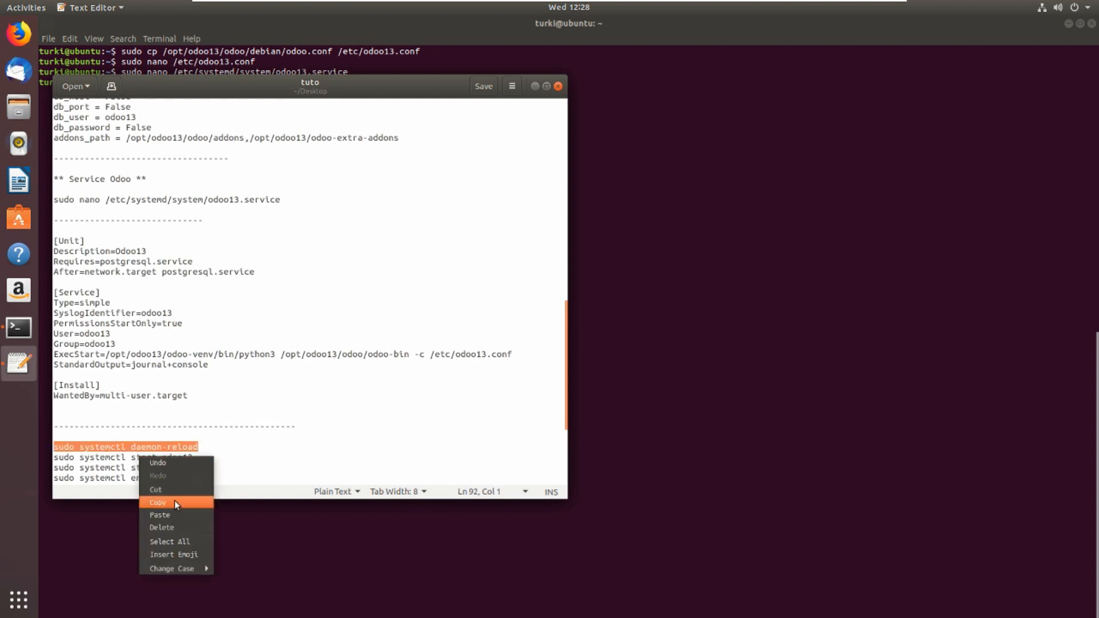
pyautogui.click(158, 503)
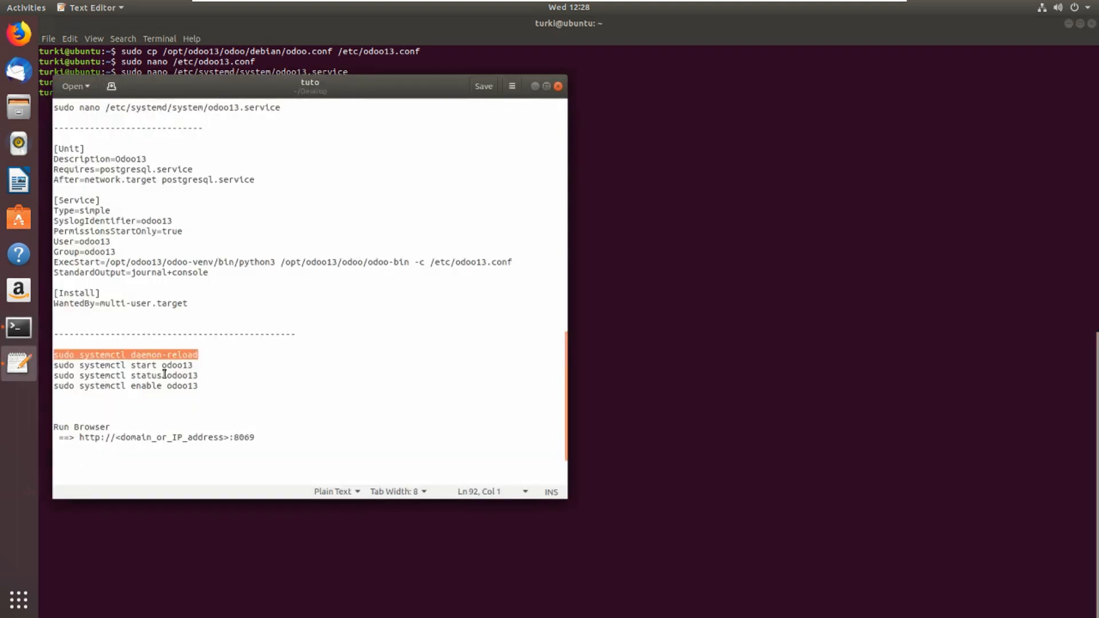
pyautogui.rightClick(181, 365)
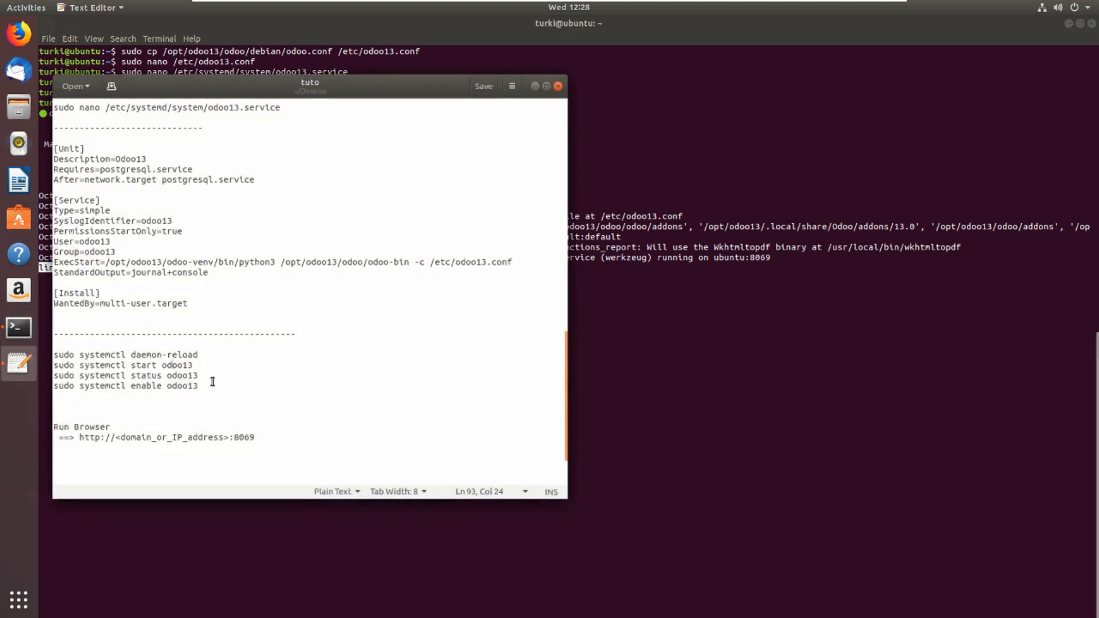
pyautogui.rightClick(126, 386)
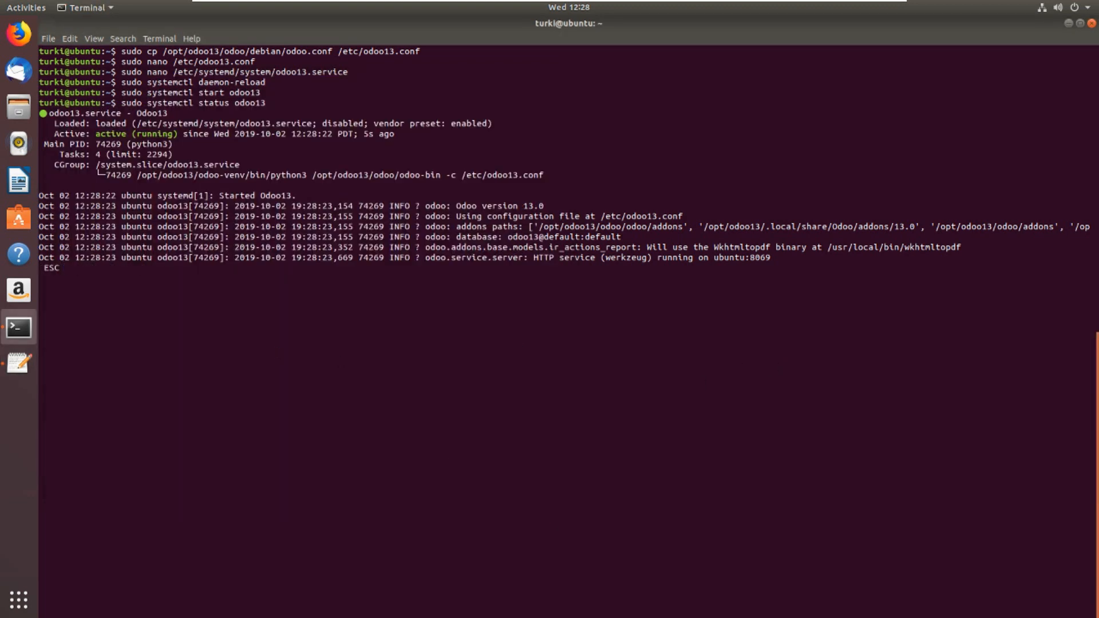
# Step: Leave the status view and run sudo systemctl start odoo13, then sudo nano /etc/odoo13.conf
pyautogui.press('q')
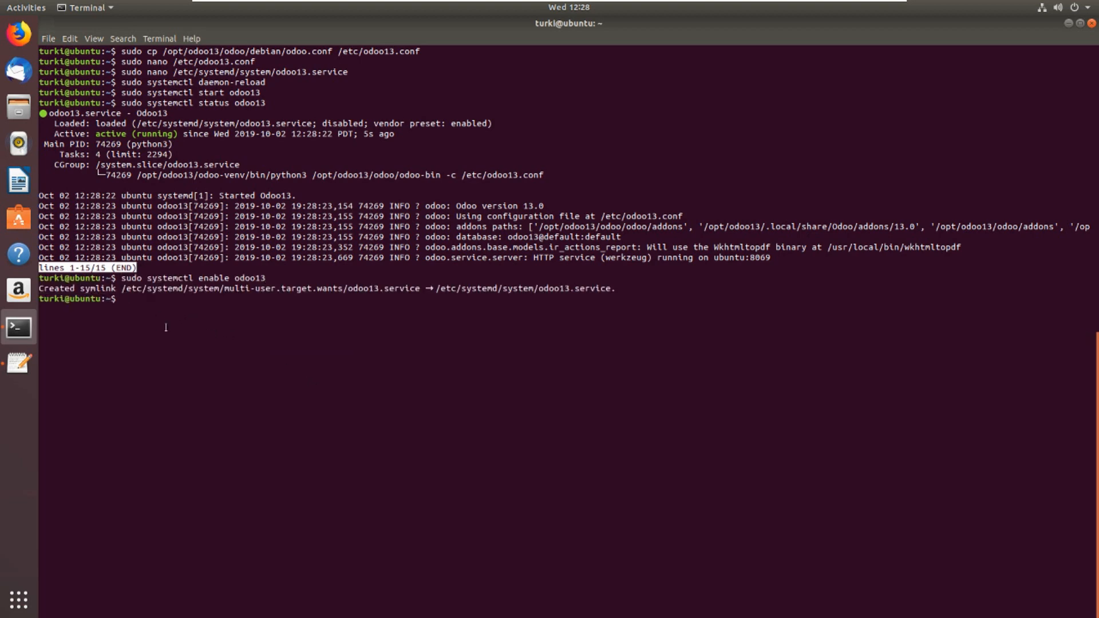
pyautogui.write('sudo systemctl start odoo13')
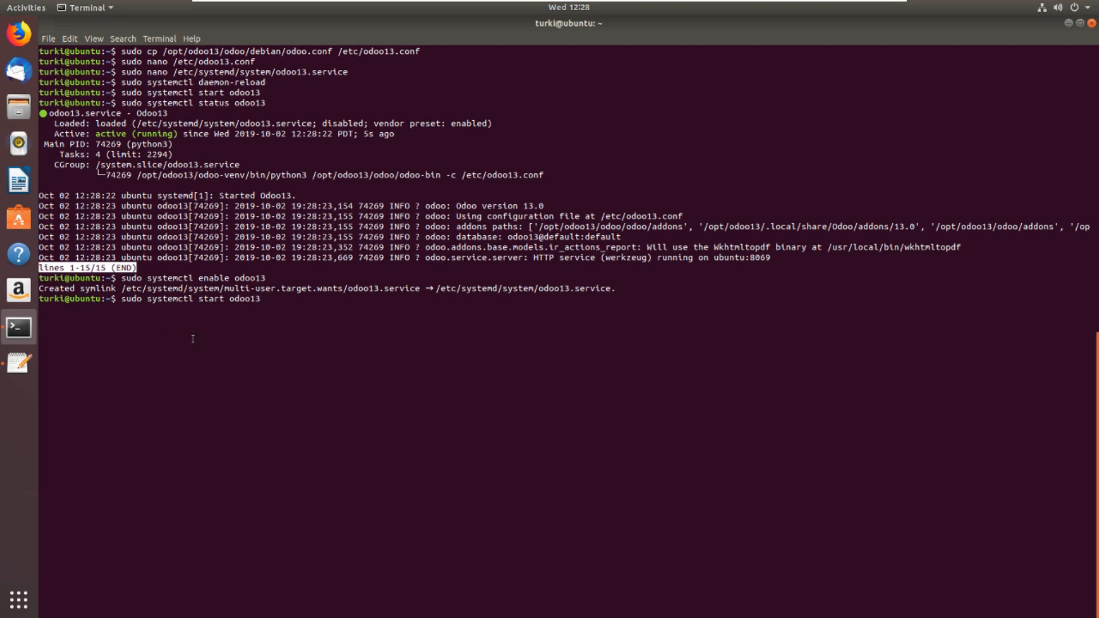
pyautogui.write('sudo nano /etc/odoo13.conf')
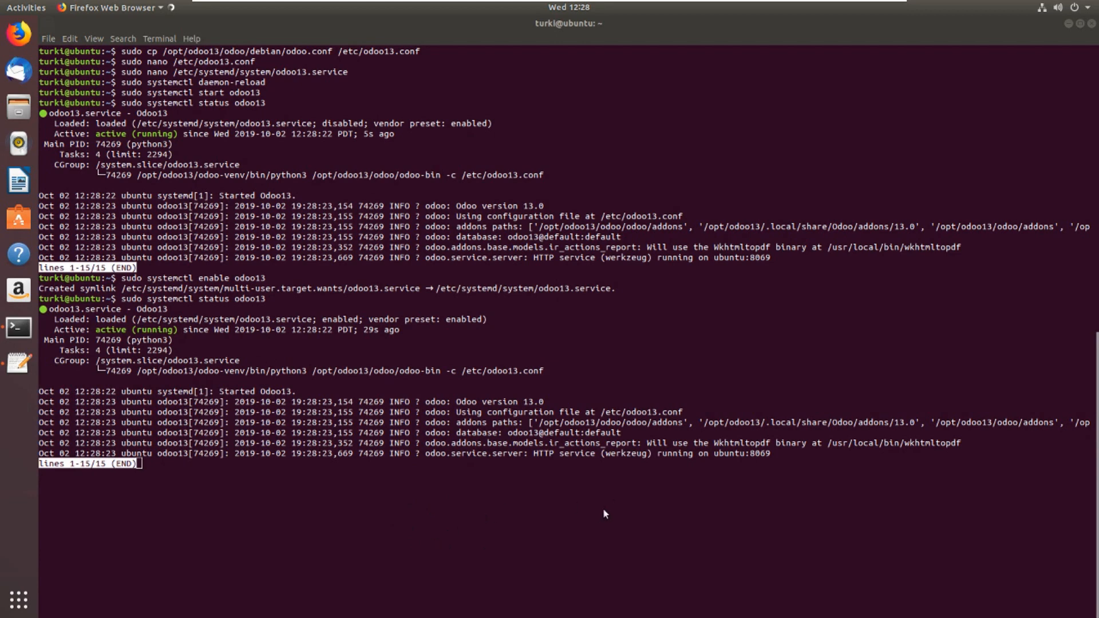
pyautogui.moveTo(776, 457)
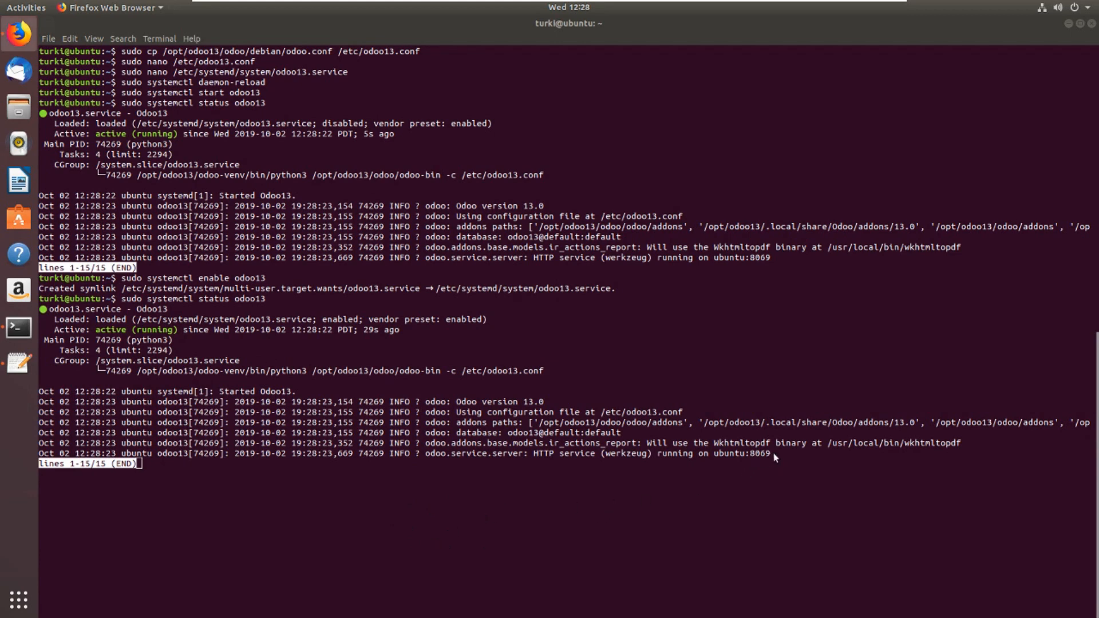
# Step: Load localhost:8069 in a maximized Firefox window to reach Odoo's database creation page
pyautogui.click(17, 33)
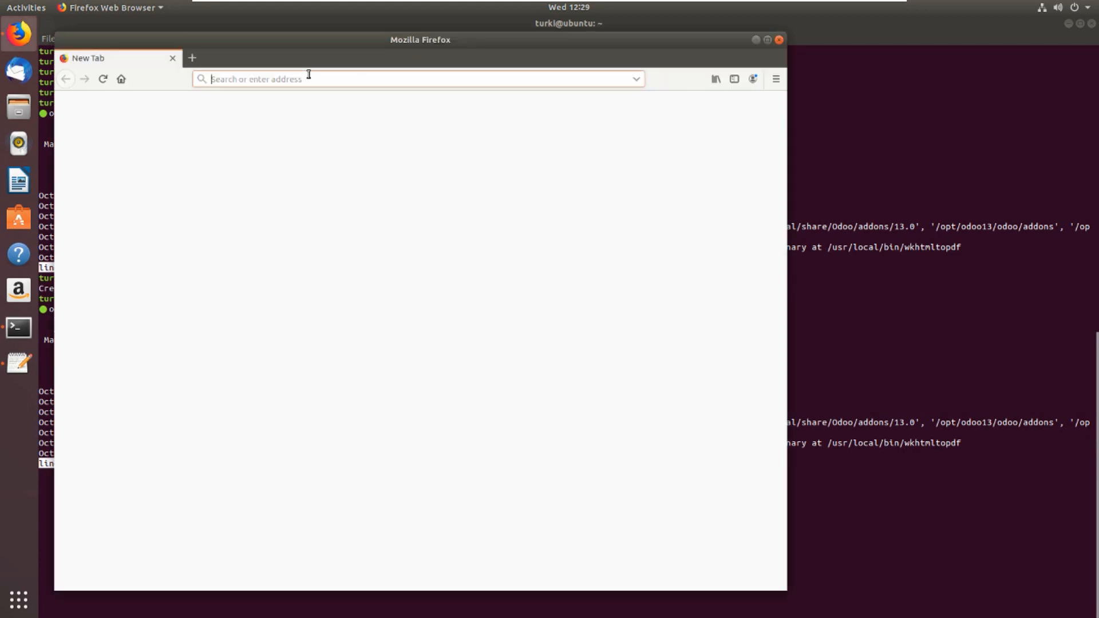
pyautogui.write('localhost:8069/web/database/selector')
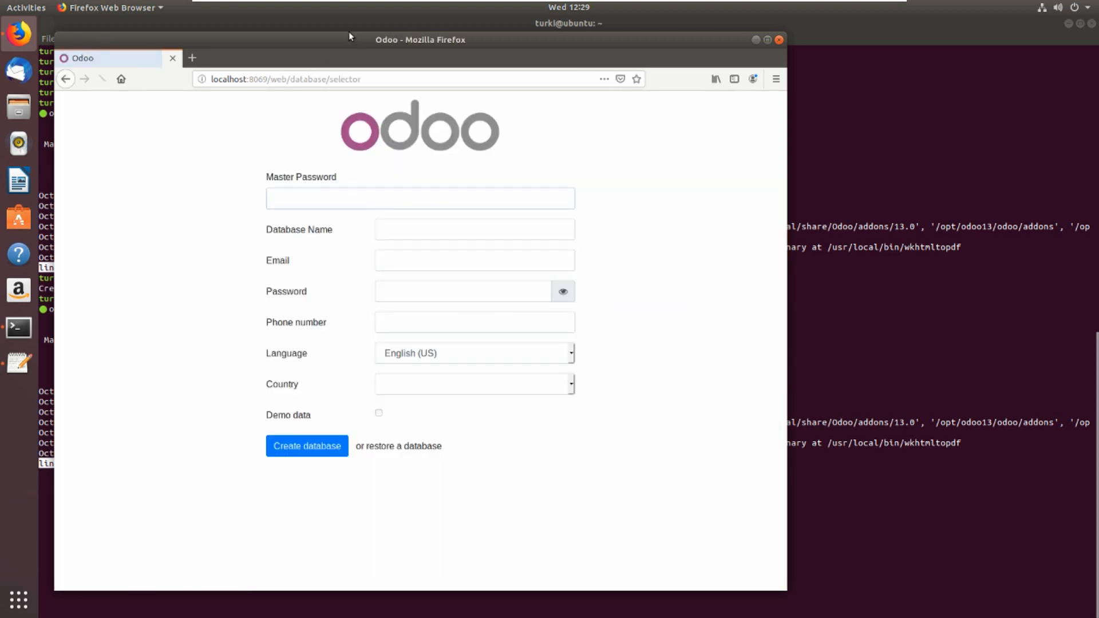
pyautogui.click(192, 58)
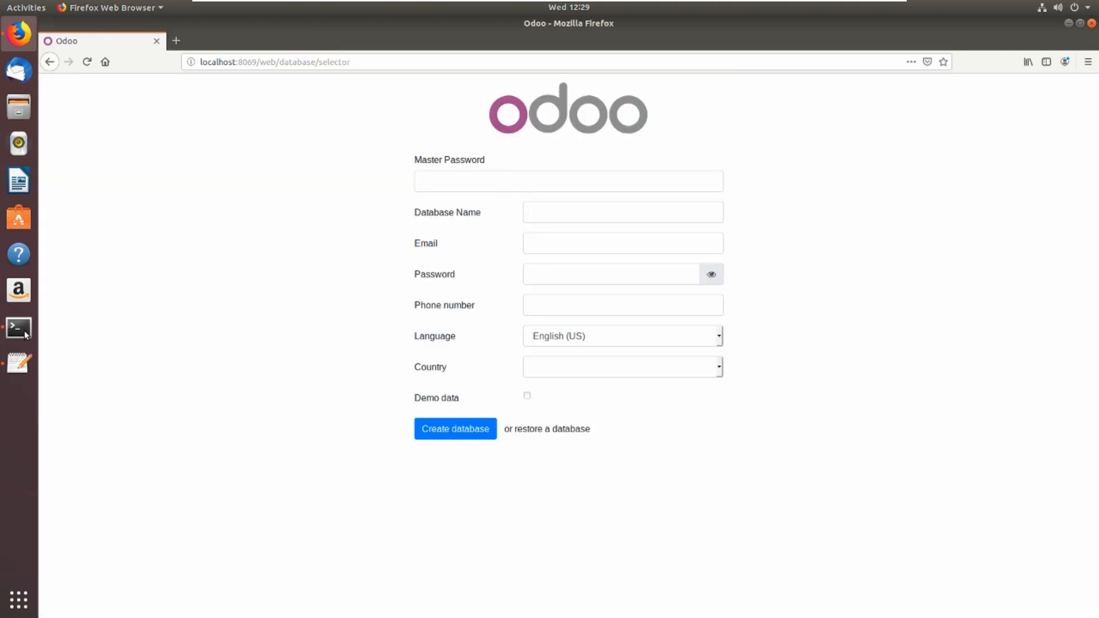
pyautogui.moveTo(107, 264)
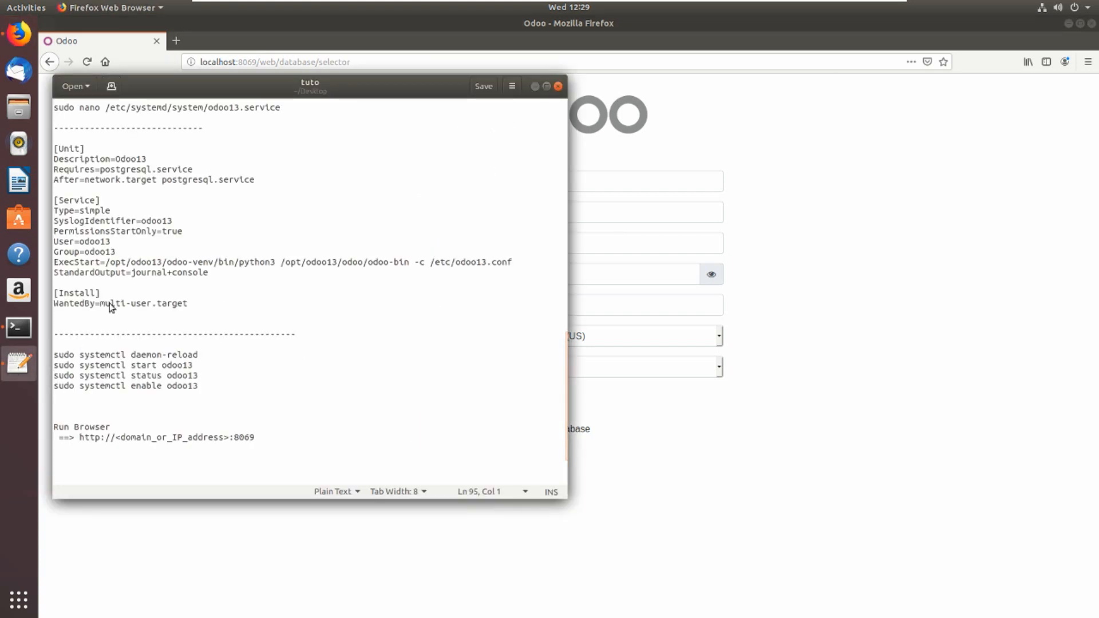
pyautogui.moveTo(15, 337)
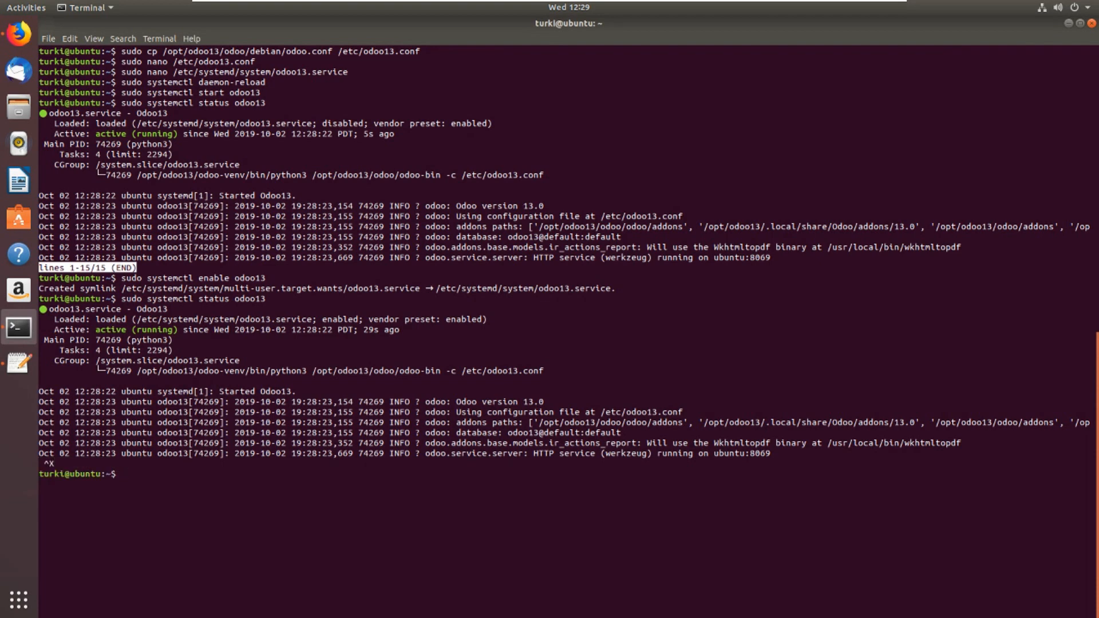
# Step: Check odoo13 status, then edit /etc/odoo13.conf in nano to comment out admin_passwd and save
pyautogui.write('sudo systemctl status odoo13')
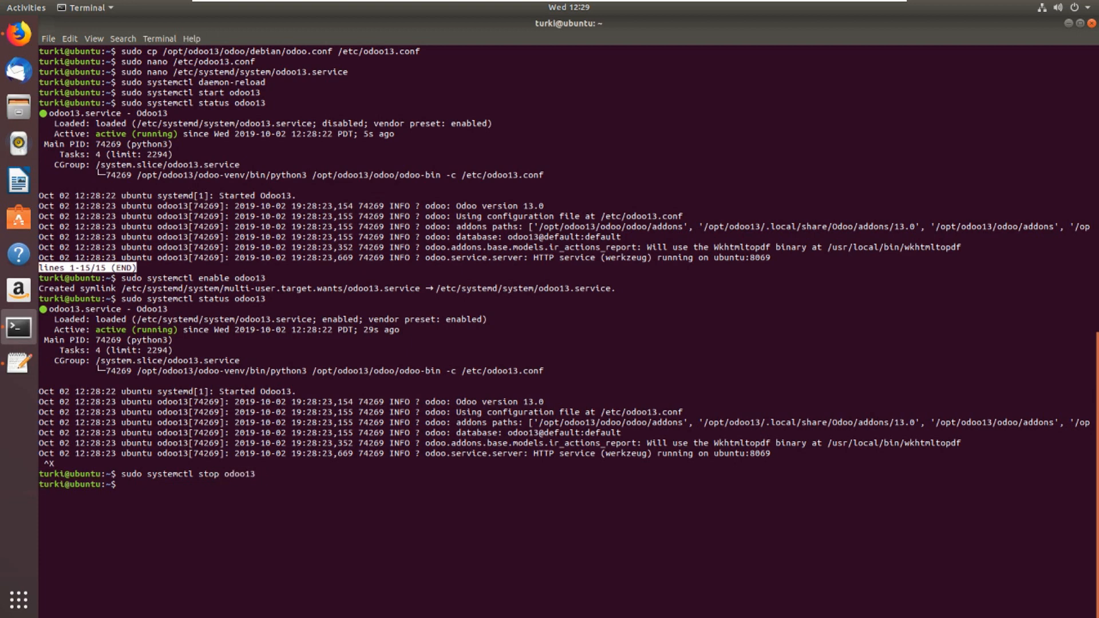
pyautogui.write('clear')
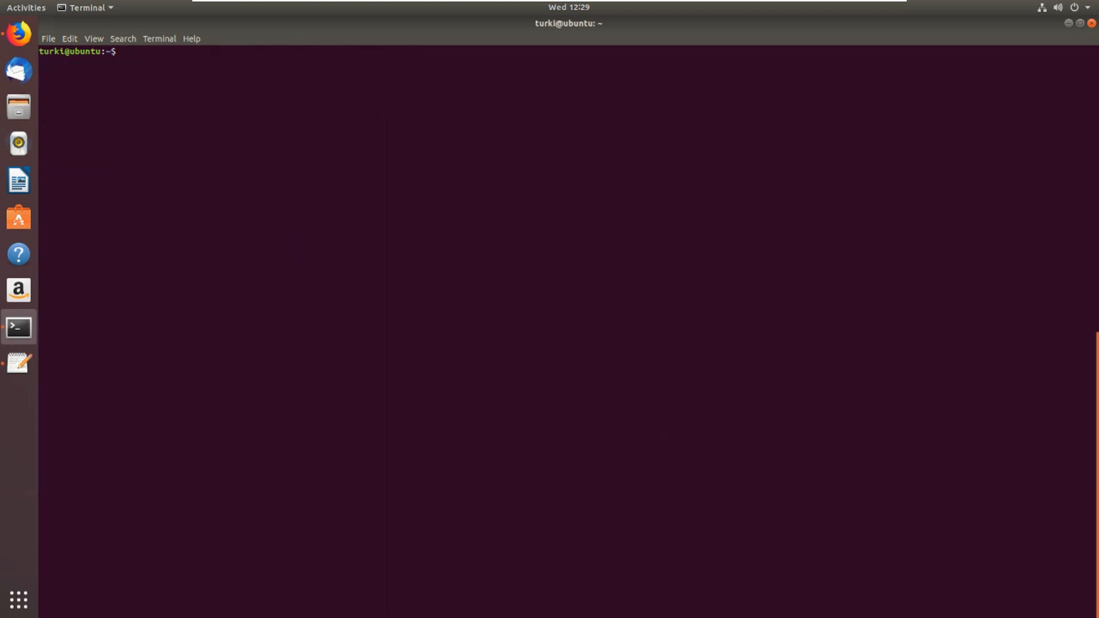
pyautogui.write('cd /etc')
pyautogui.write('nano o')
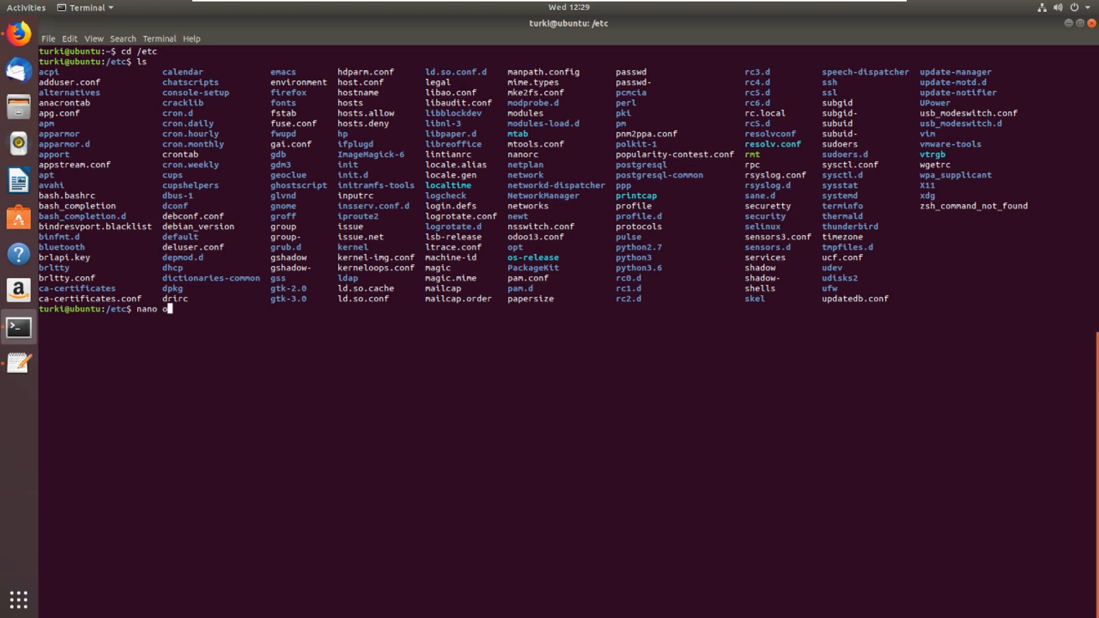
pyautogui.write('doo13.conf')
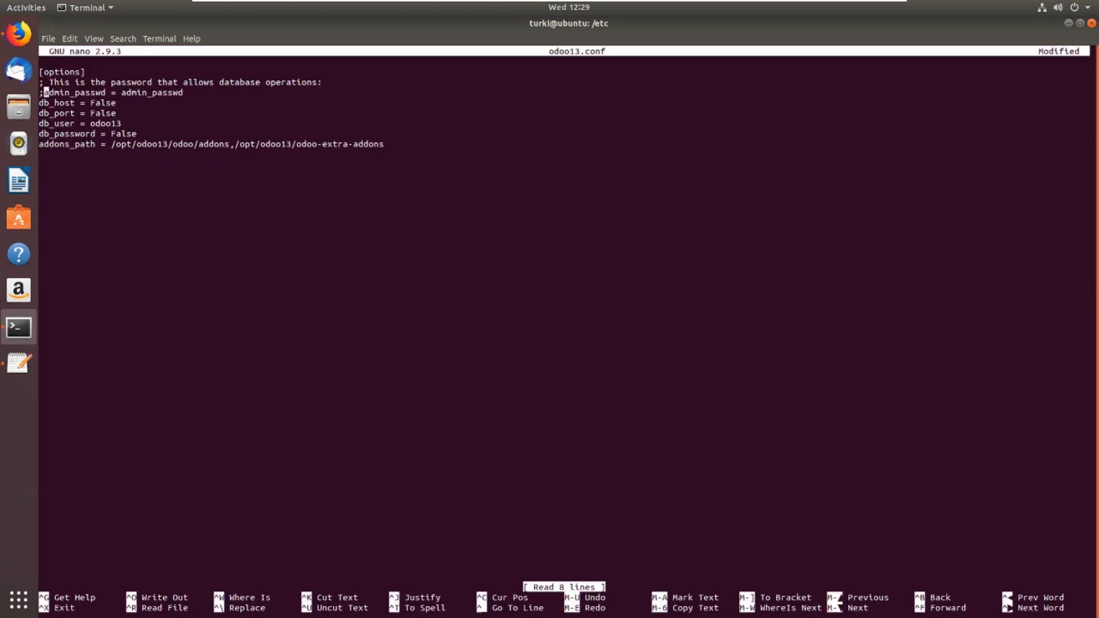
pyautogui.press('Down')
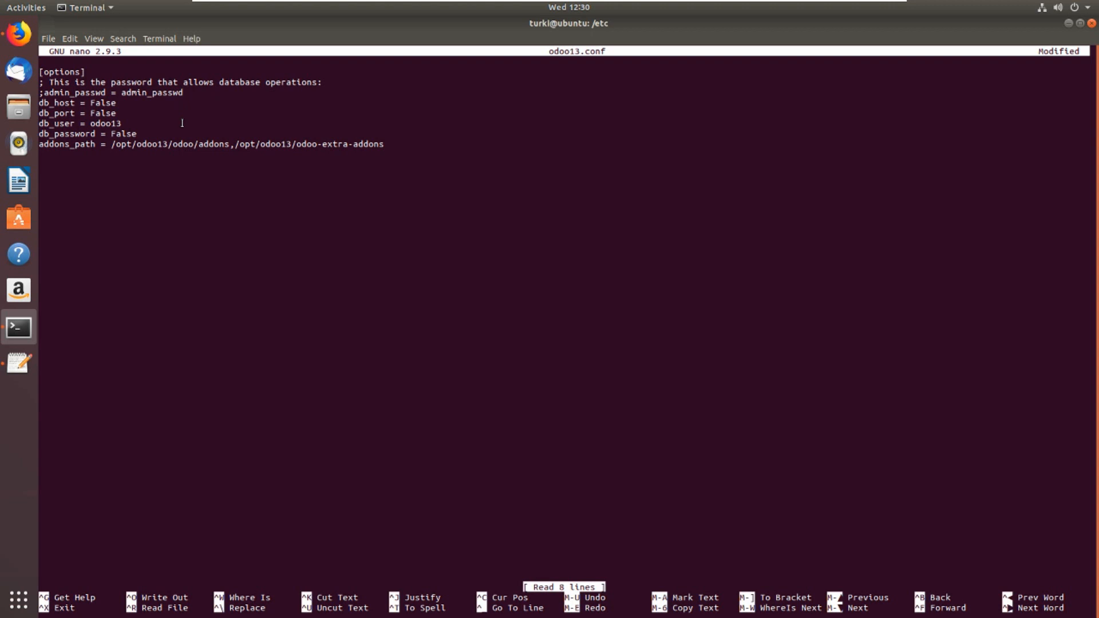
pyautogui.press('ctrl+x')
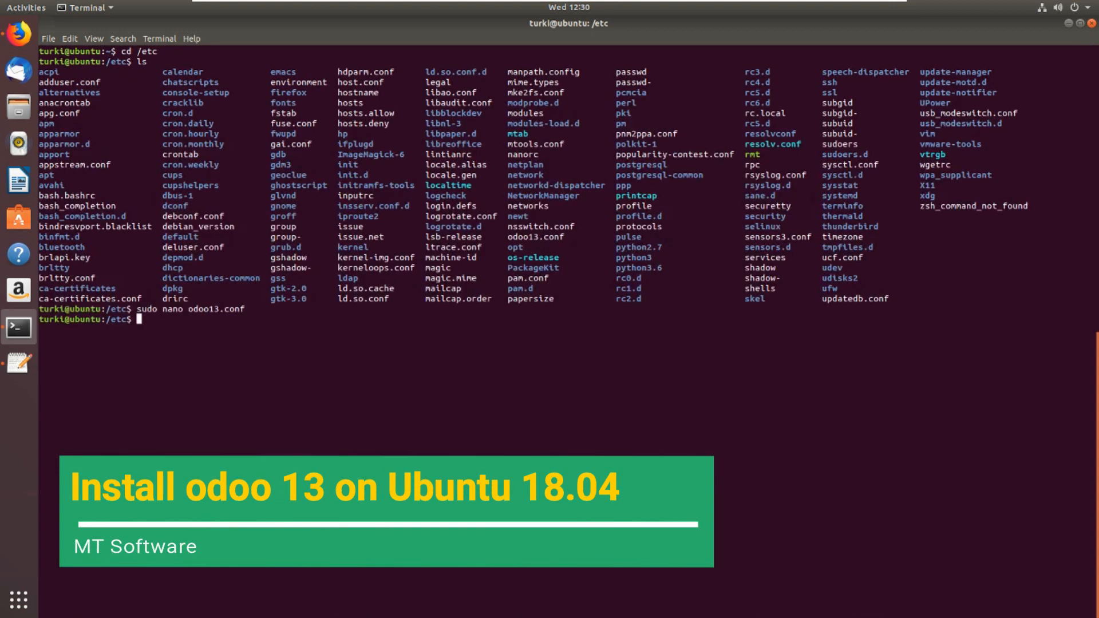
# Step: Return home and restart odoo13 with sudo systemctl stop then start
pyautogui.write('cd')
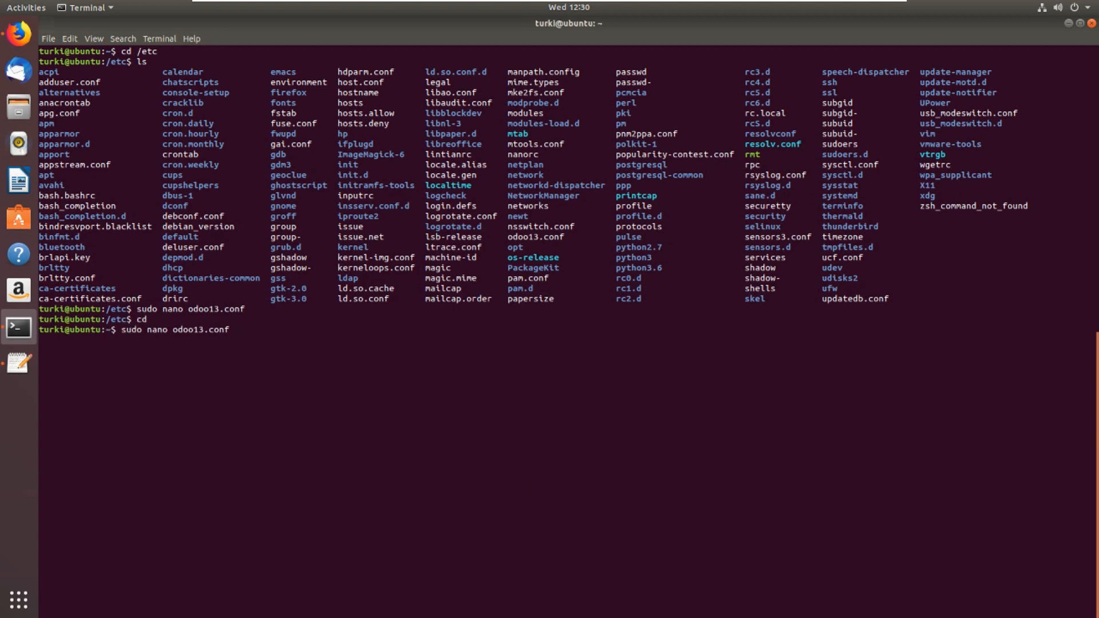
pyautogui.write('sudo systemctl stop odoo13')
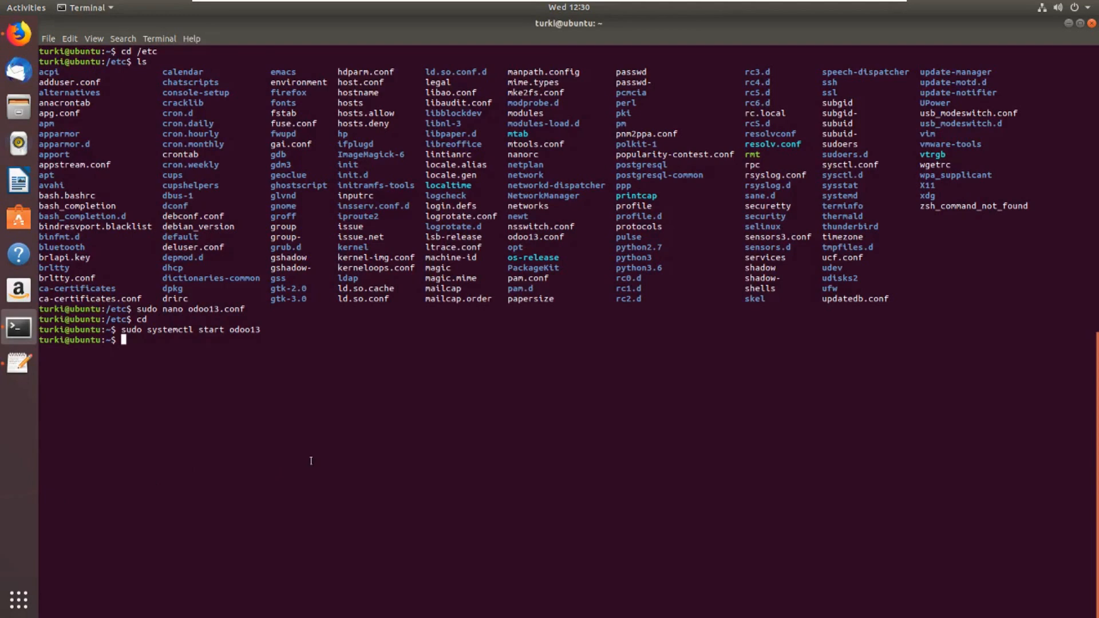
pyautogui.write('sudo systemctl start odoo13')
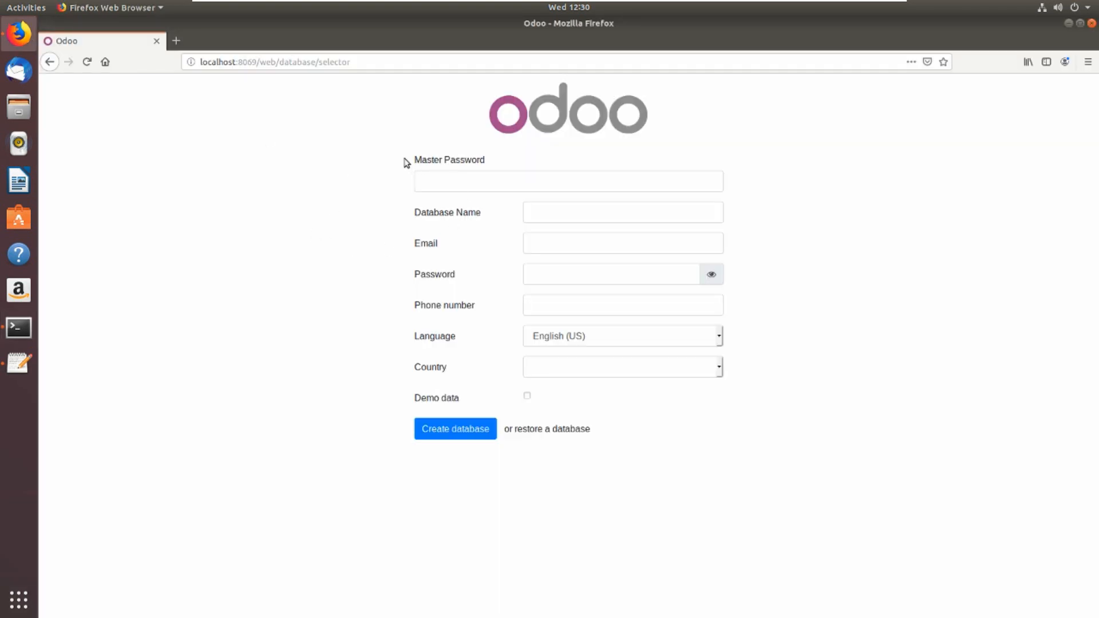
pyautogui.moveTo(509, 159)
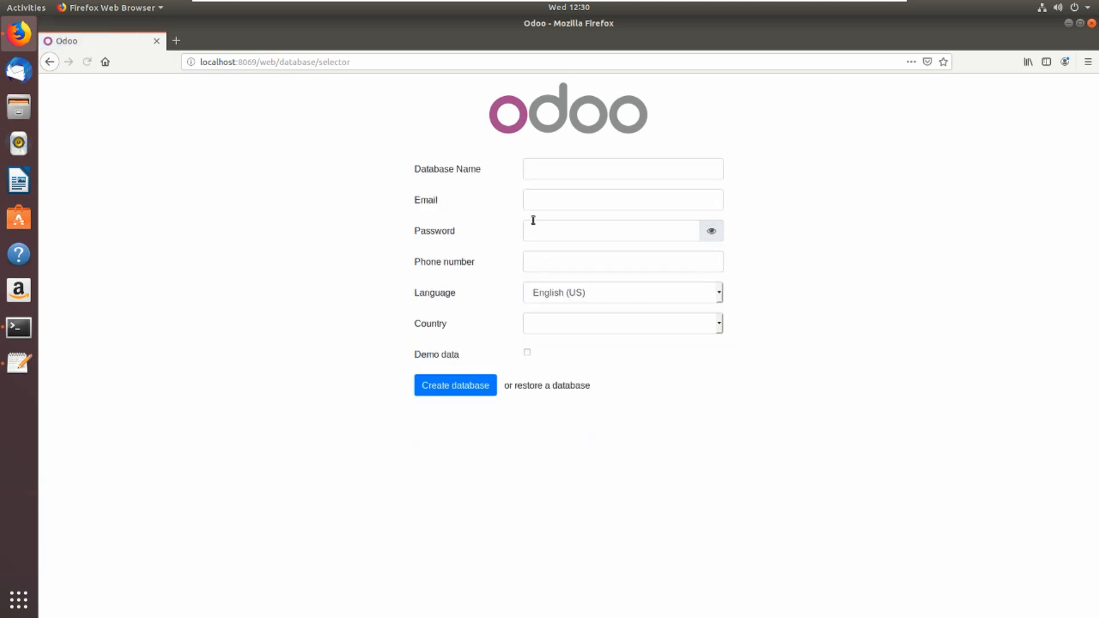
# Step: Fill the new database form with name test, email admin and a password, then create the database
pyautogui.click(621, 168)
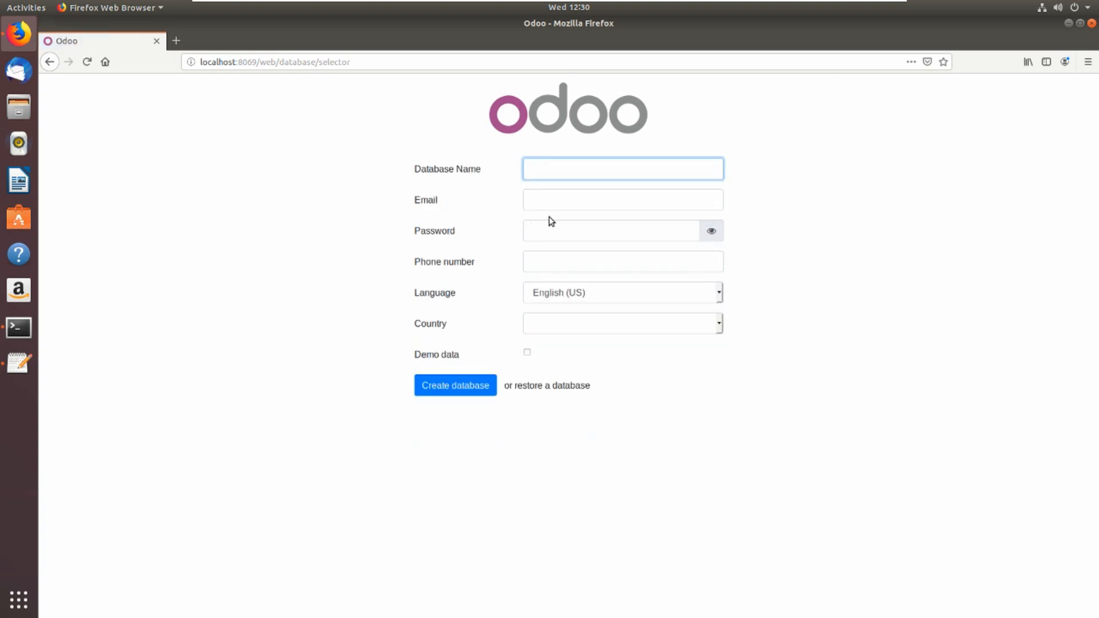
pyautogui.write('test')
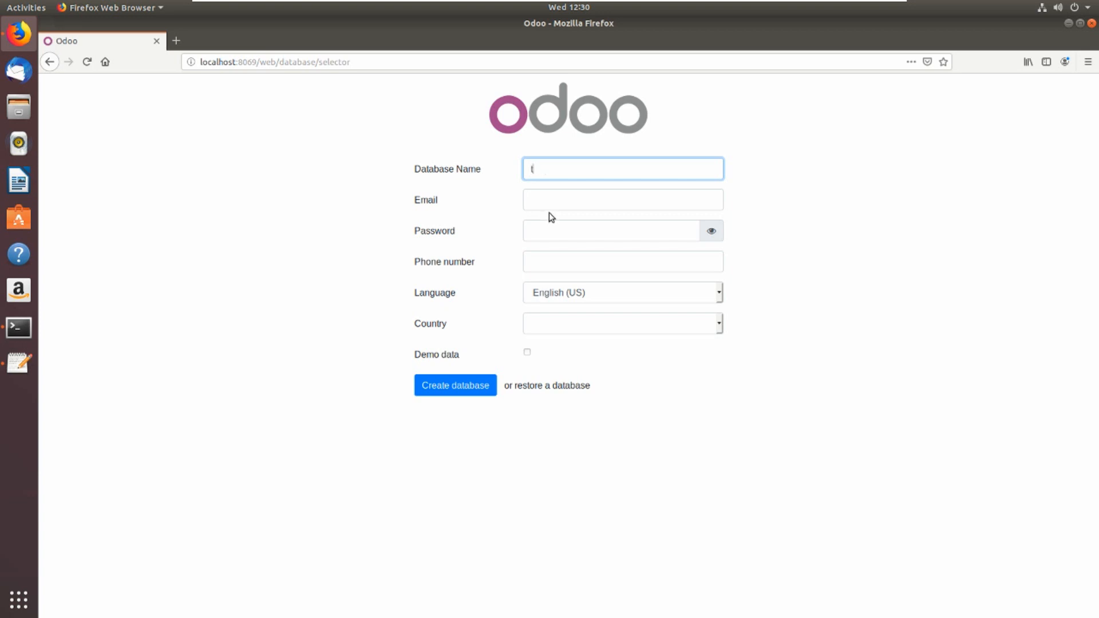
pyautogui.write('est')
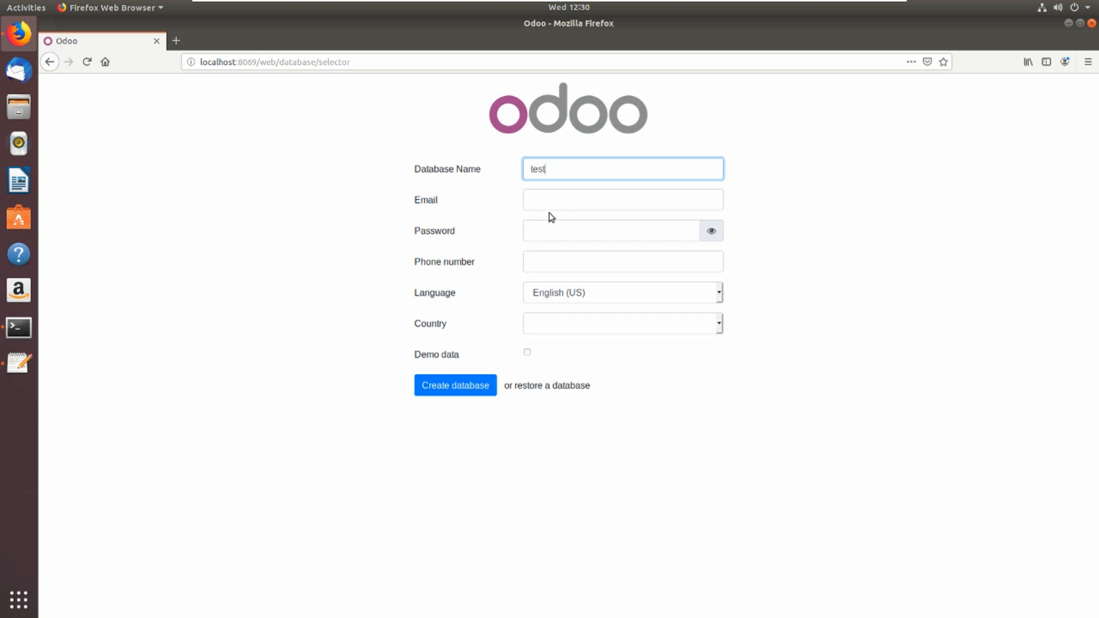
pyautogui.write('adm')
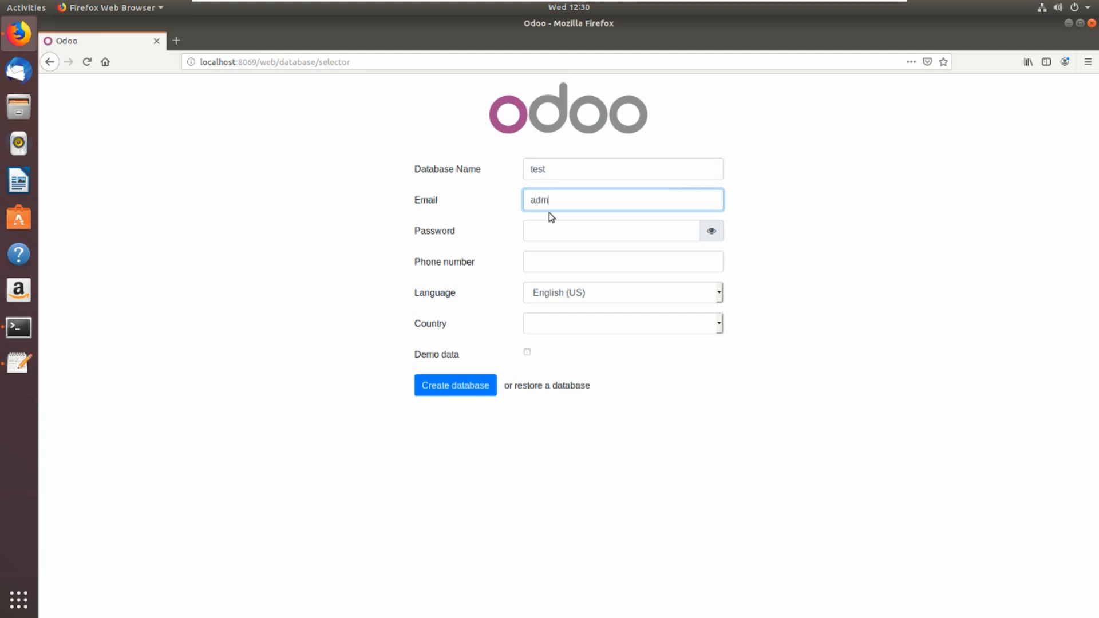
pyautogui.write('a')
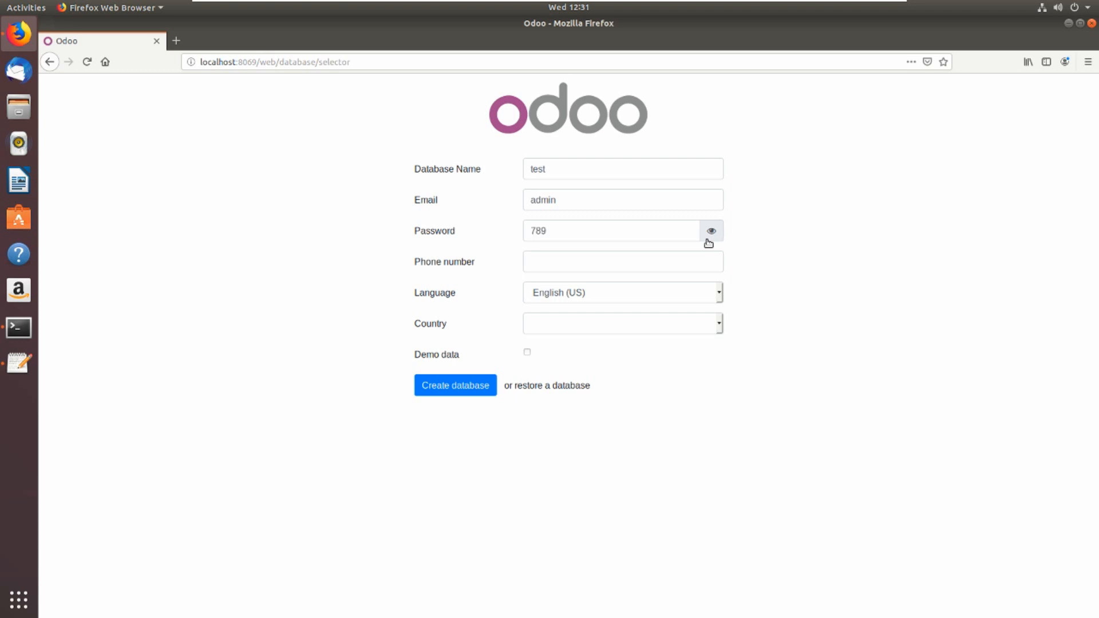
pyautogui.click(710, 231)
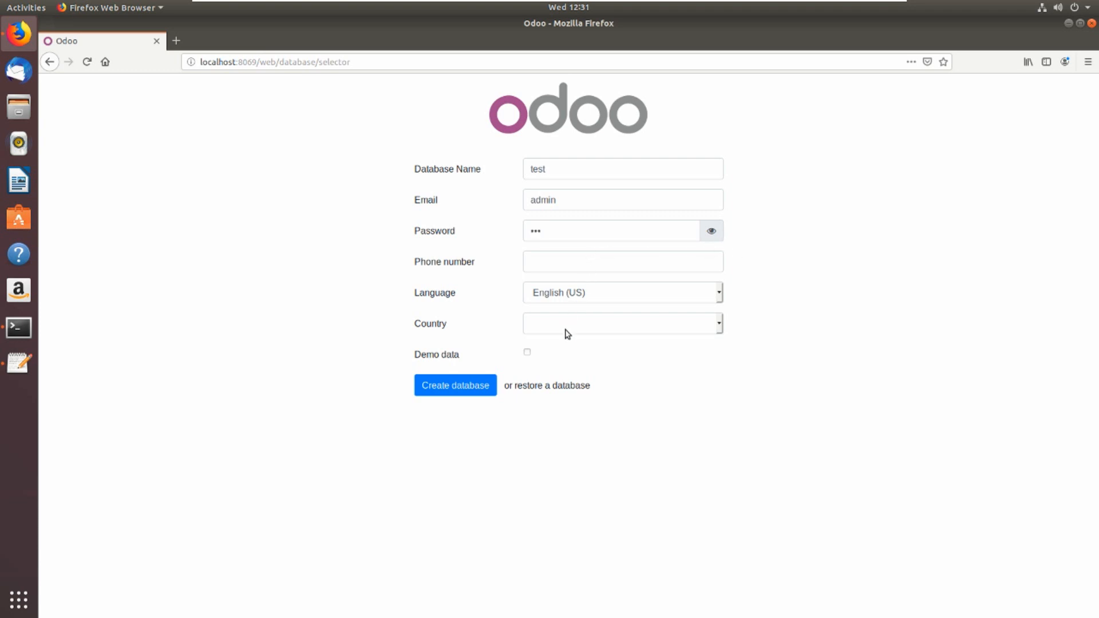
pyautogui.click(622, 261)
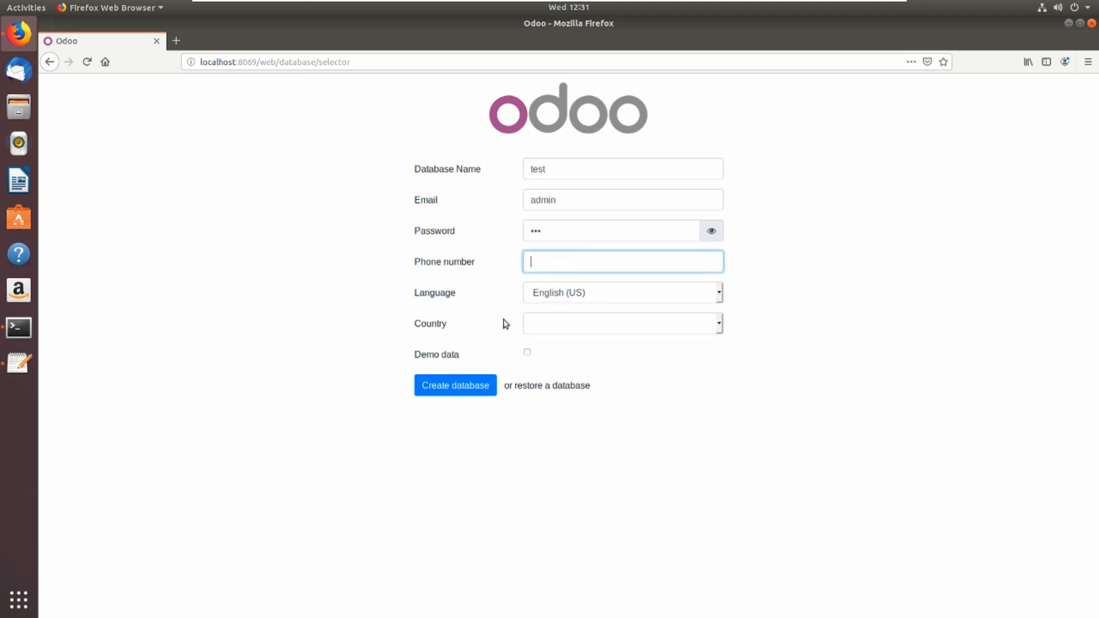
pyautogui.click(455, 386)
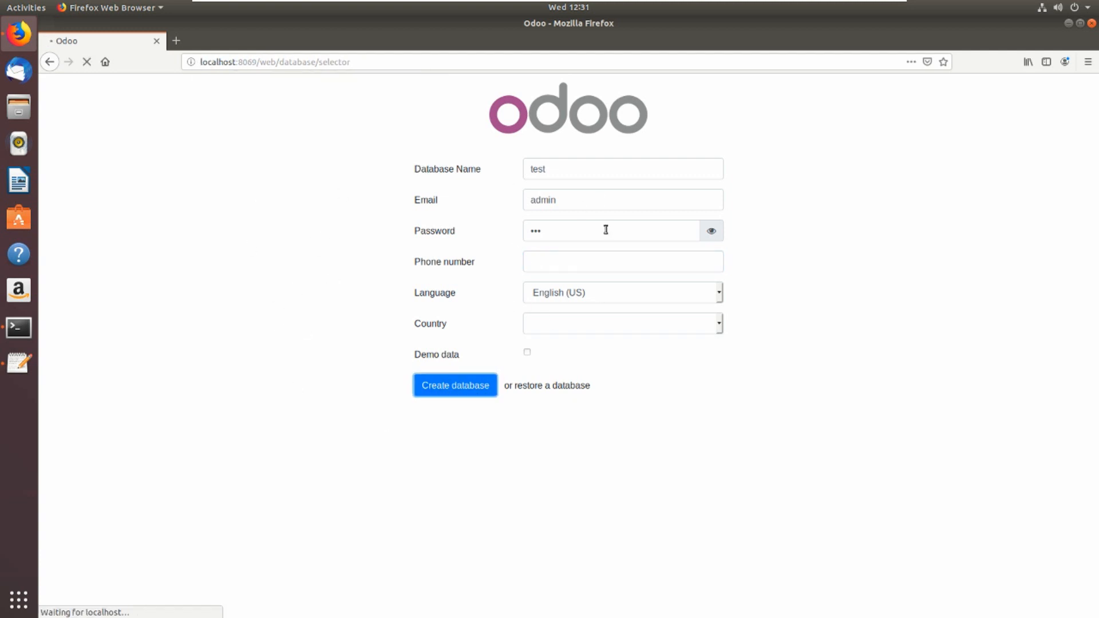
pyautogui.moveTo(19, 327)
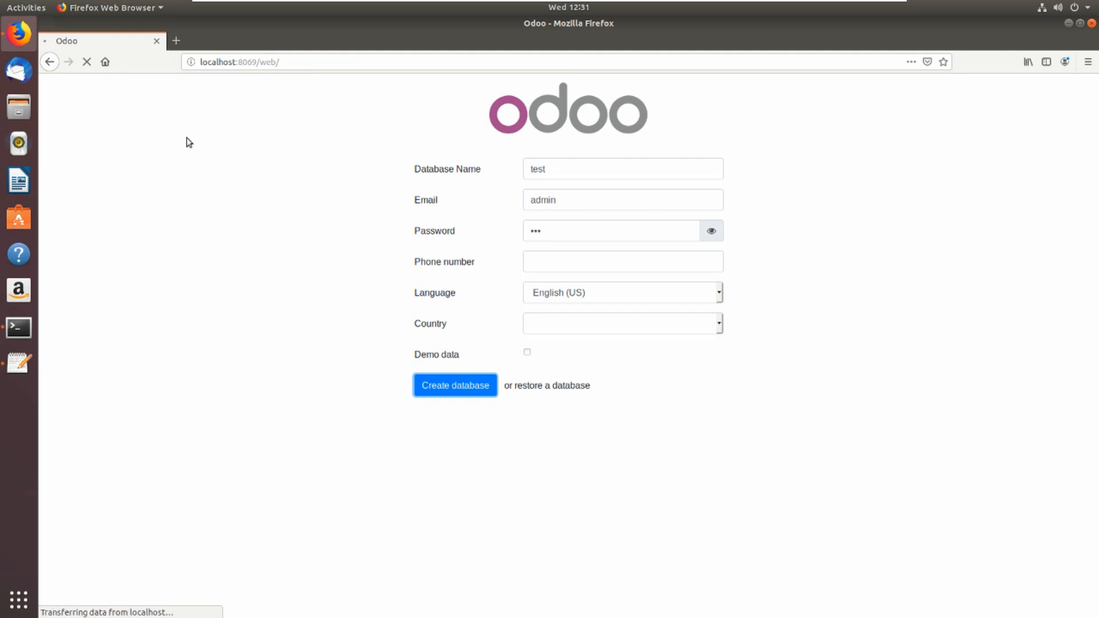
# Step: Wait for the test database to be created and the /web client to load
pyautogui.click(454, 386)
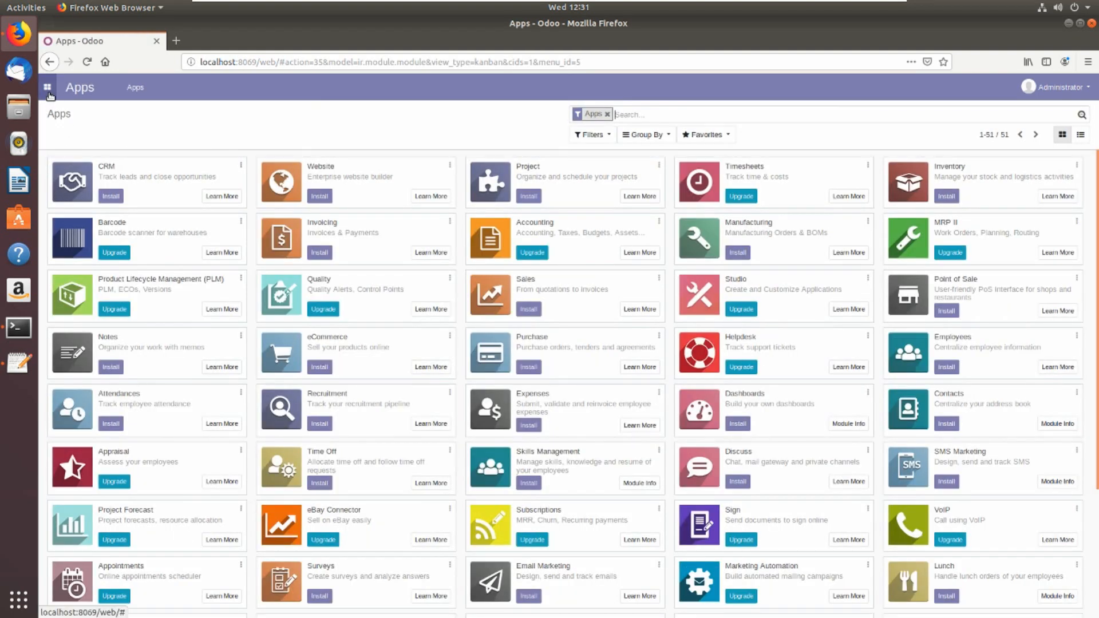
pyautogui.click(47, 87)
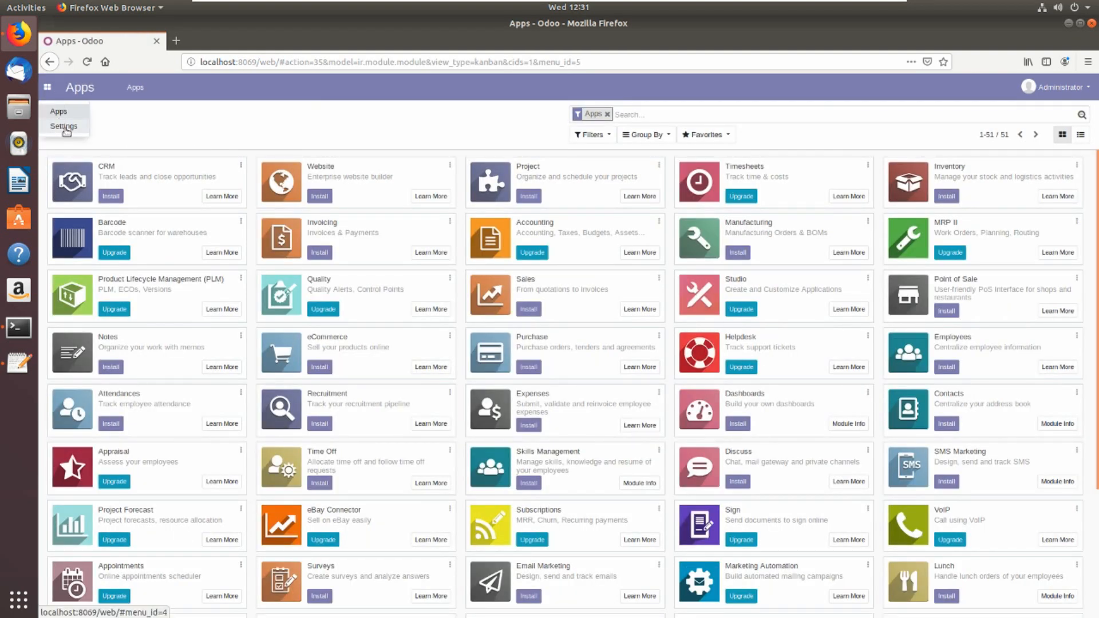
pyautogui.click(64, 126)
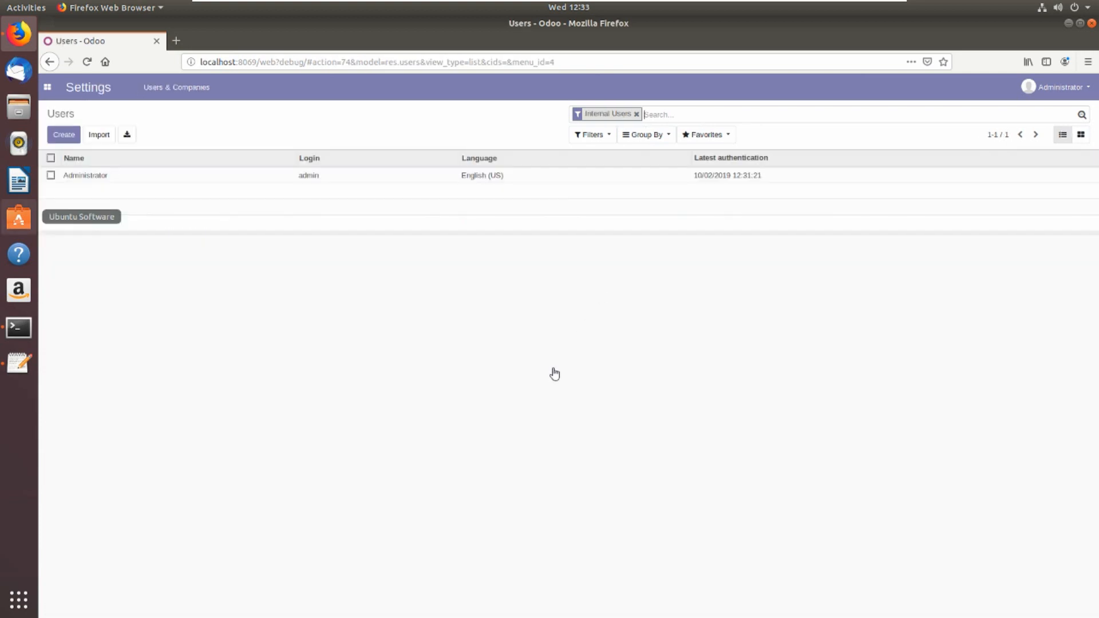
pyautogui.click(47, 87)
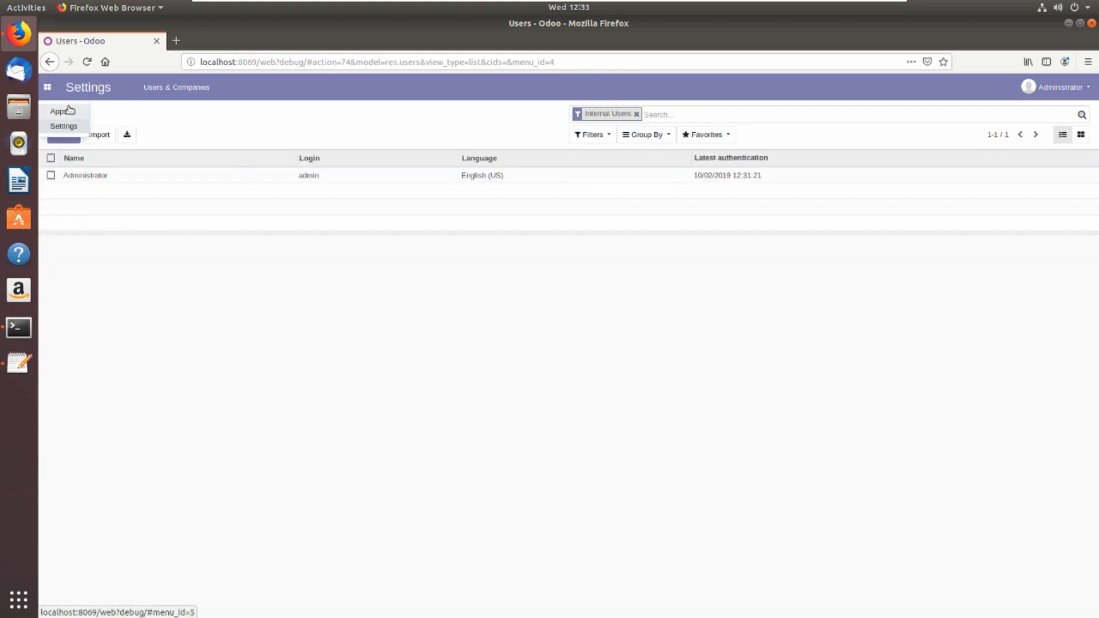
pyautogui.click(59, 111)
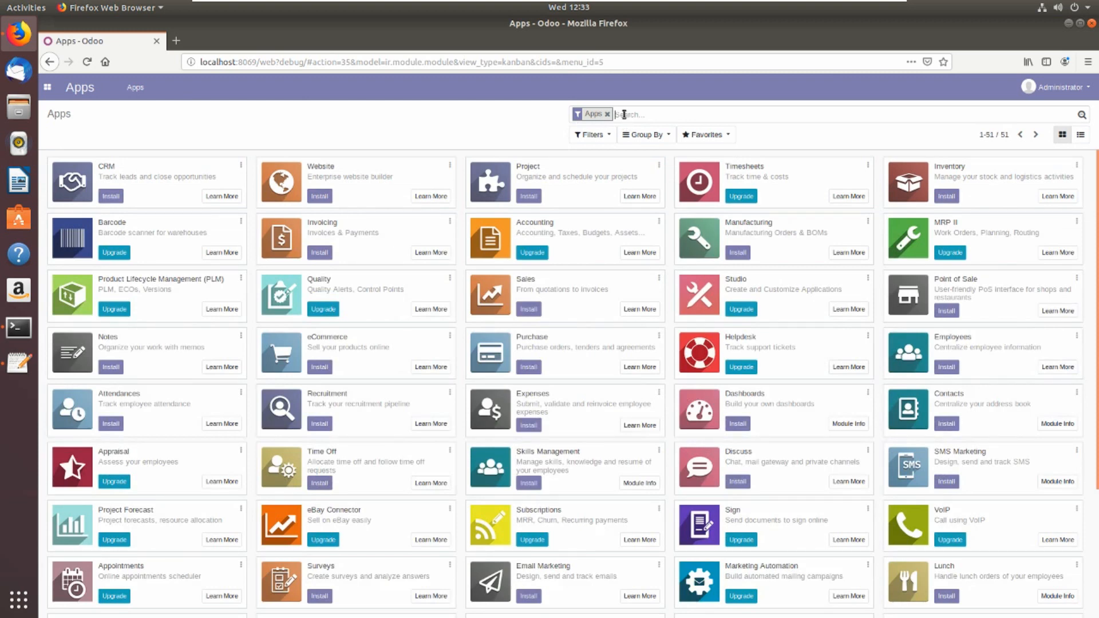
pyautogui.write('leave')
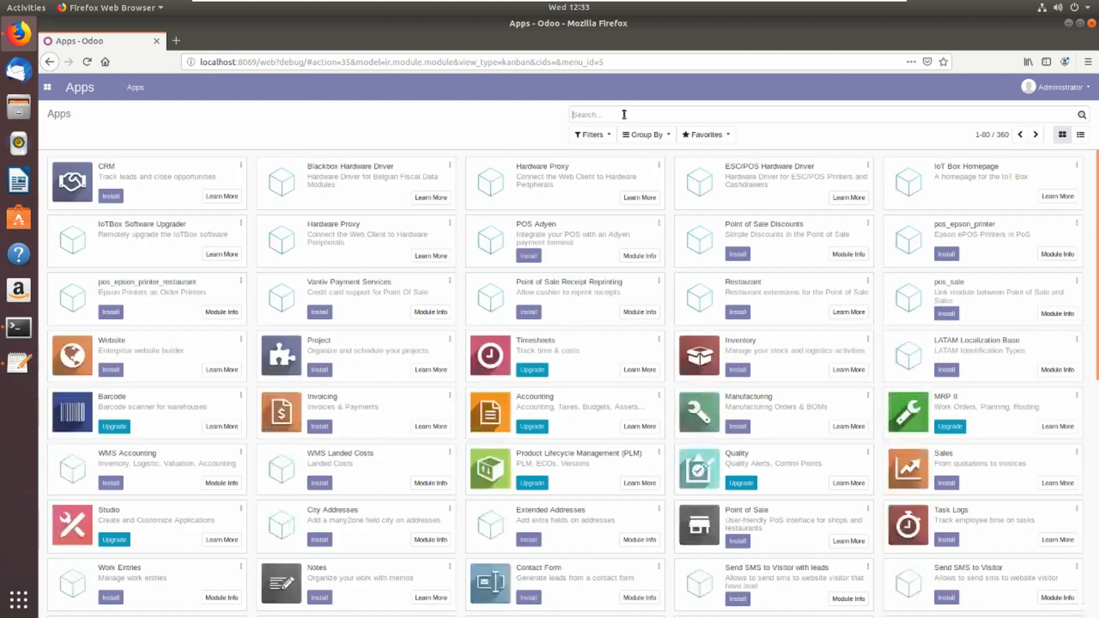
pyautogui.write('tim')
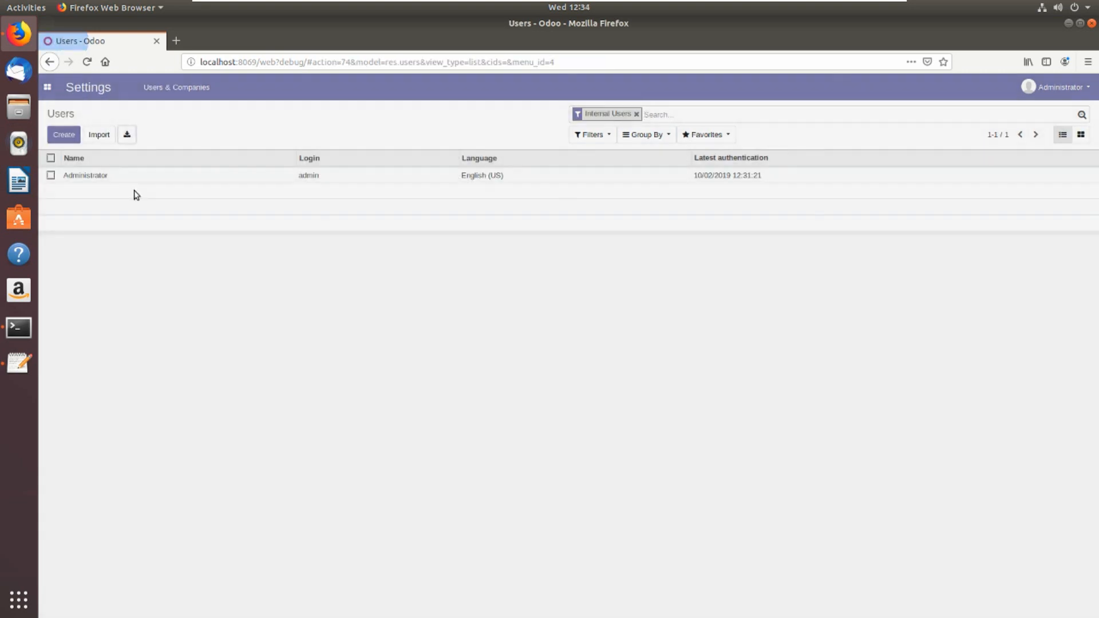
# Step: Export the Users list as res.users.xlsx into LibreOffice Calc, then browse the Apps catalogue
pyautogui.click(126, 134)
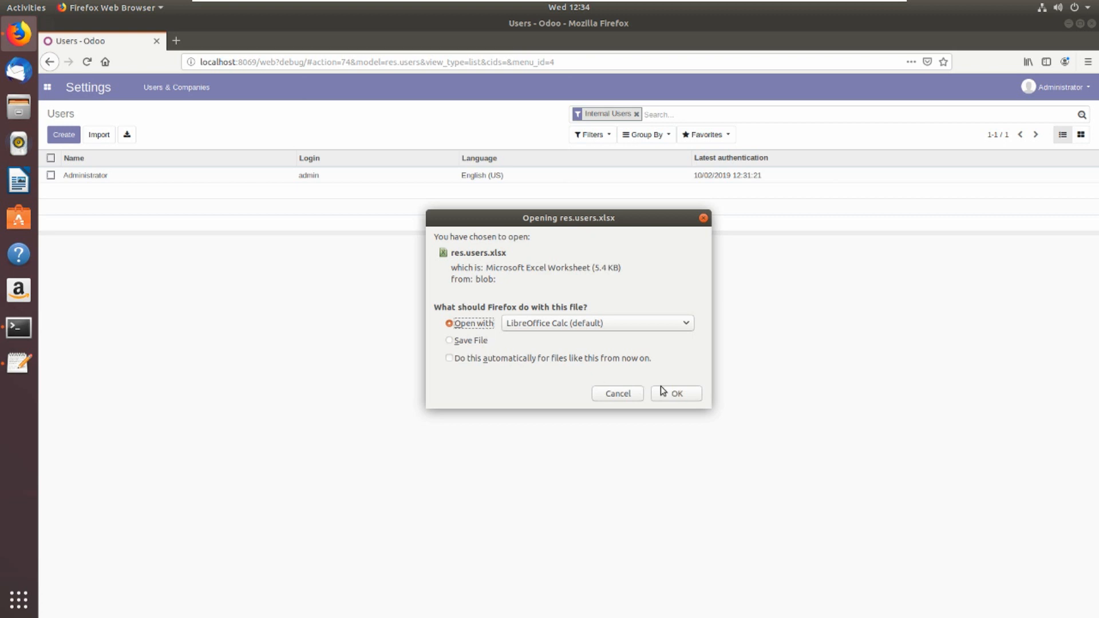
pyautogui.click(676, 393)
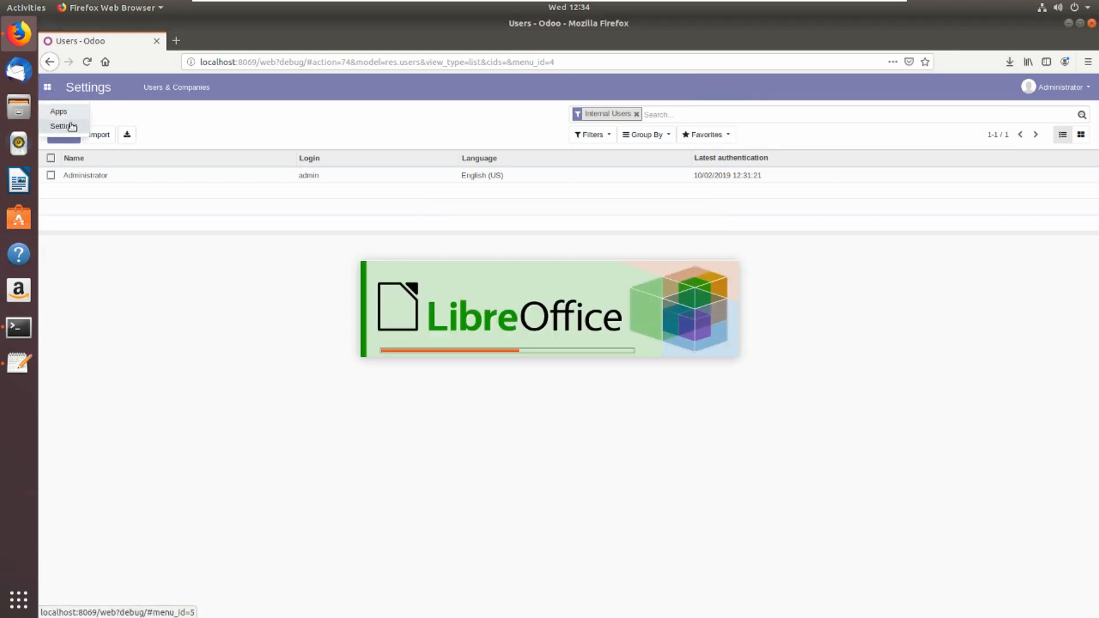
pyautogui.click(47, 87)
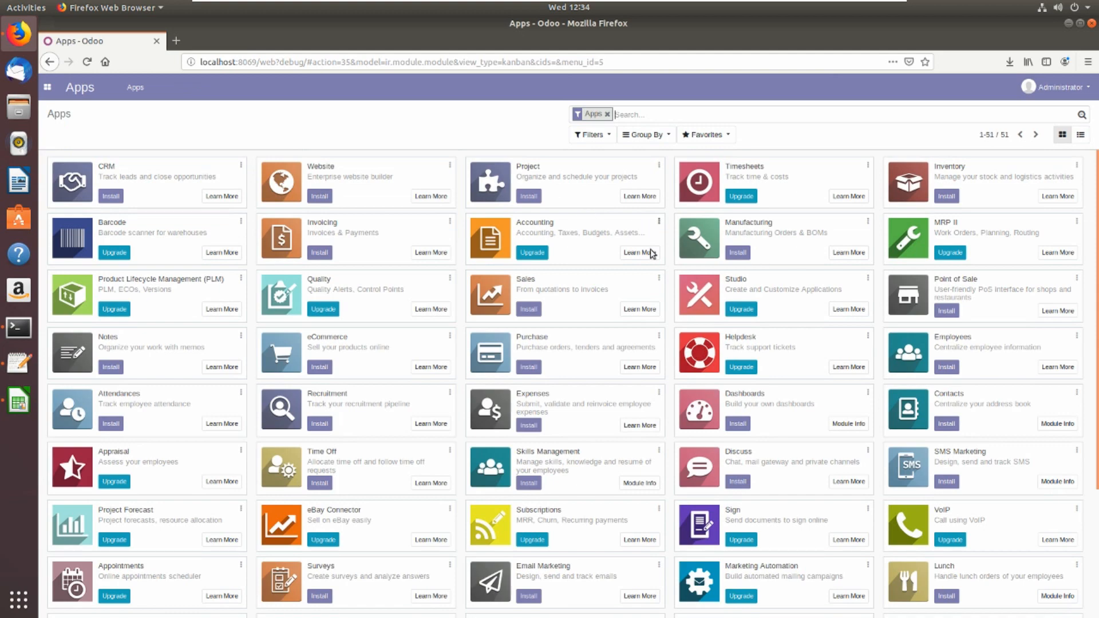
pyautogui.scroll(-3)
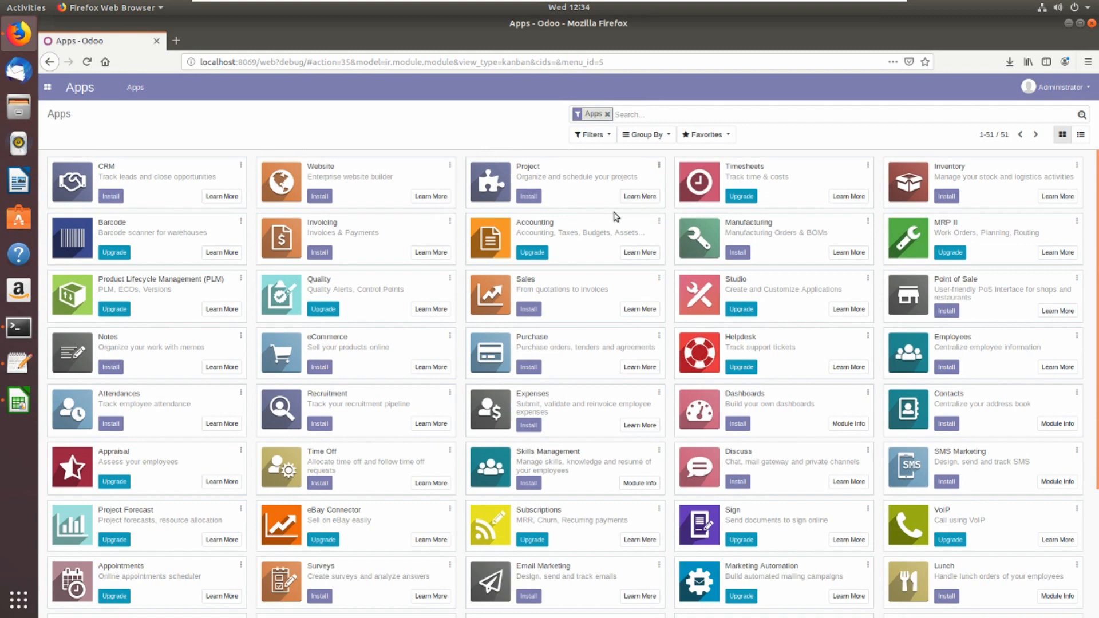
# Step: Search the Apps catalogue for 'contact' and install the Contacts module
pyautogui.click(620, 114)
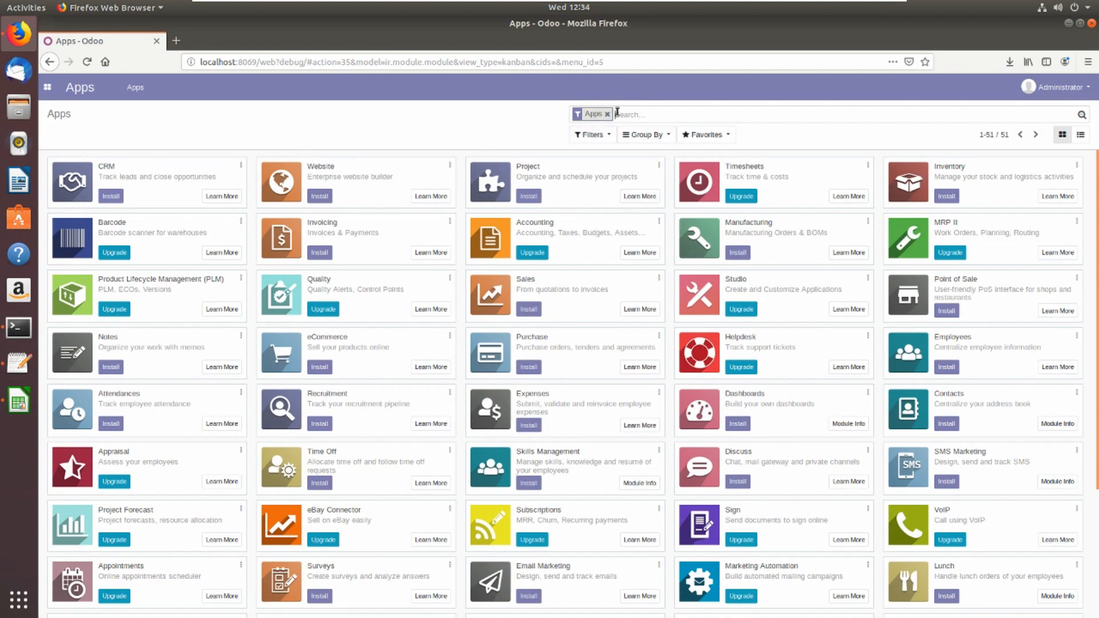
pyautogui.write('contact')
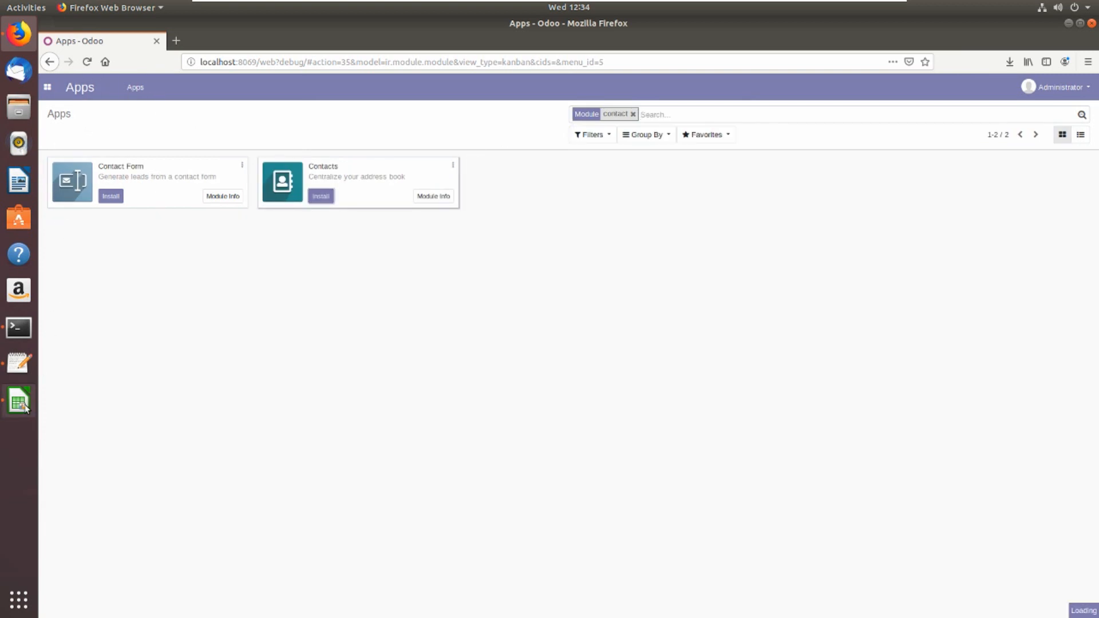
pyautogui.click(18, 401)
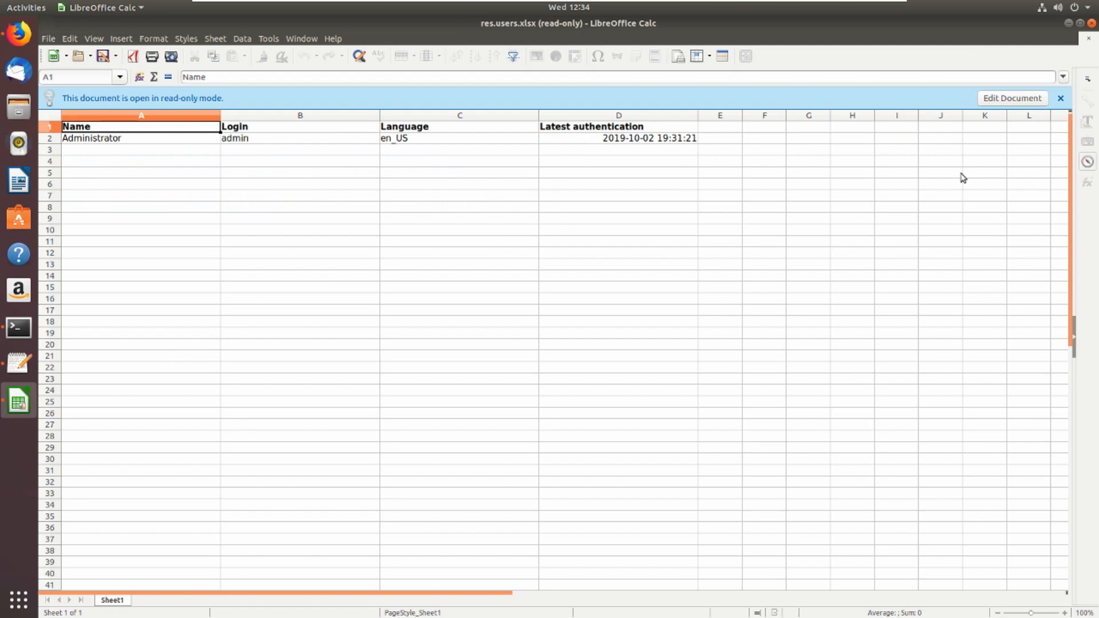
pyautogui.moveTo(343, 283)
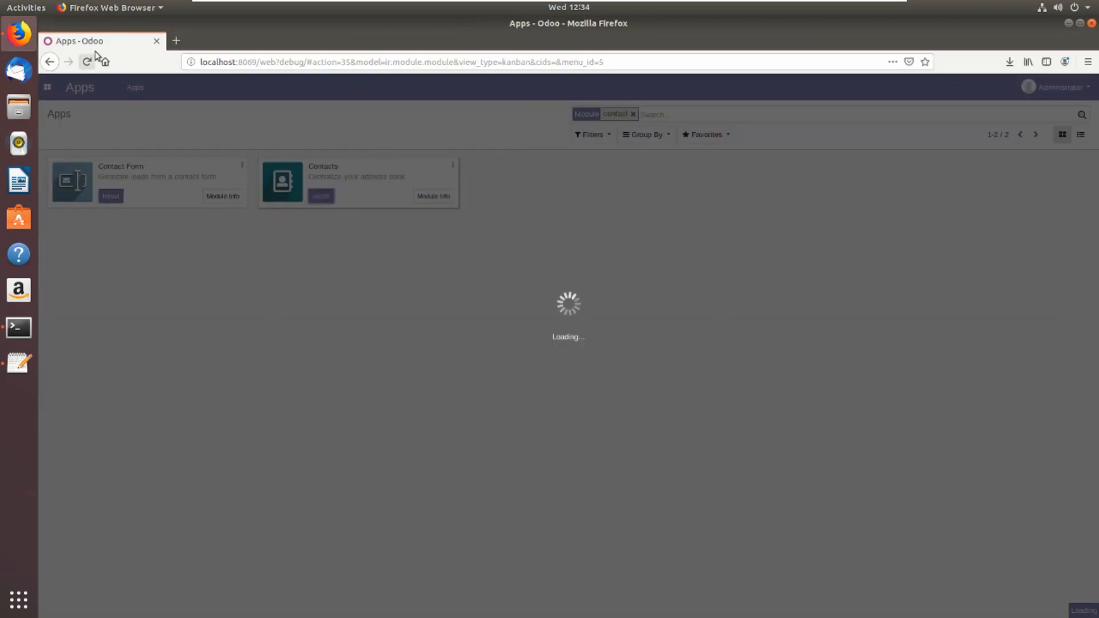
pyautogui.click(86, 62)
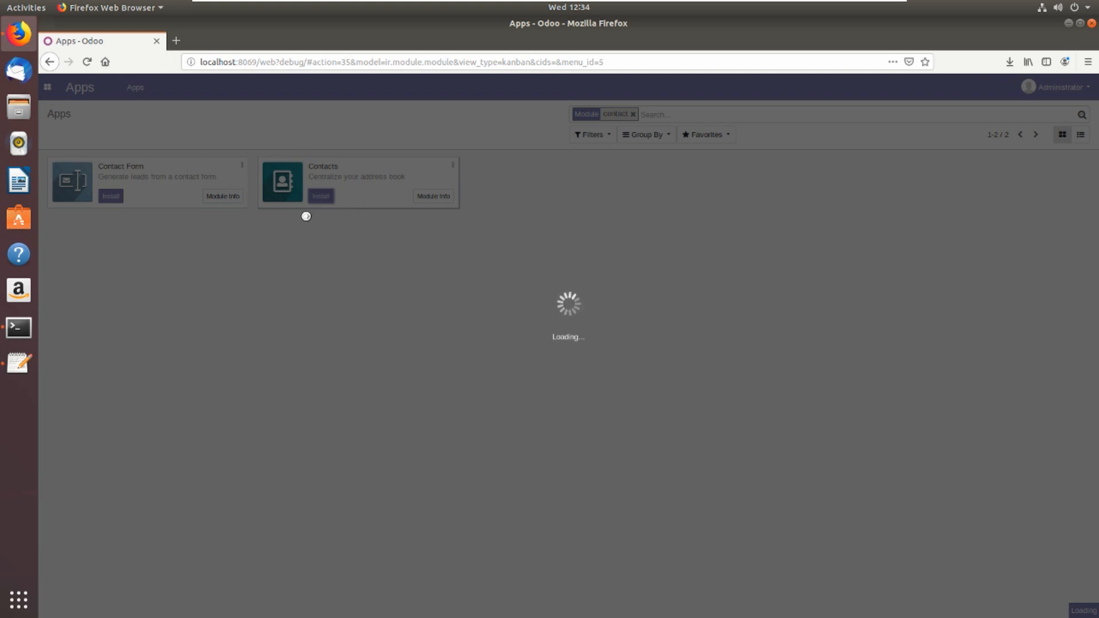
pyautogui.click(321, 196)
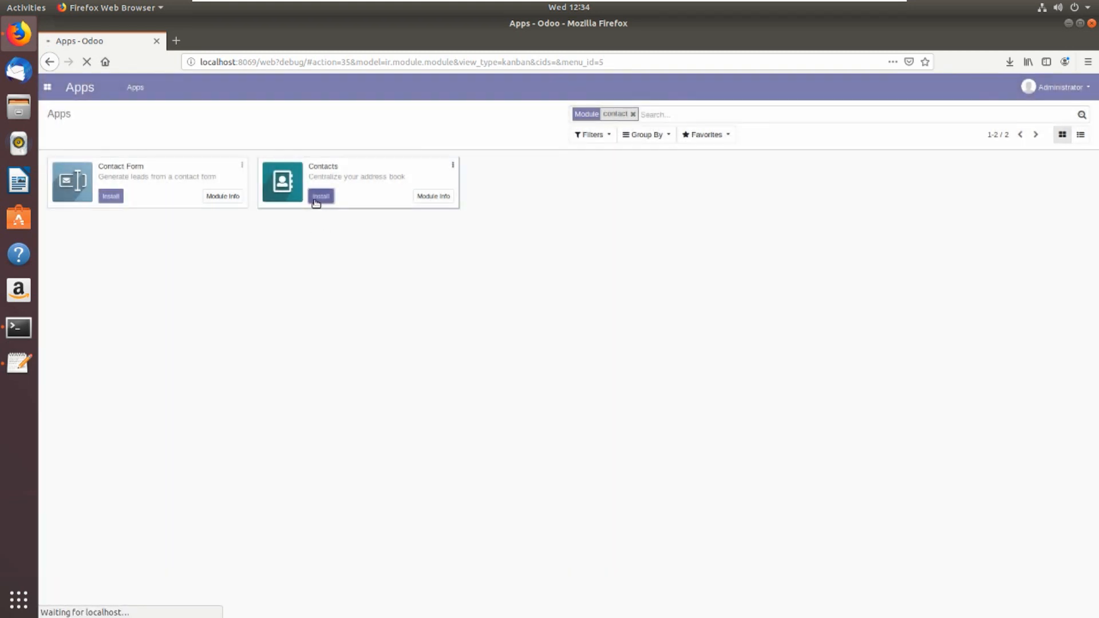
pyautogui.click(321, 196)
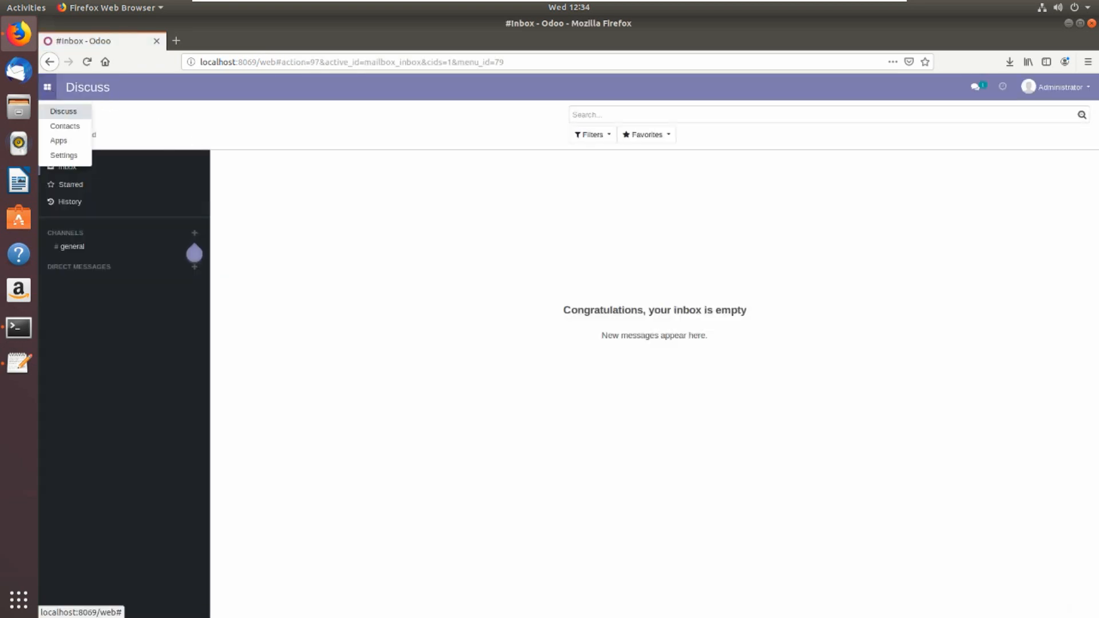
# Step: Browse Contacts: start a new contact, discard it, and view the records as a list
pyautogui.click(64, 126)
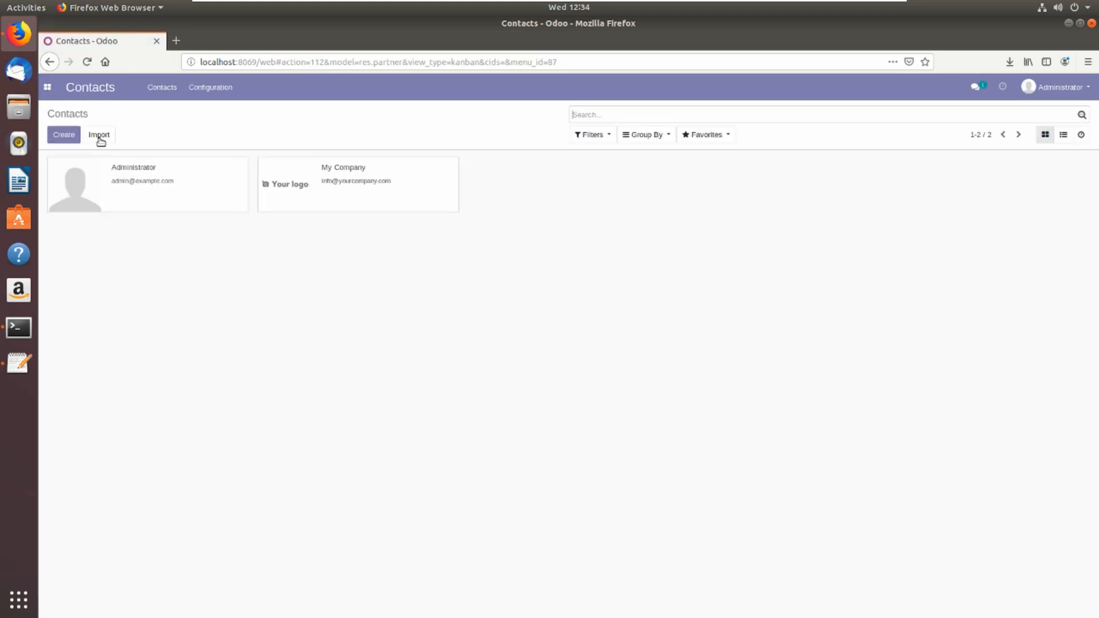
pyautogui.click(63, 134)
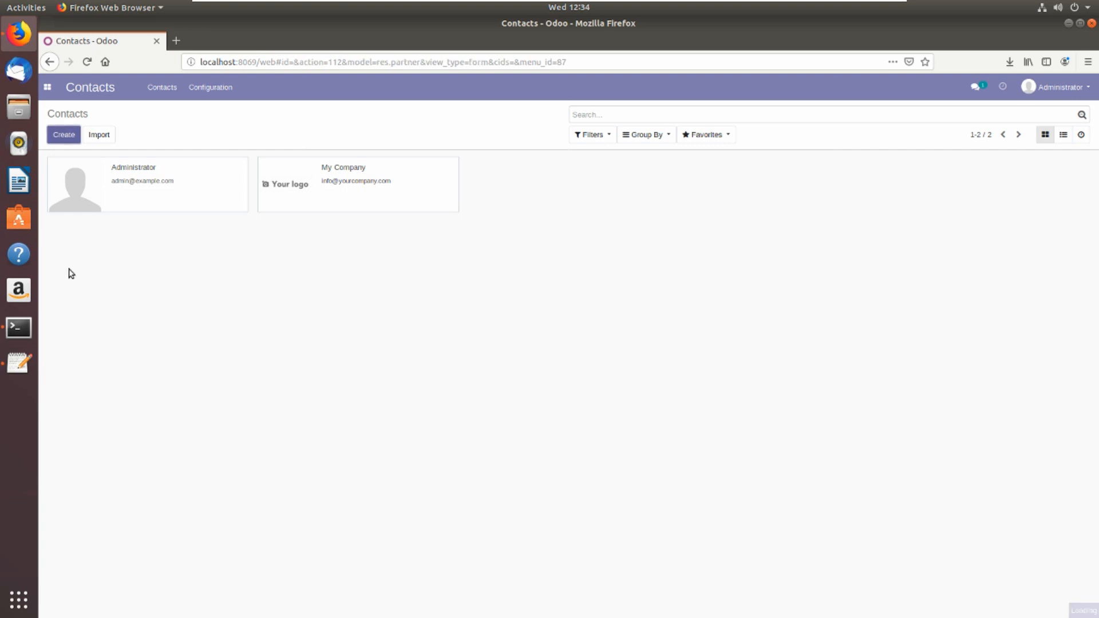
pyautogui.click(62, 135)
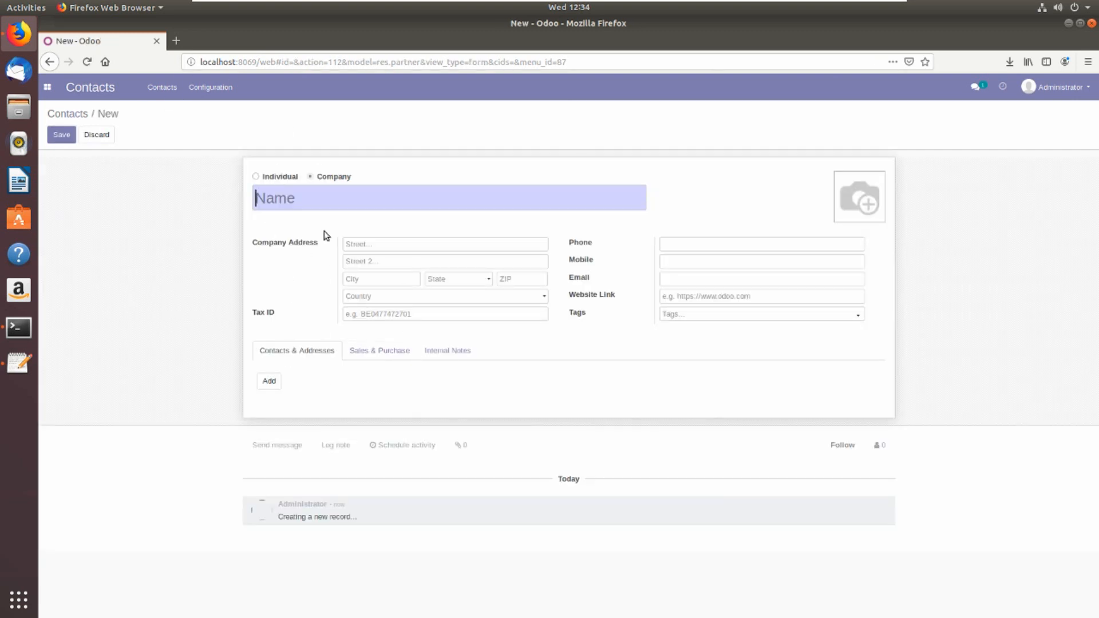
pyautogui.click(97, 135)
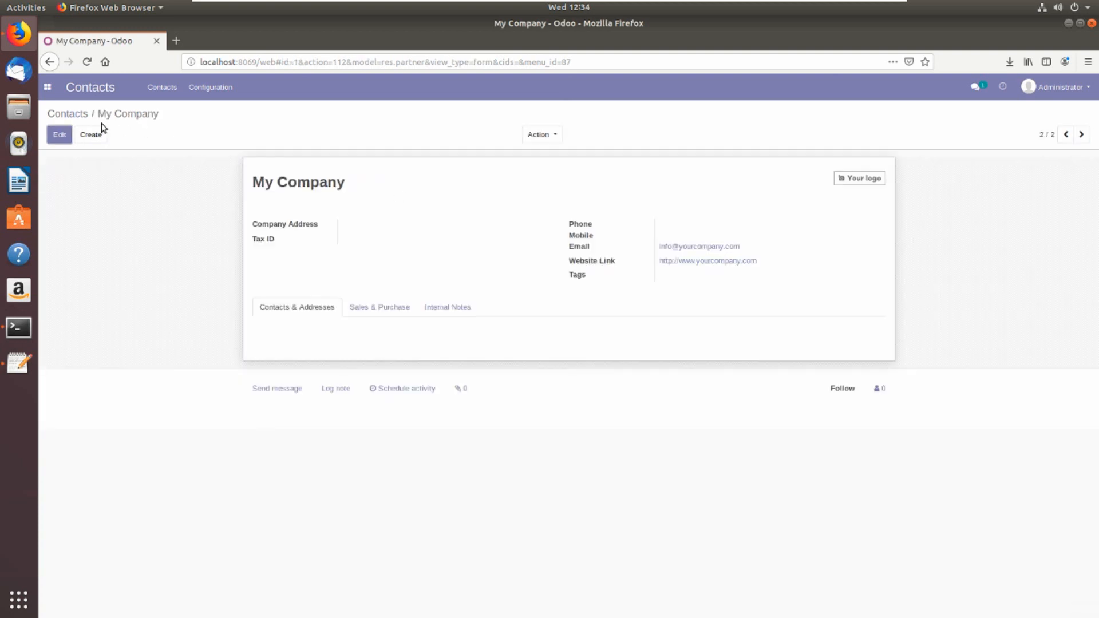
pyautogui.click(67, 114)
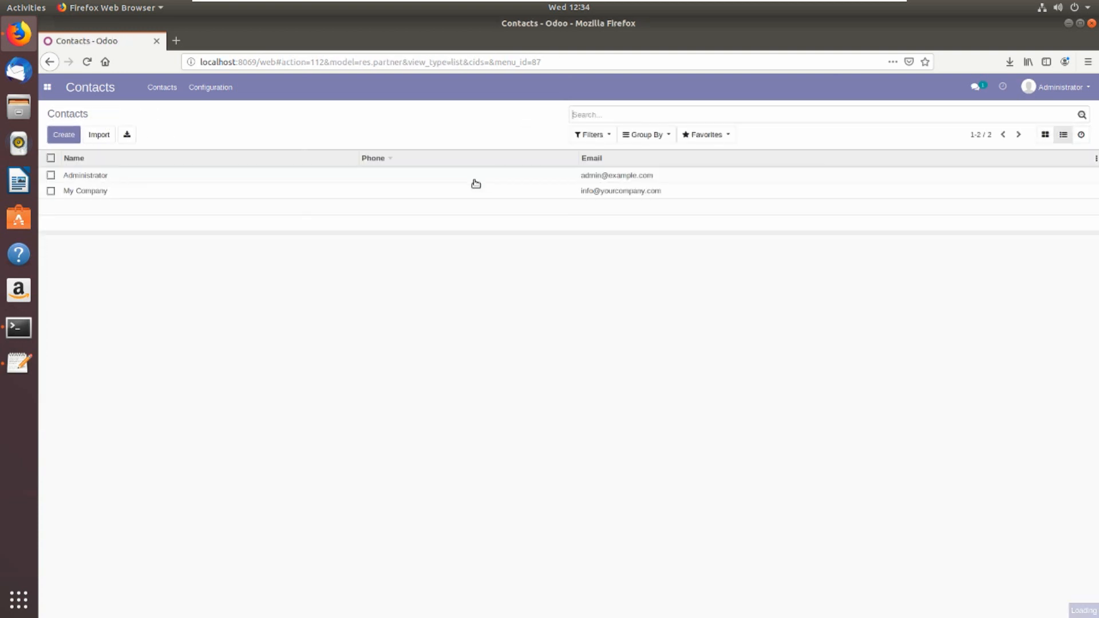
pyautogui.moveTo(126, 135)
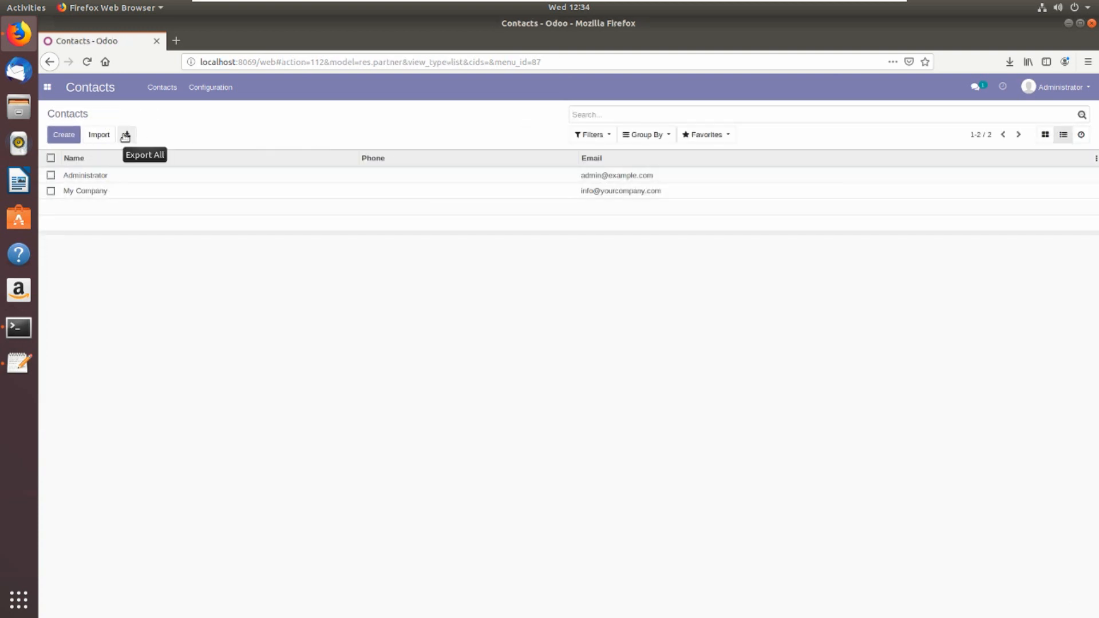
# Step: Go to General Settings from the app menu
pyautogui.click(126, 135)
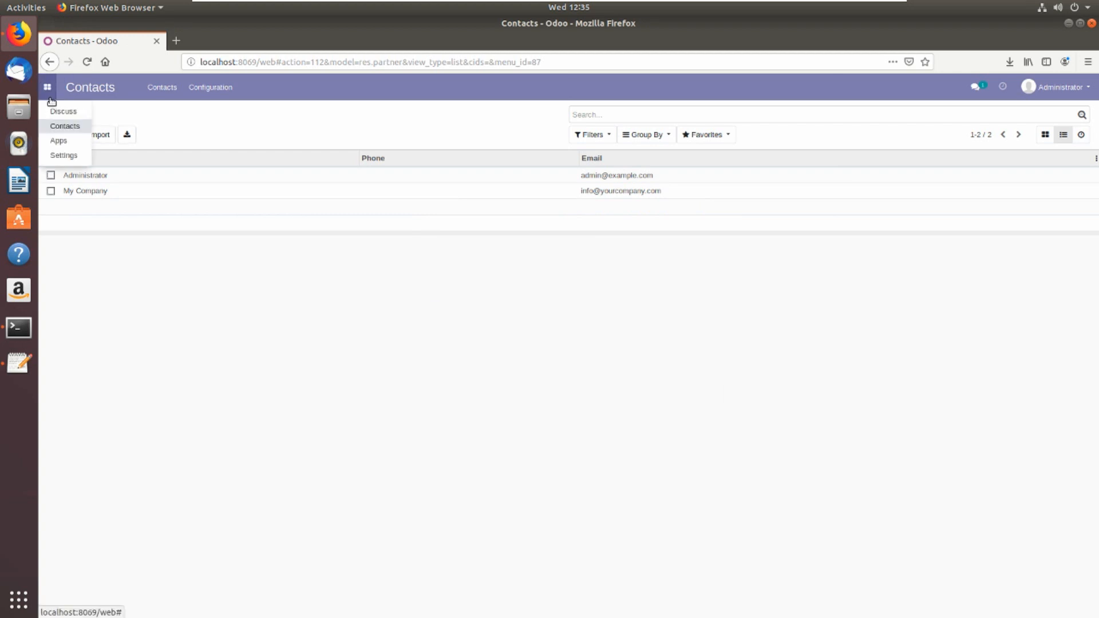
pyautogui.click(63, 154)
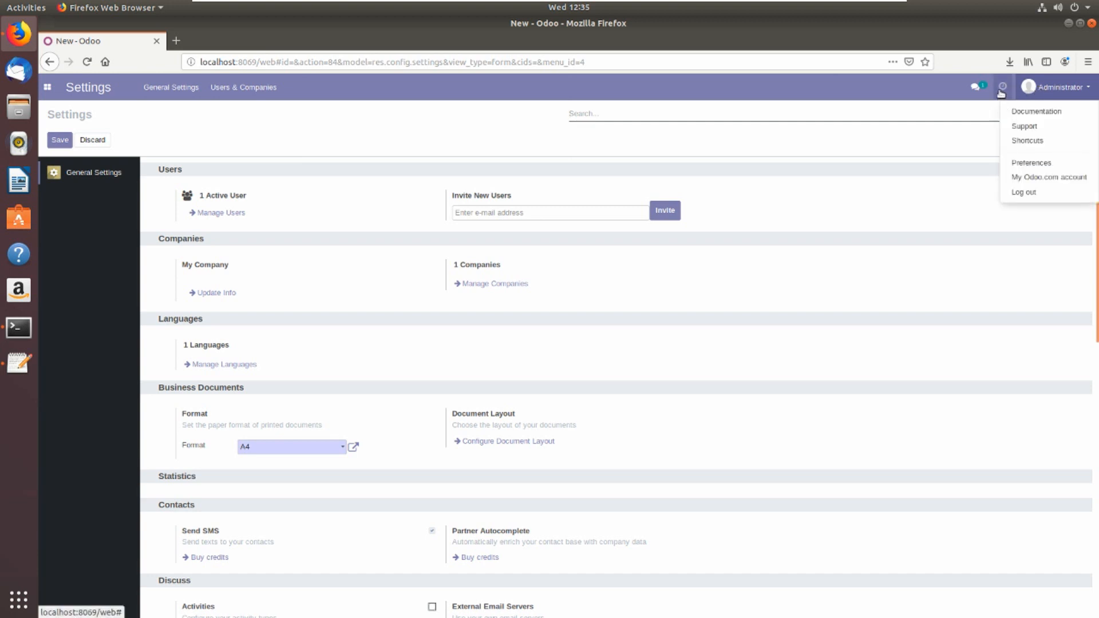
# Step: Glance at the messaging dropdown, then return to the Apps catalogue and scroll its module list
pyautogui.click(977, 87)
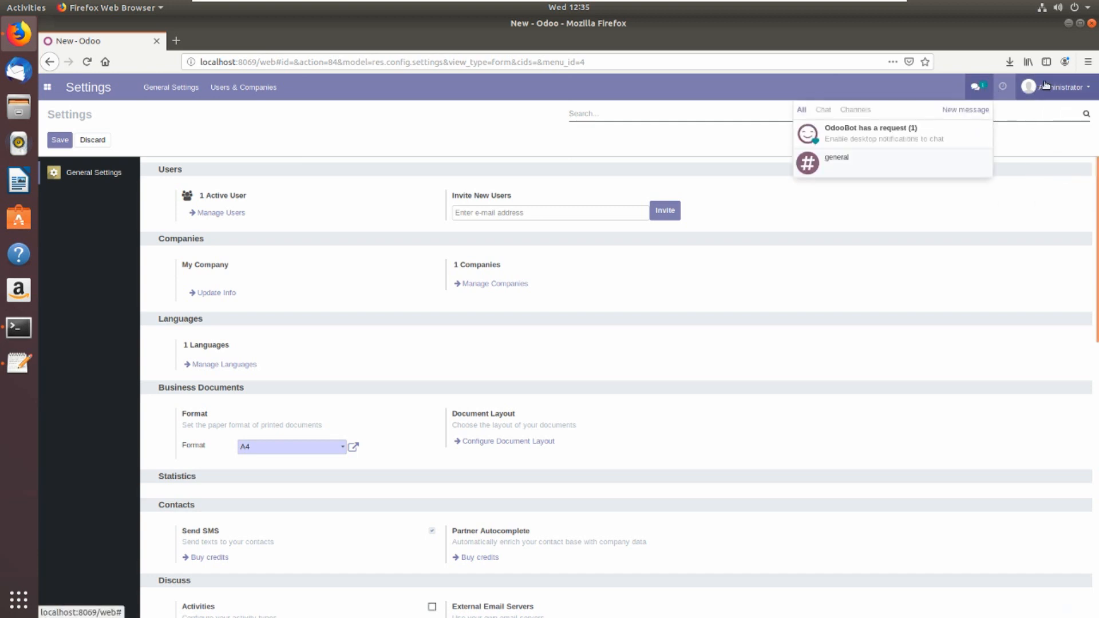
pyautogui.click(1053, 87)
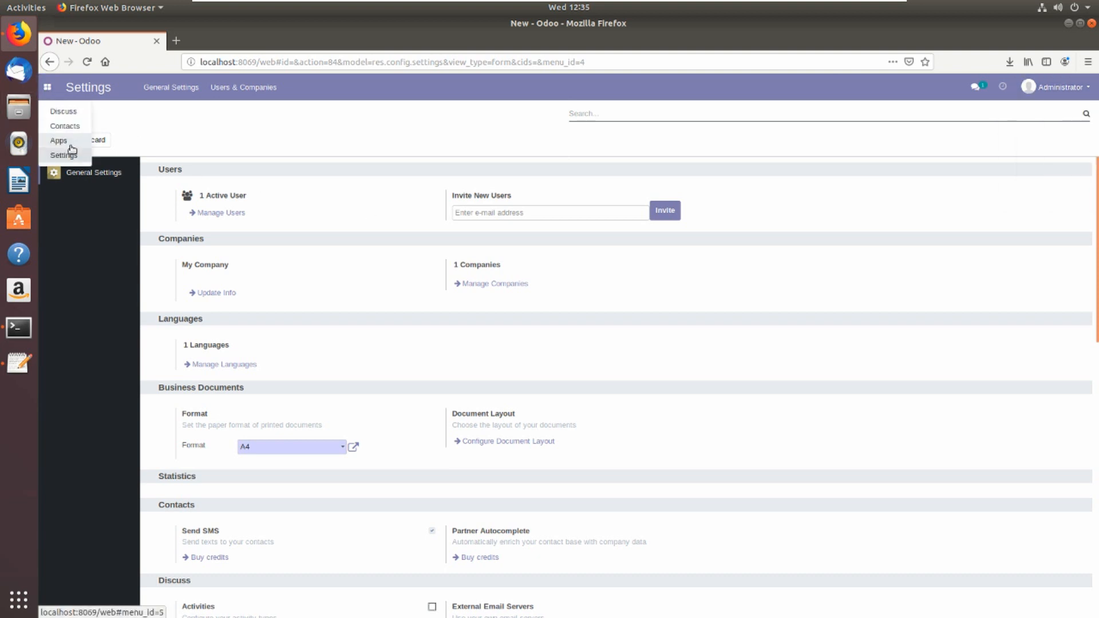
pyautogui.moveTo(64, 154)
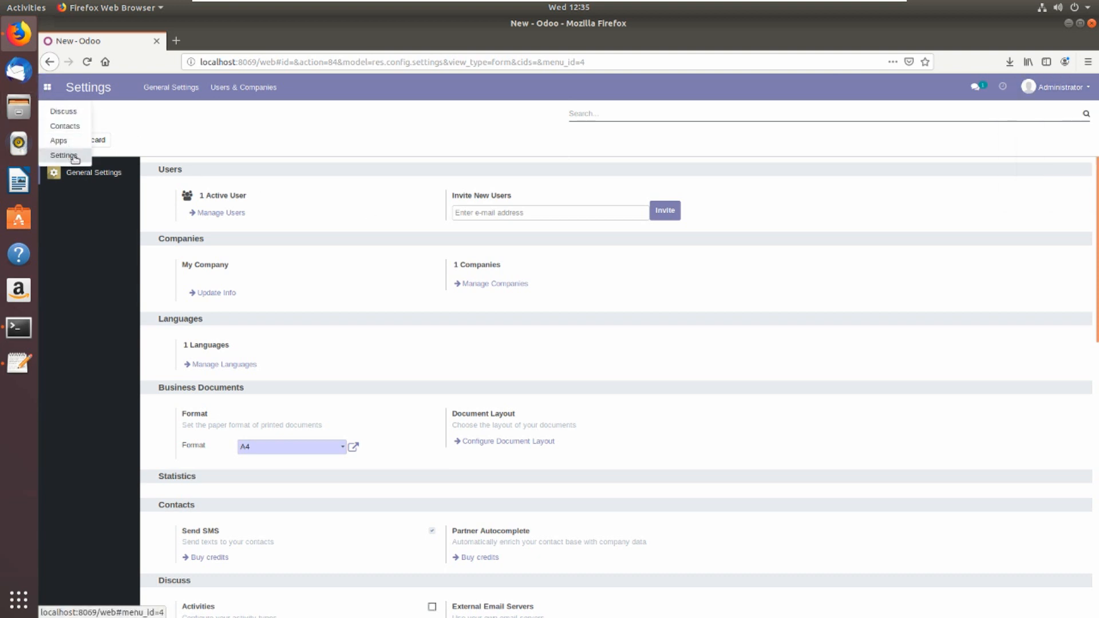
pyautogui.click(63, 155)
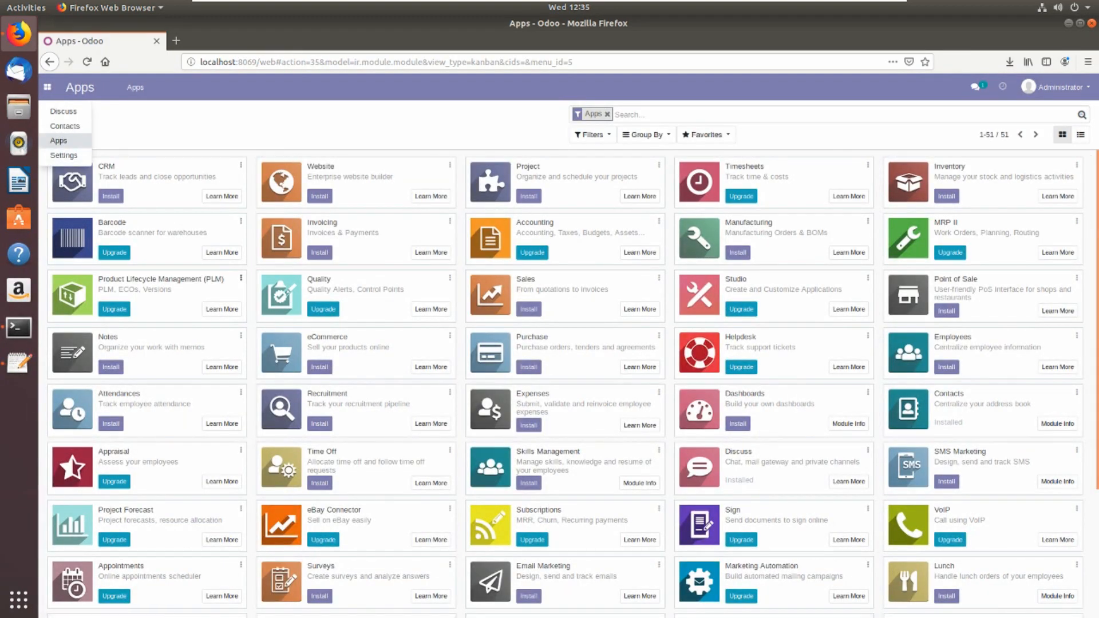
pyautogui.scroll(-3)
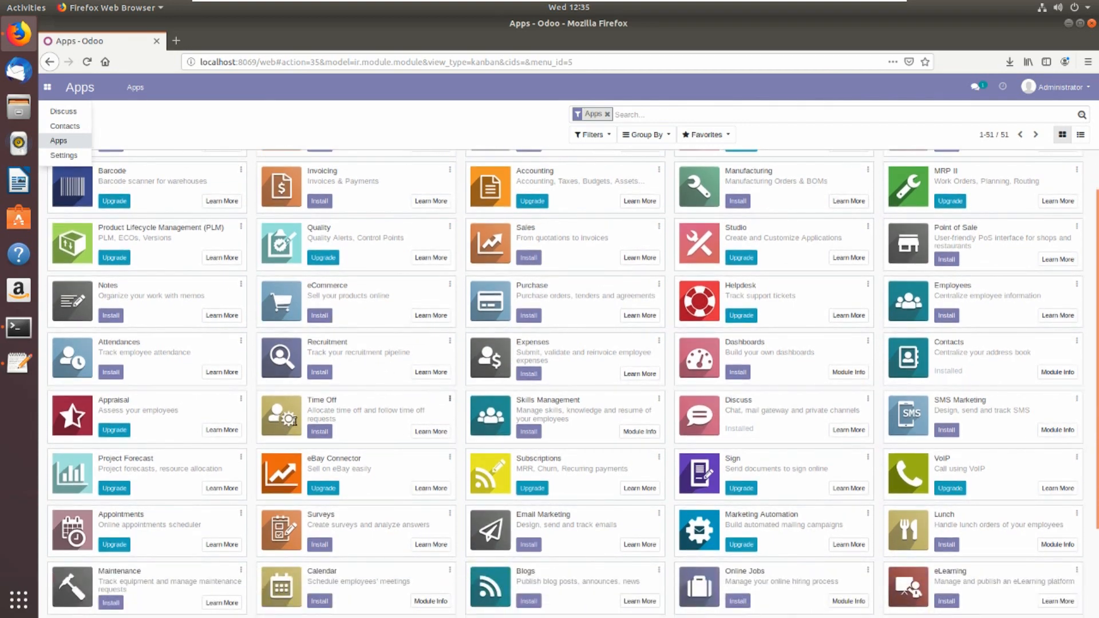